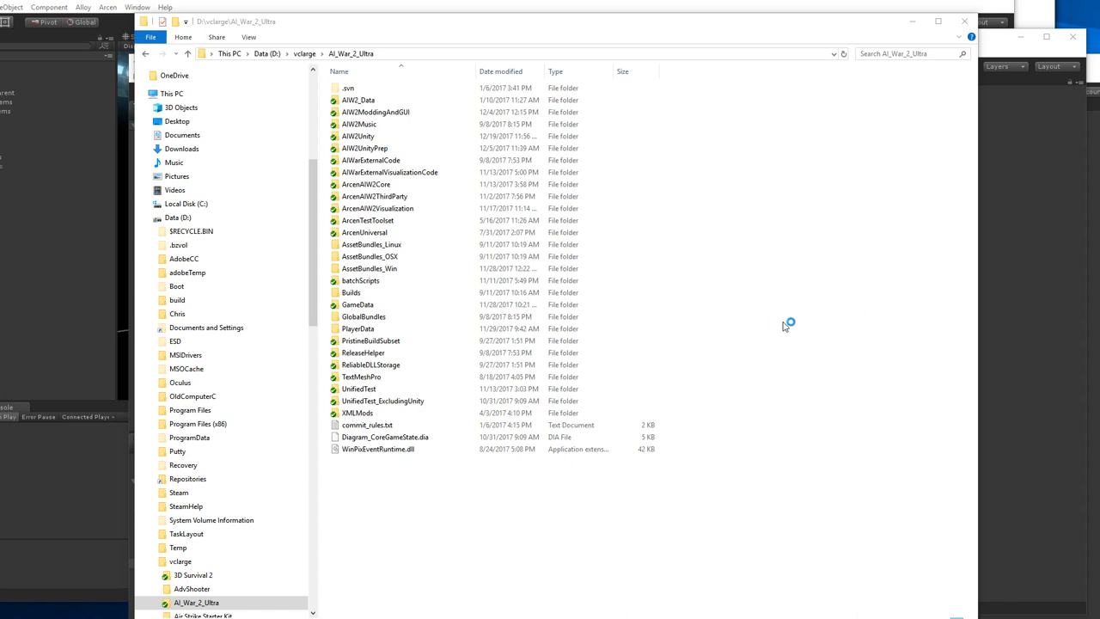
{"action": "mouse_move", "coordinate": [803, 314]}
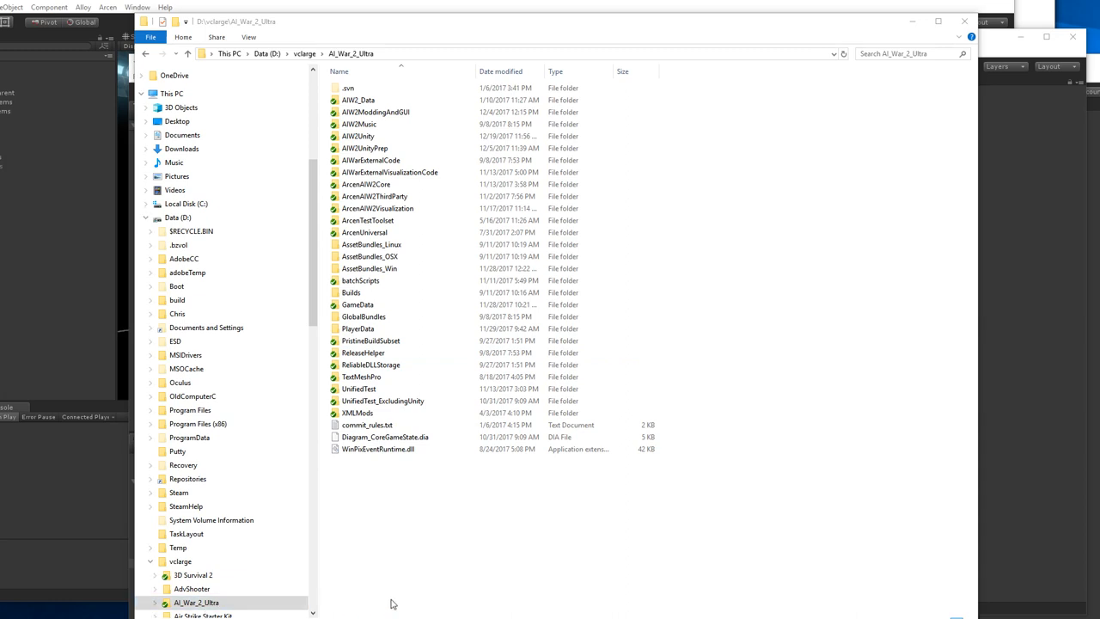
{"action": "mouse_move", "coordinate": [608, 603]}
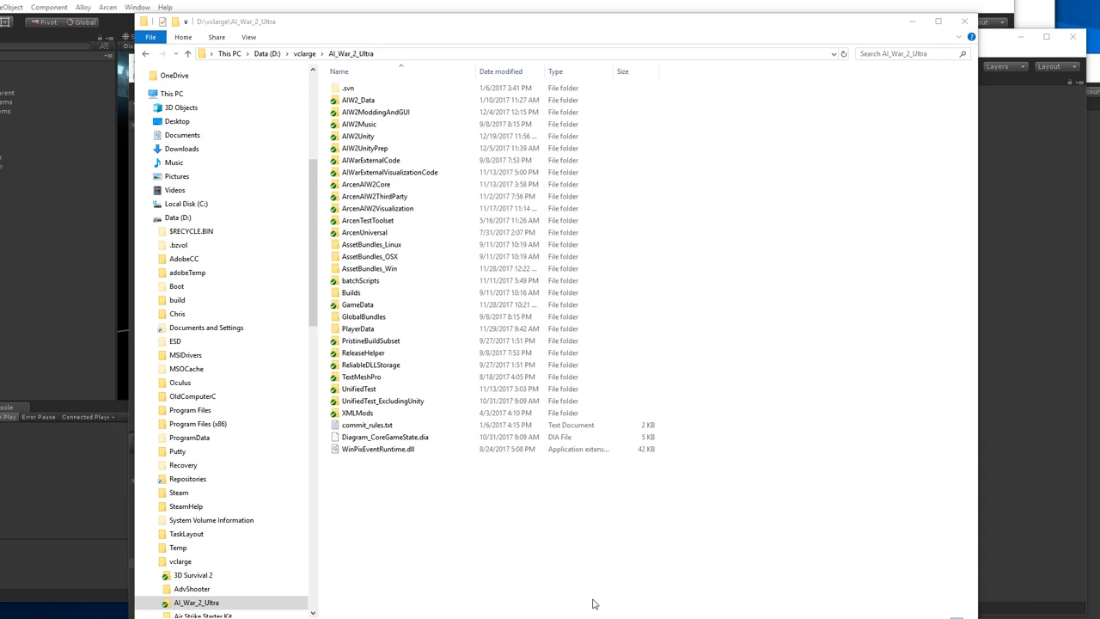
Browse from AI_War_2_Ultra into AssetBundles_Win to view its bundle and manifest files
{"action": "left_click", "coordinate": [195, 602]}
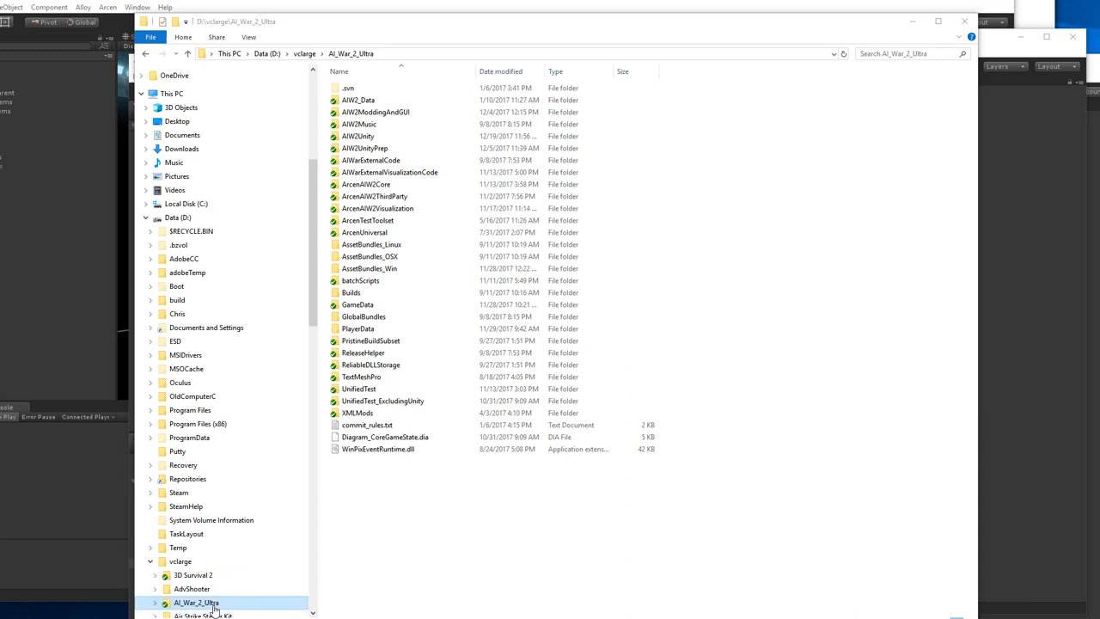
{"action": "right_click", "coordinate": [196, 602]}
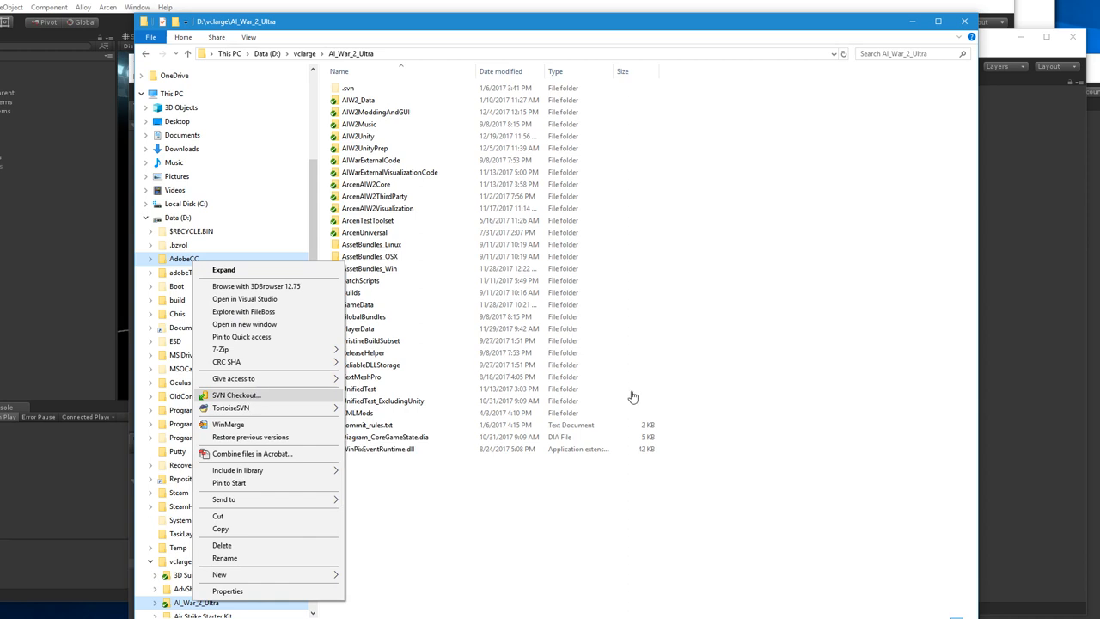
{"action": "left_click", "coordinate": [312, 595]}
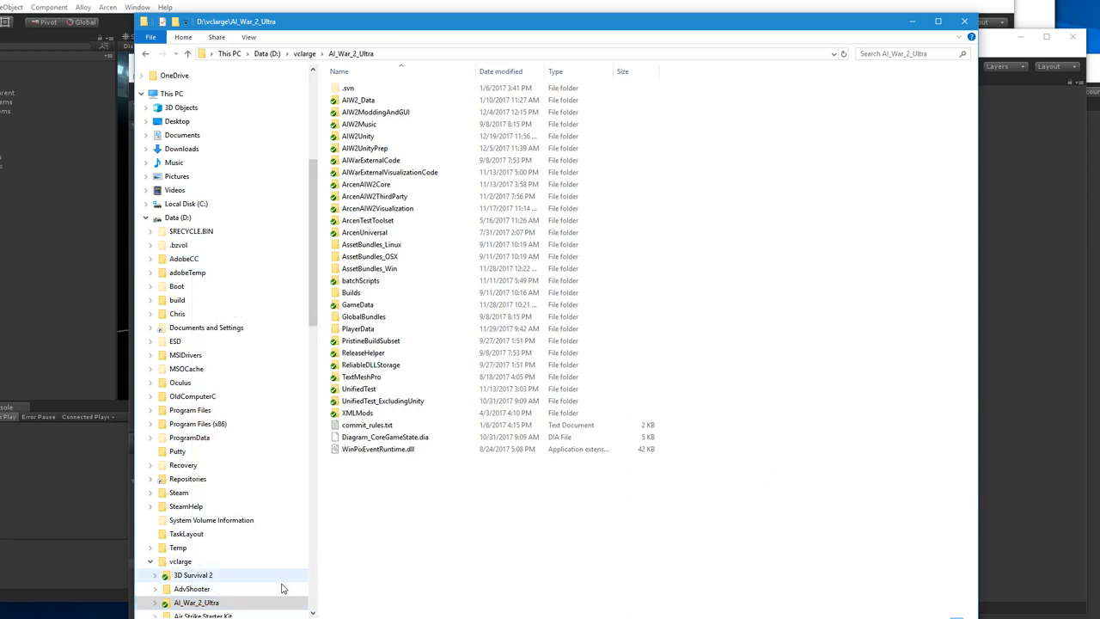
{"action": "left_click", "coordinate": [195, 602]}
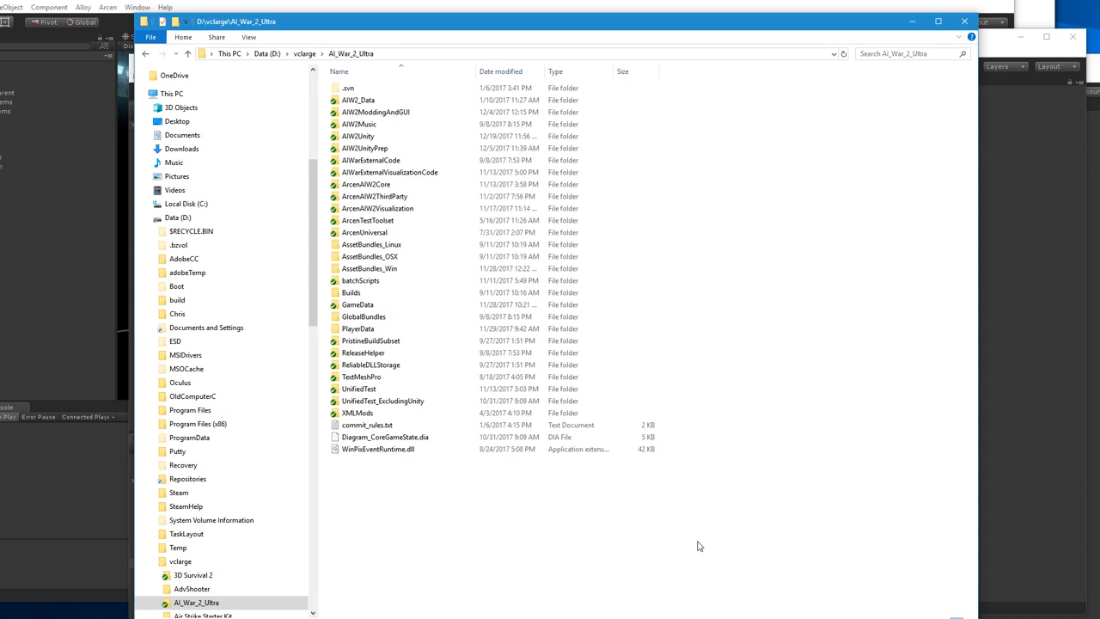
{"action": "left_click", "coordinate": [366, 424]}
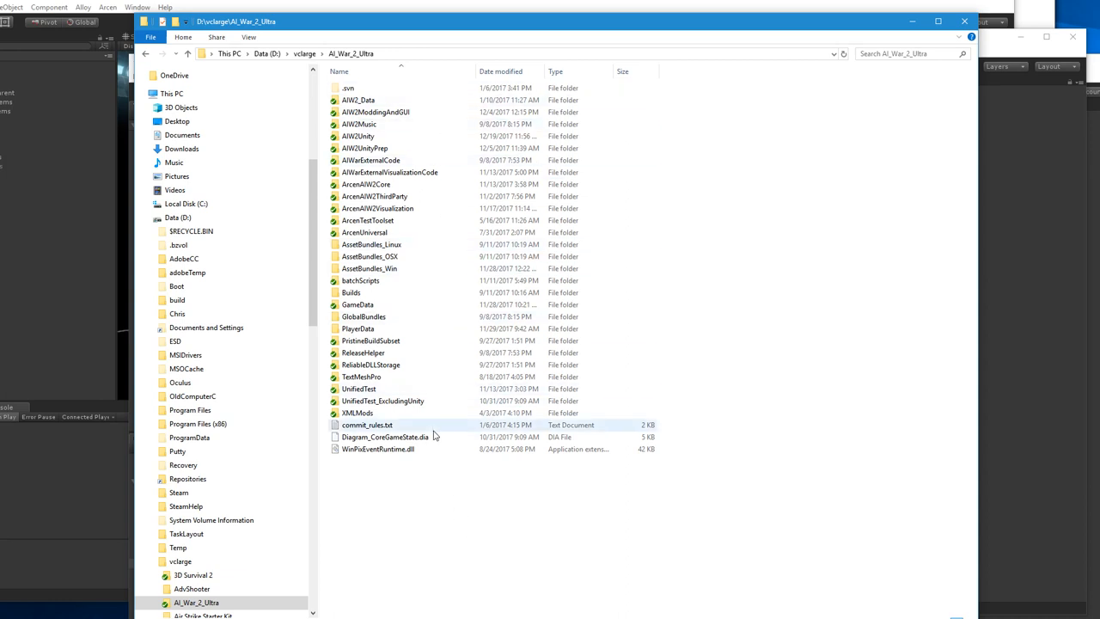
{"action": "left_click", "coordinate": [378, 448]}
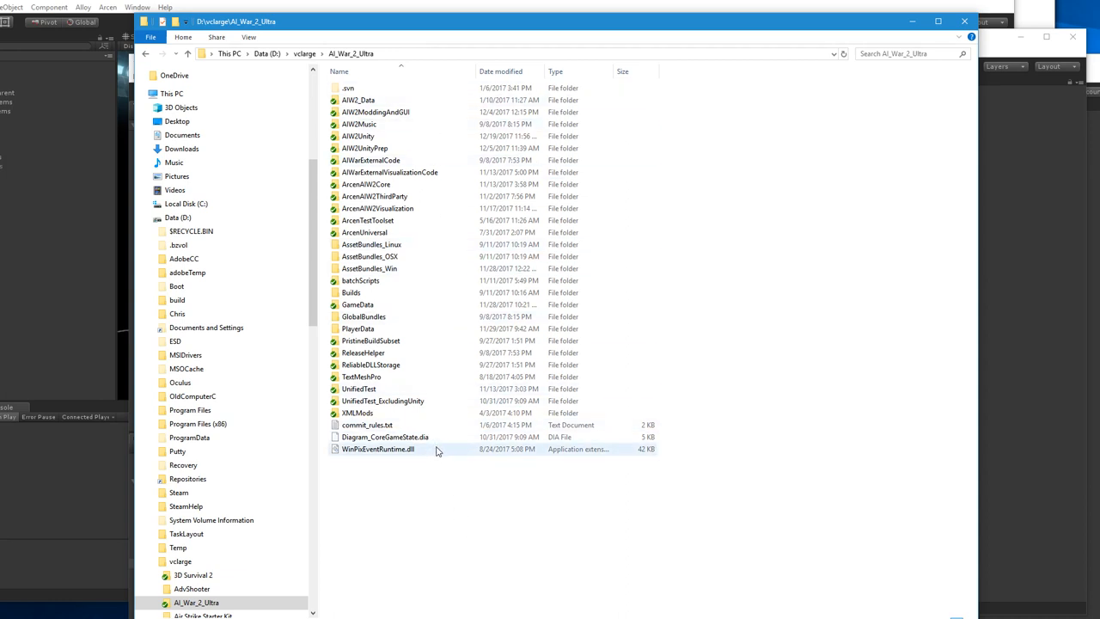
{"action": "left_click", "coordinate": [444, 477]}
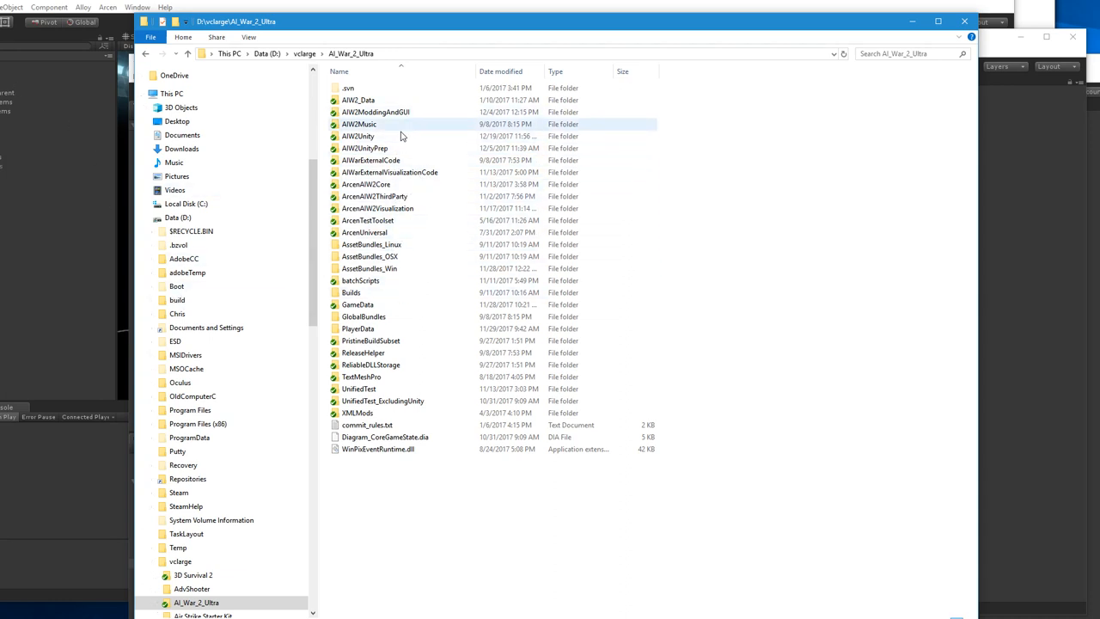
{"action": "left_click", "coordinate": [376, 112]}
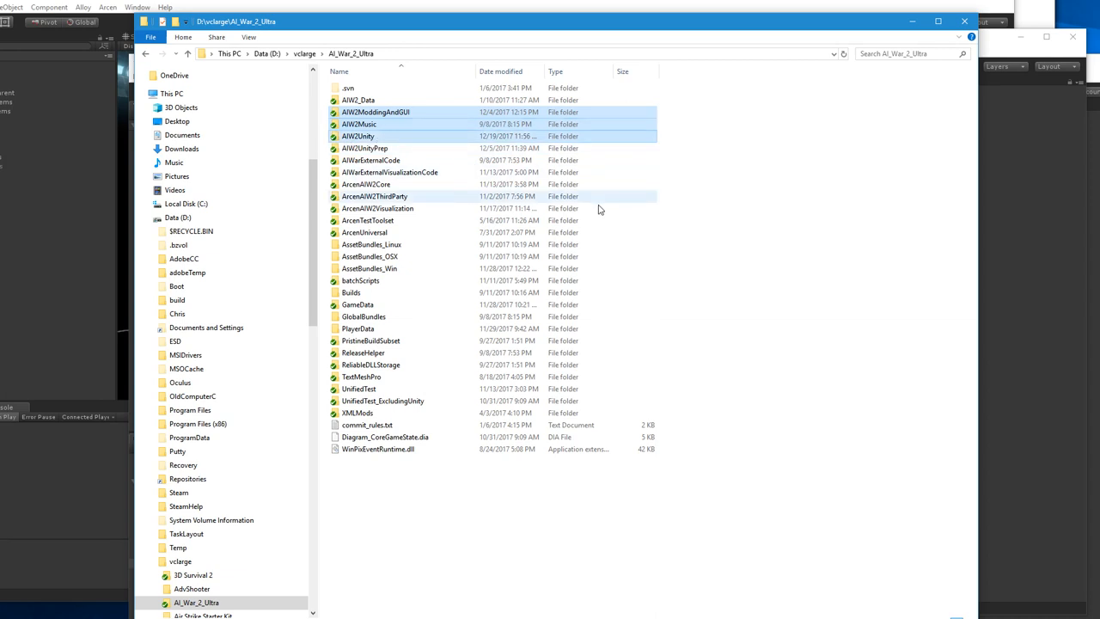
{"action": "left_click", "coordinate": [365, 147]}
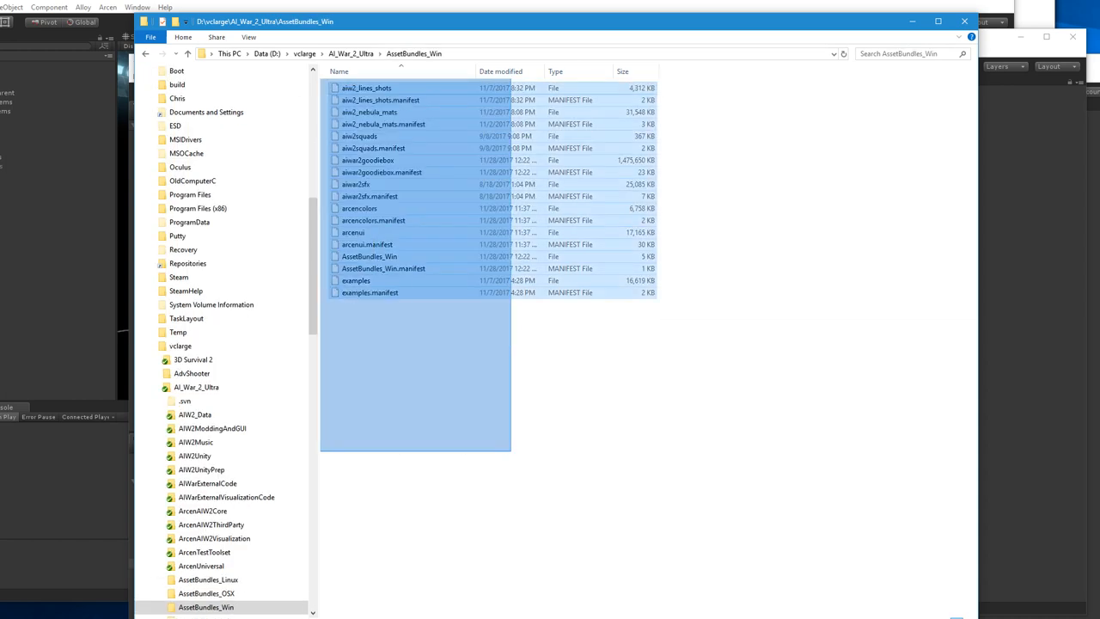
{"action": "left_click", "coordinate": [501, 399]}
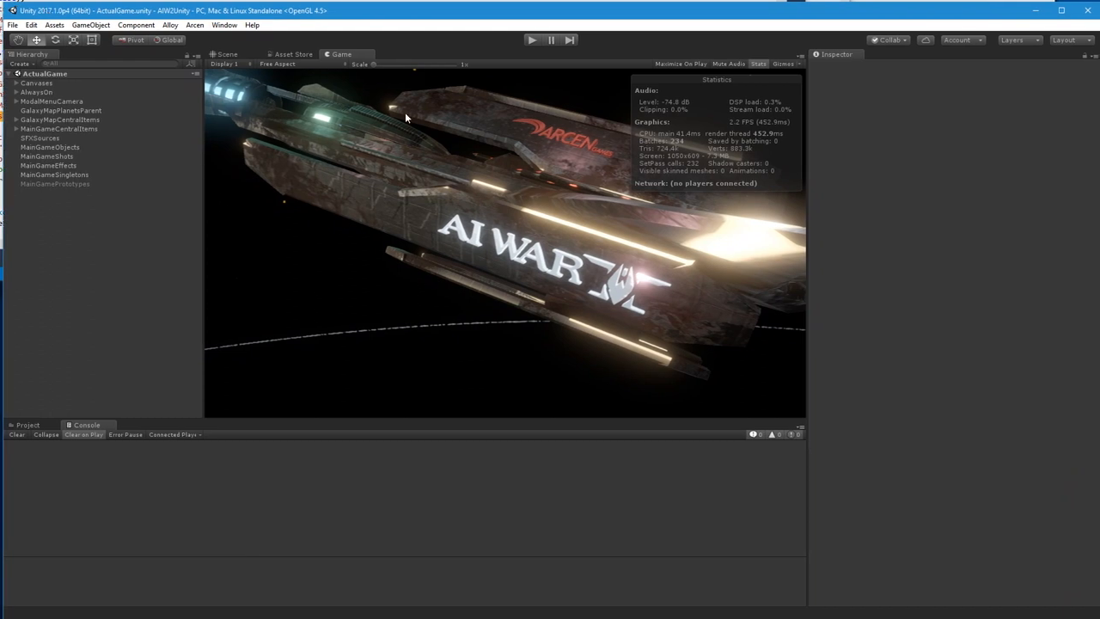
{"action": "mouse_move", "coordinate": [244, 62]}
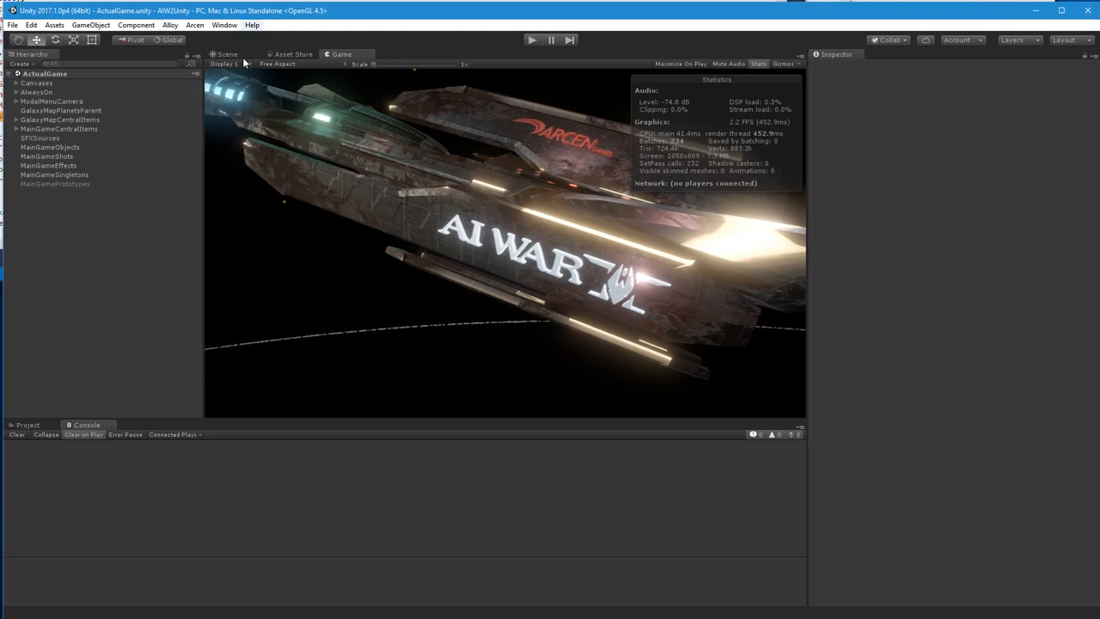
Show the top-level Assets folder in the Project panel and select the ActualGame scene
{"action": "left_click", "coordinate": [26, 424]}
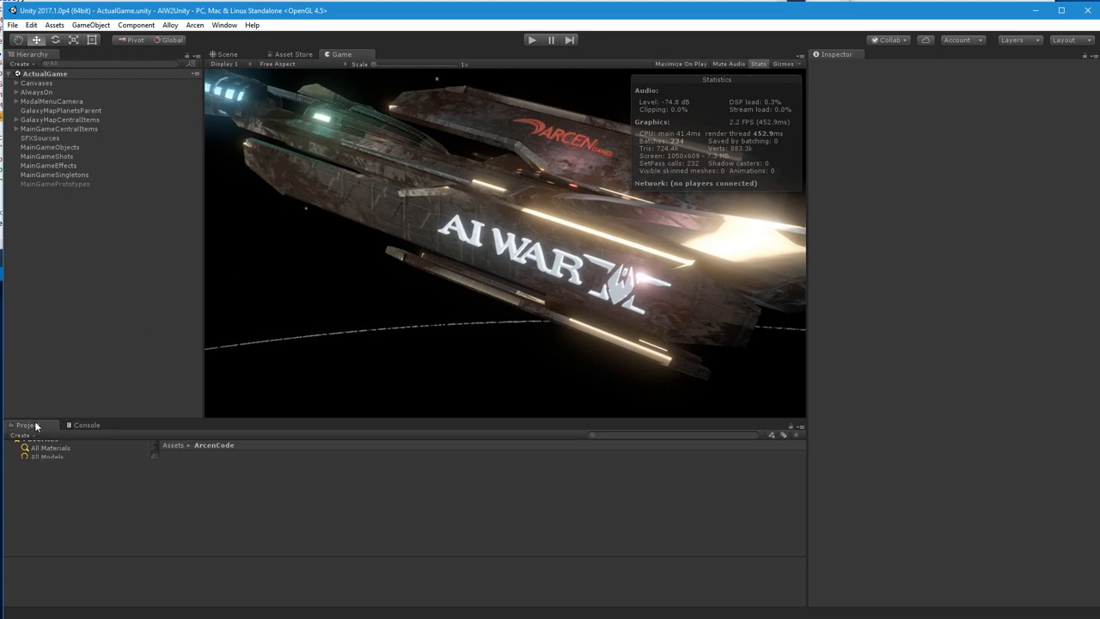
{"action": "left_click", "coordinate": [50, 502]}
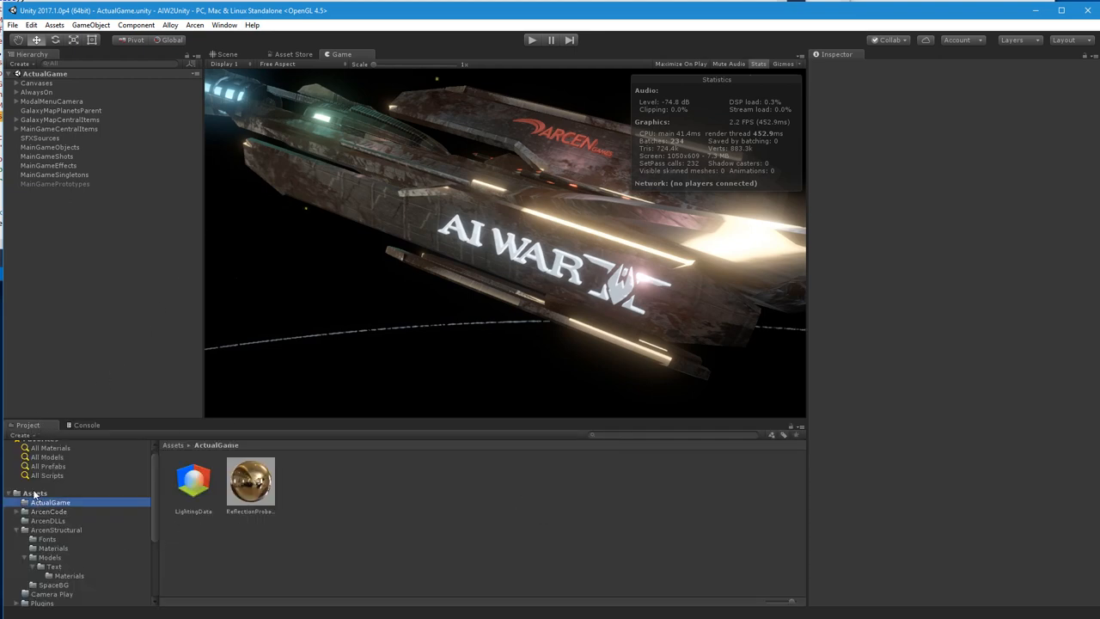
{"action": "left_click", "coordinate": [34, 493]}
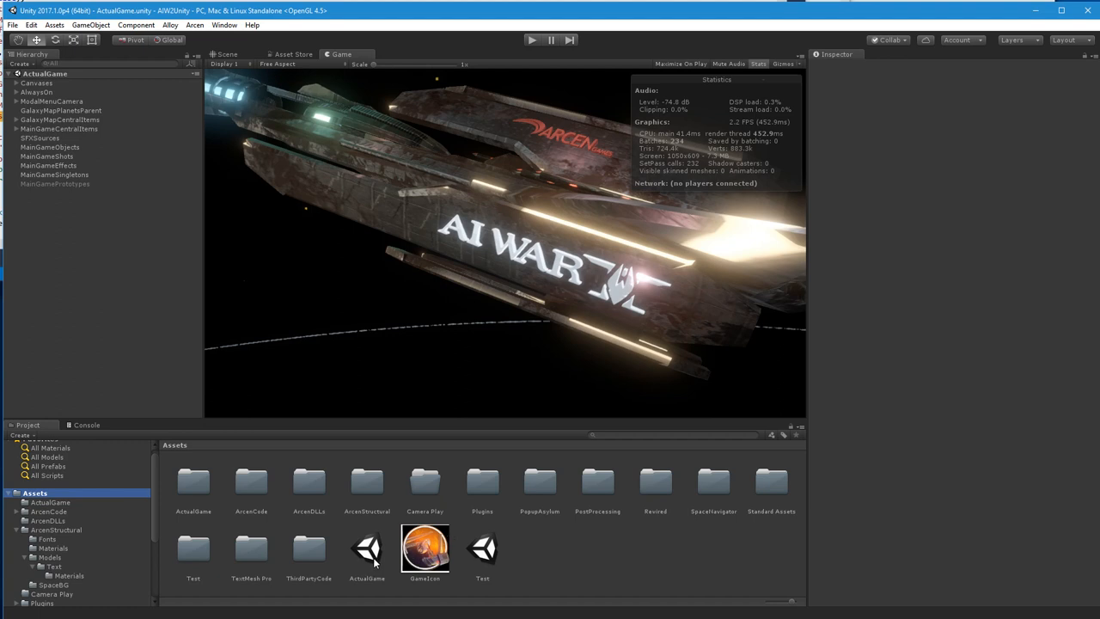
{"action": "left_click", "coordinate": [367, 547]}
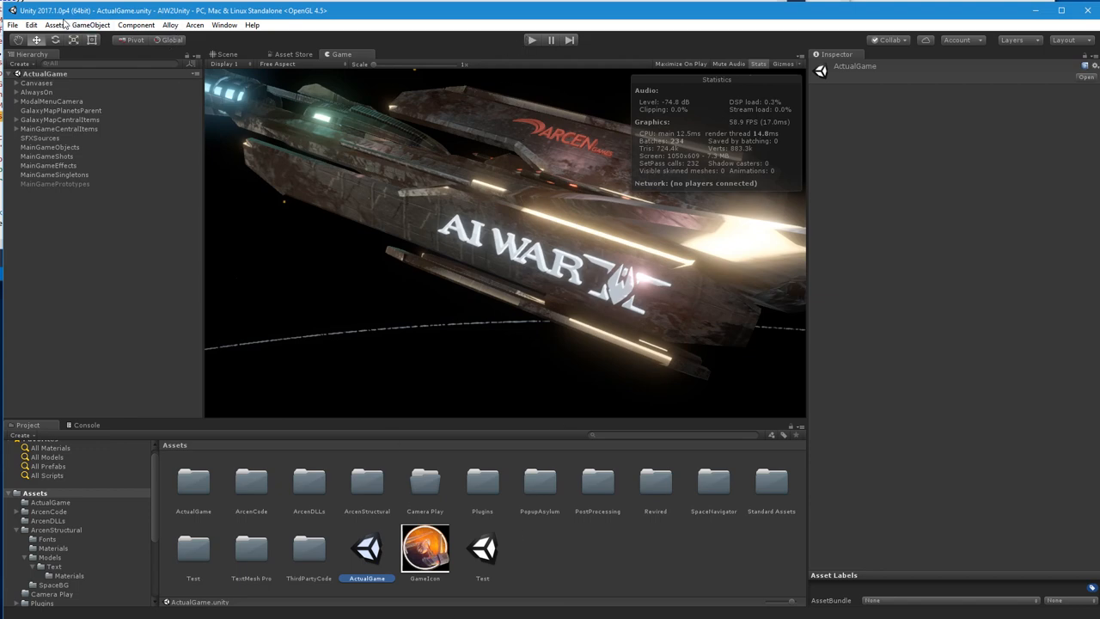
{"action": "mouse_move", "coordinate": [518, 24]}
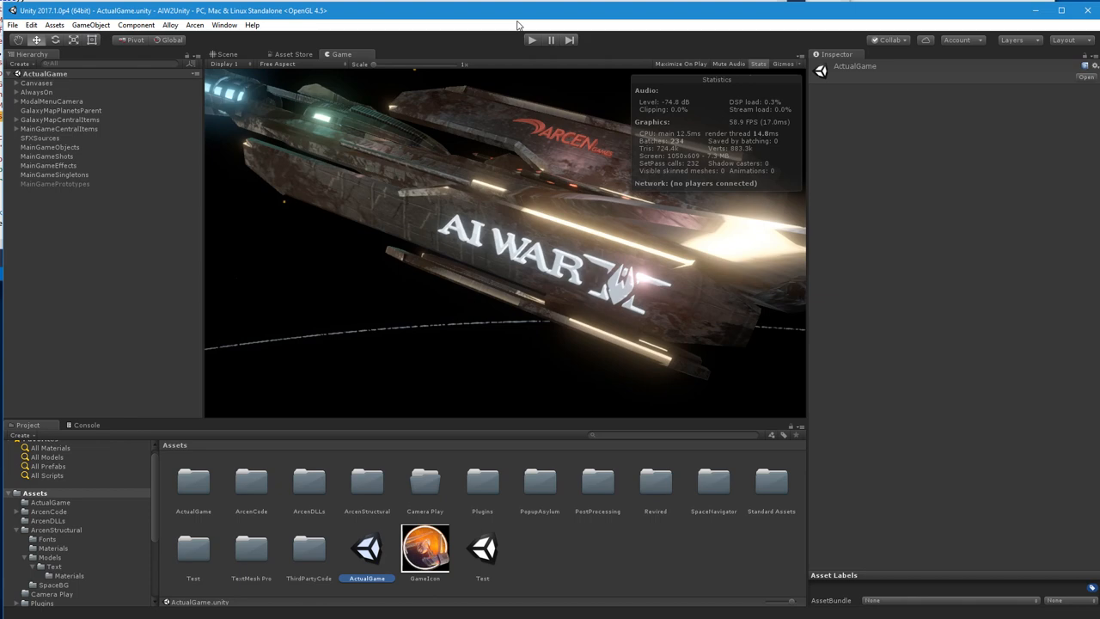
{"action": "mouse_move", "coordinate": [519, 17]}
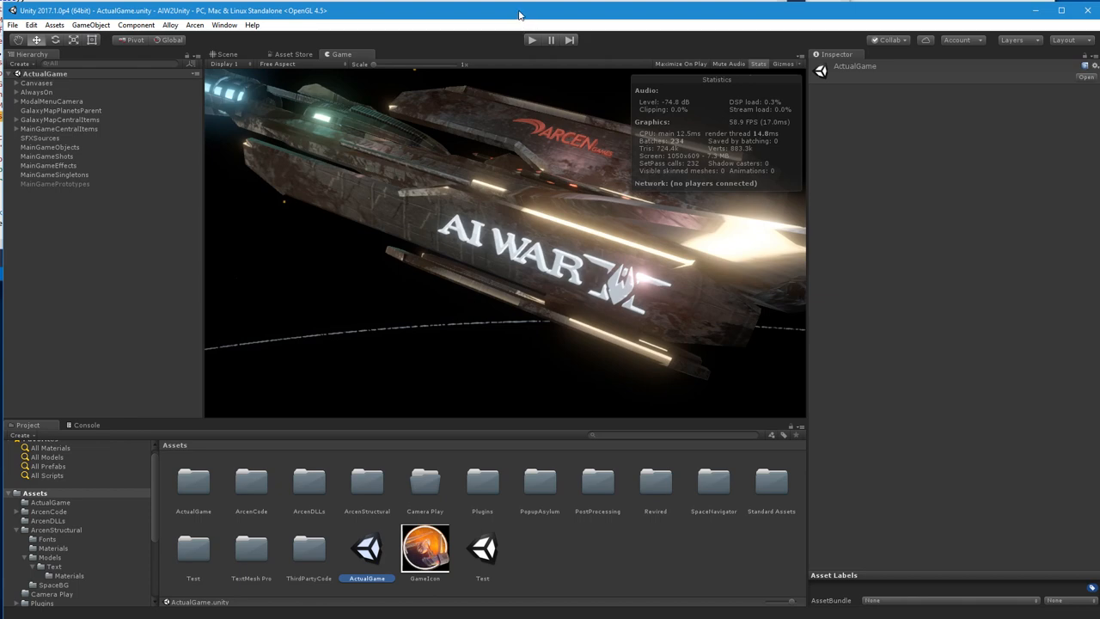
{"action": "mouse_move", "coordinate": [487, 295]}
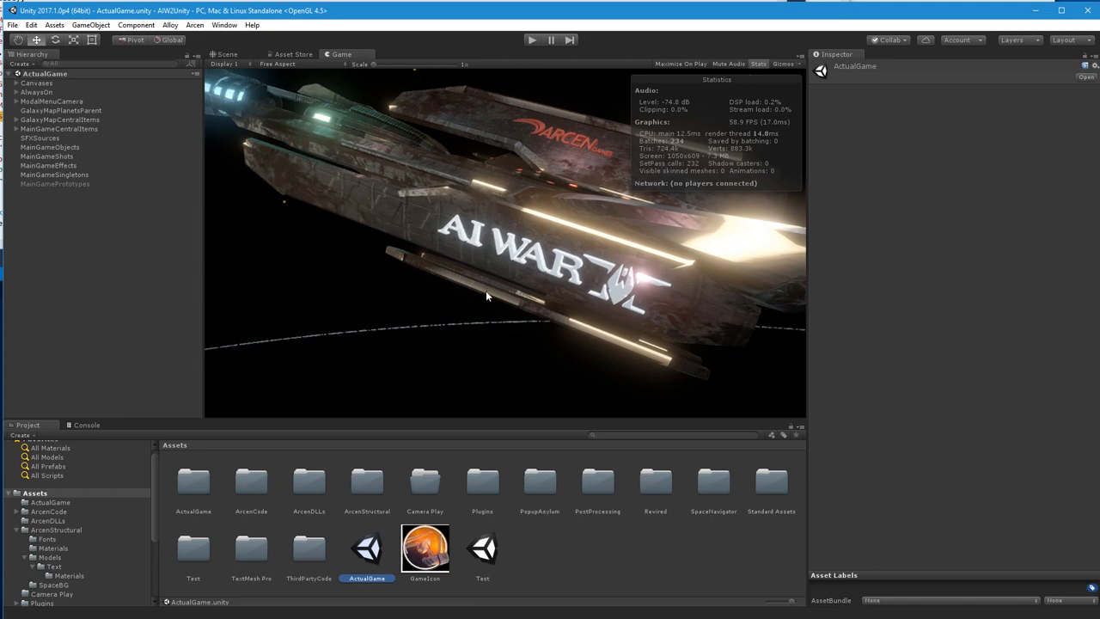
{"action": "mouse_move", "coordinate": [232, 153]}
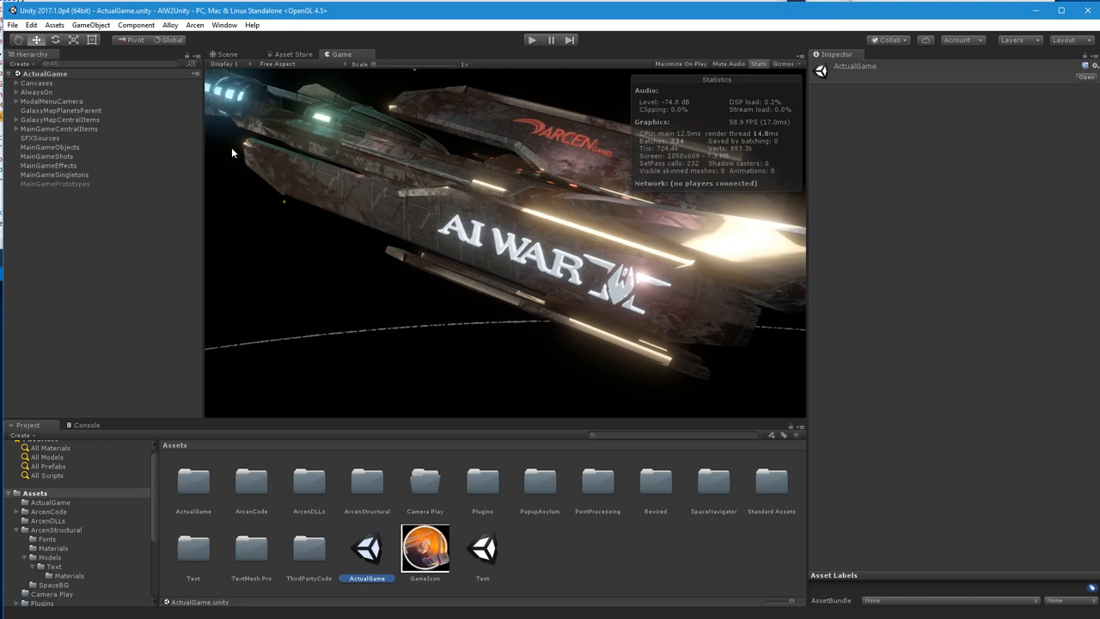
{"action": "mouse_move", "coordinate": [158, 278]}
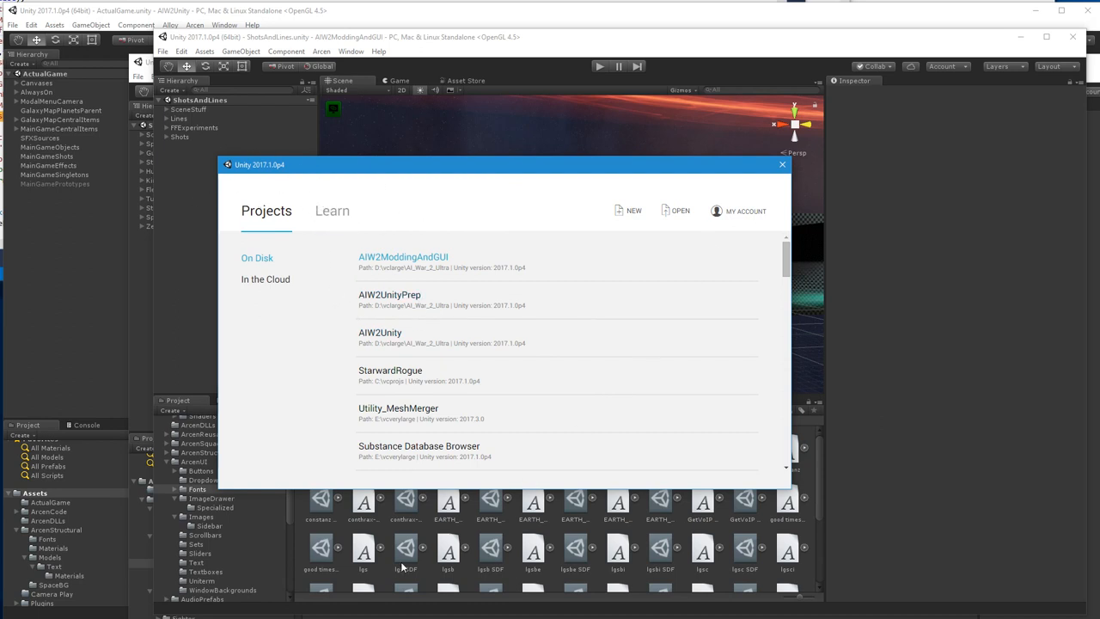
{"action": "mouse_move", "coordinate": [434, 422]}
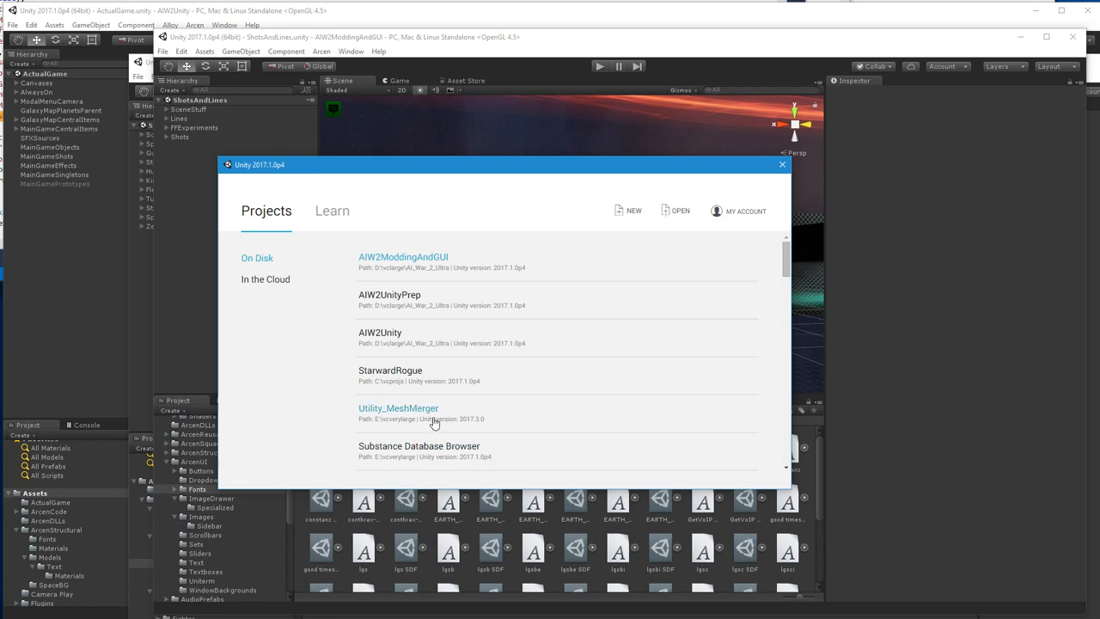
{"action": "mouse_move", "coordinate": [441, 404]}
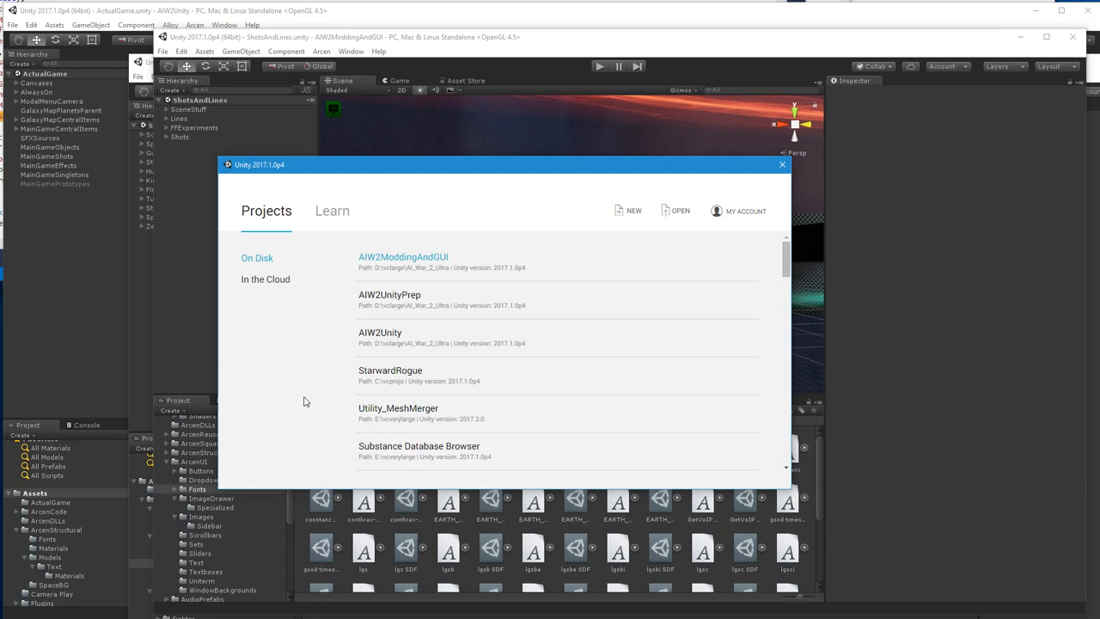
{"action": "mouse_move", "coordinate": [146, 202]}
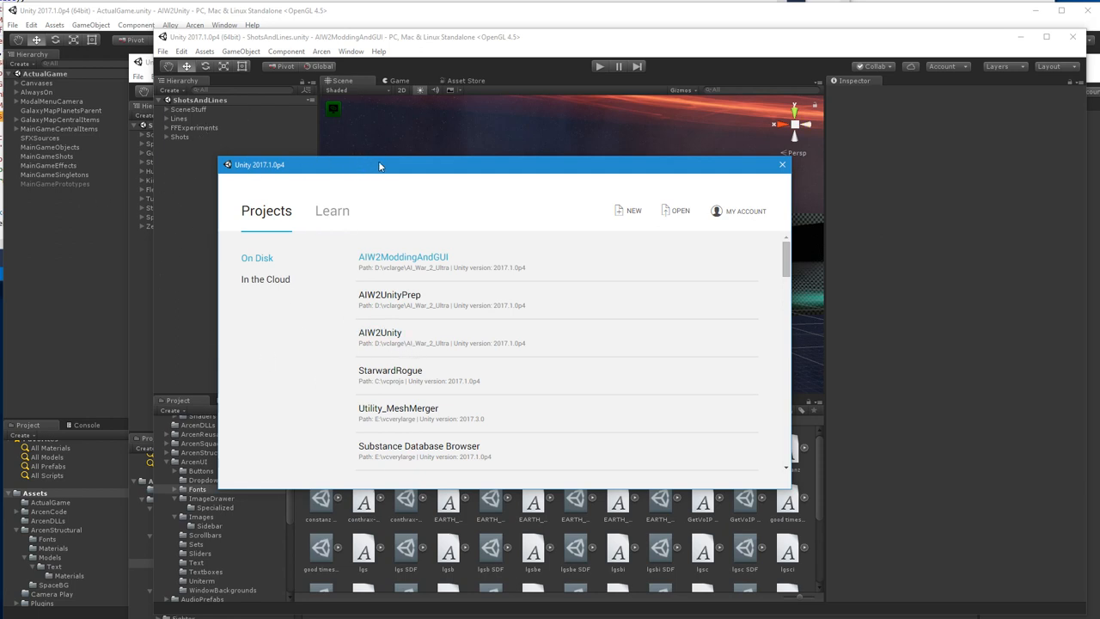
Open the AIW2Music folder as a Unity project from the project picker
{"action": "left_click_drag", "start_coordinate": [378, 164], "coordinate": [567, 194]}
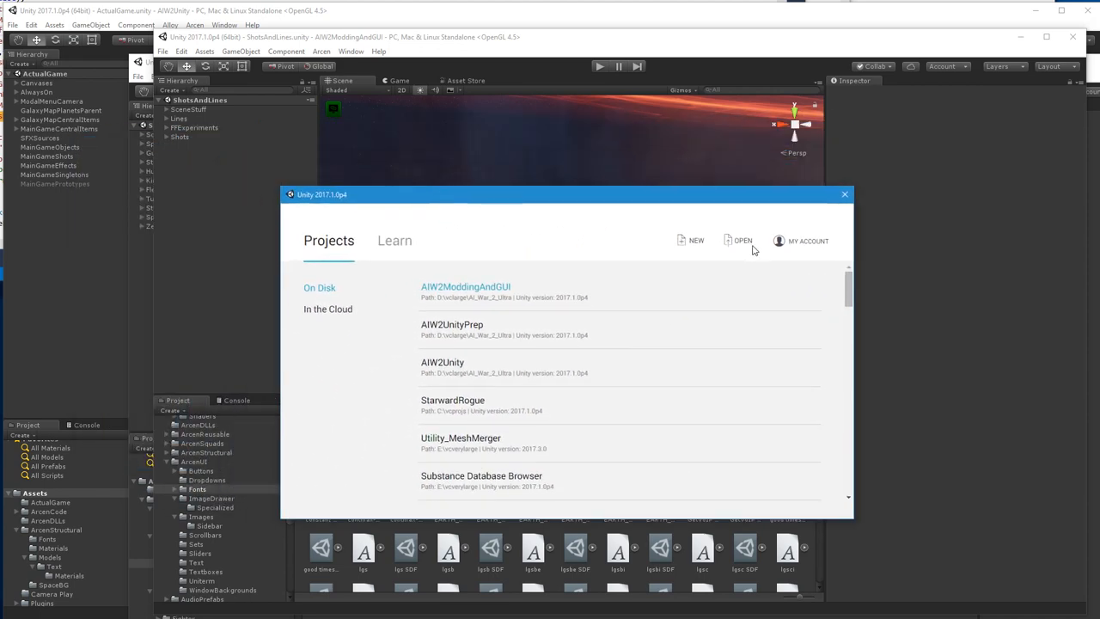
{"action": "left_click", "coordinate": [741, 241]}
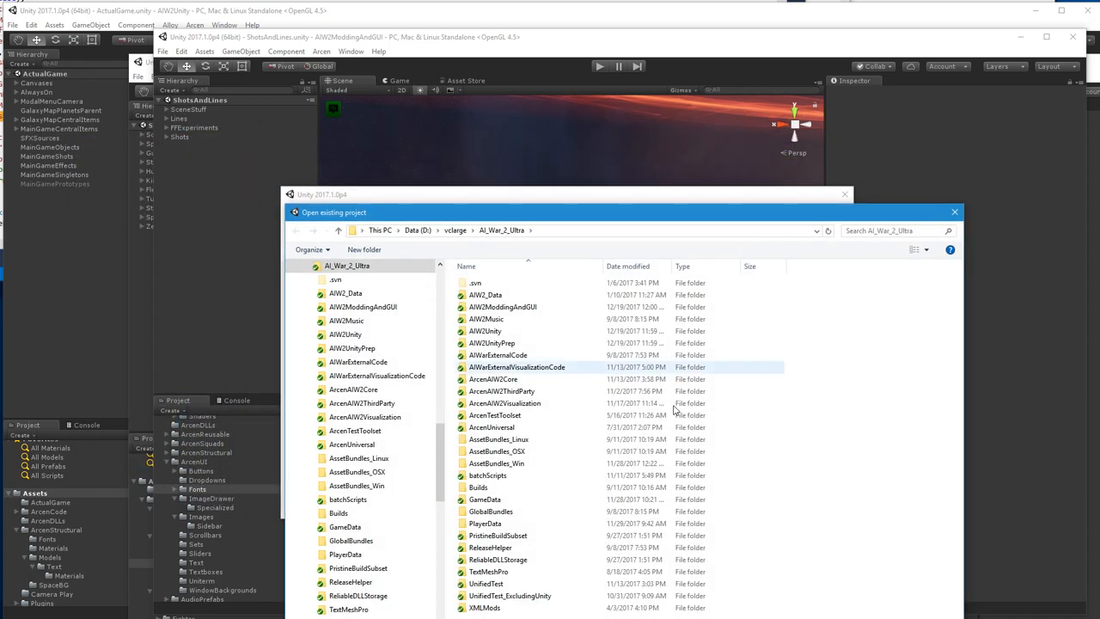
{"action": "left_click", "coordinate": [485, 319]}
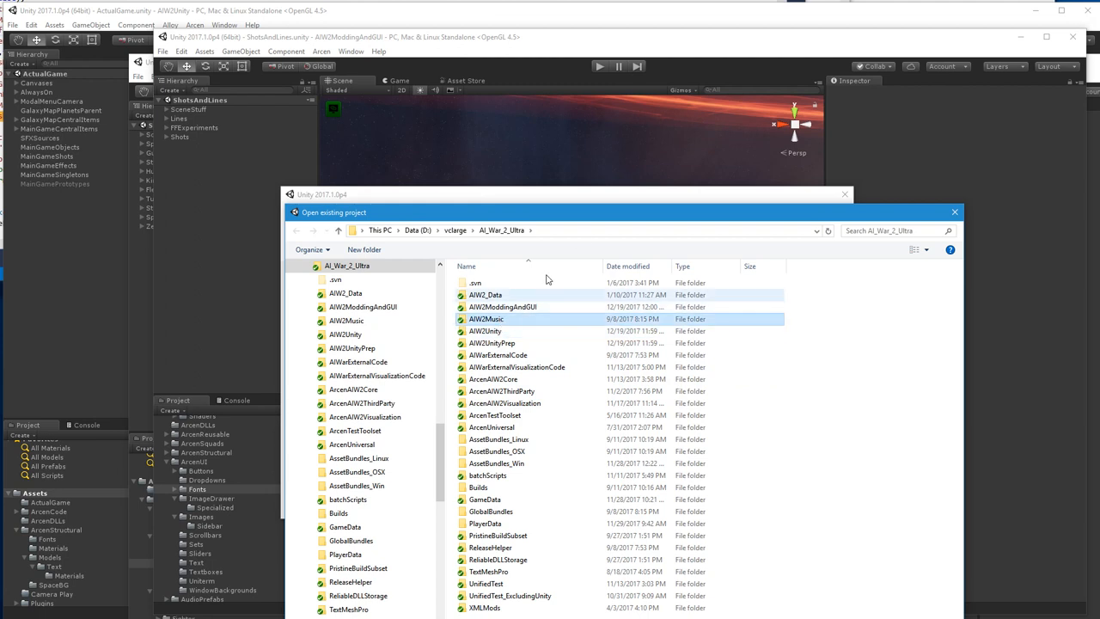
{"action": "left_click", "coordinate": [485, 319]}
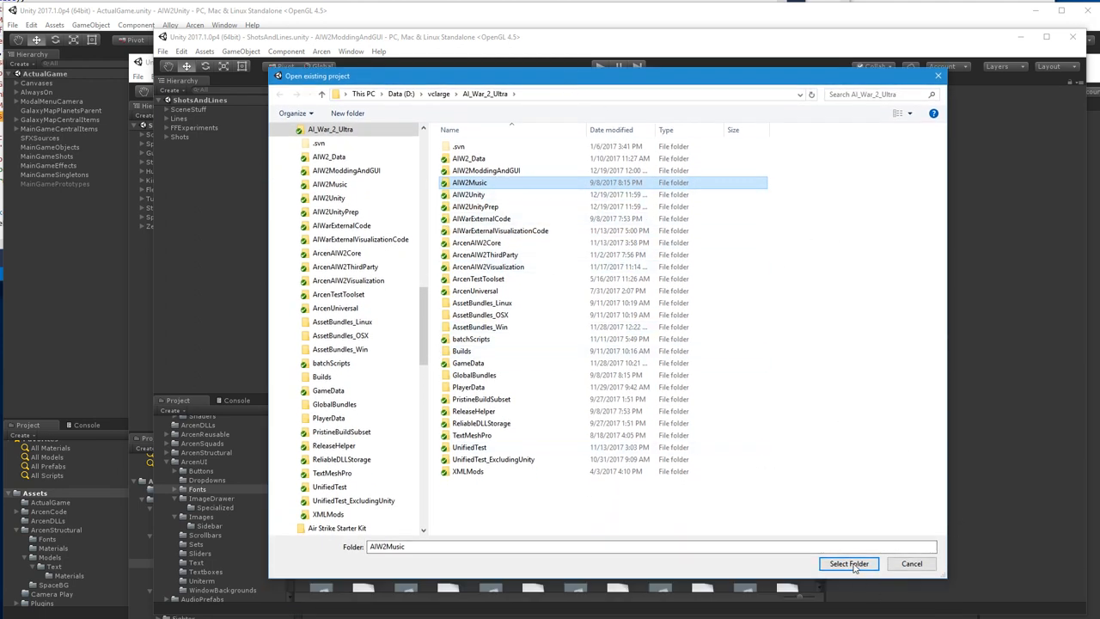
{"action": "left_click", "coordinate": [848, 563]}
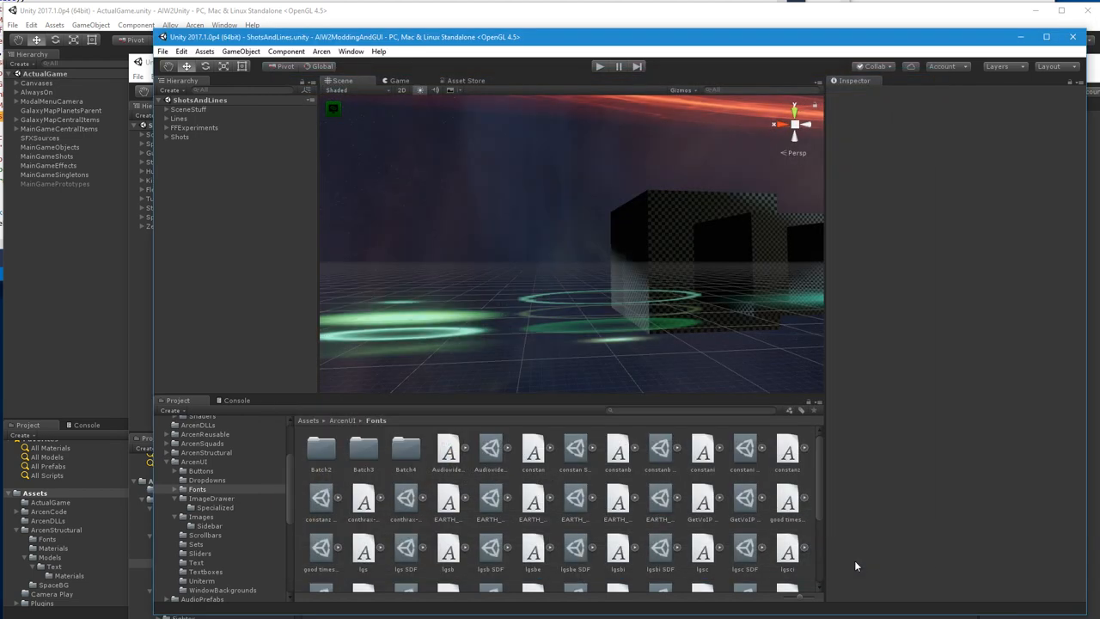
{"action": "mouse_move", "coordinate": [896, 597]}
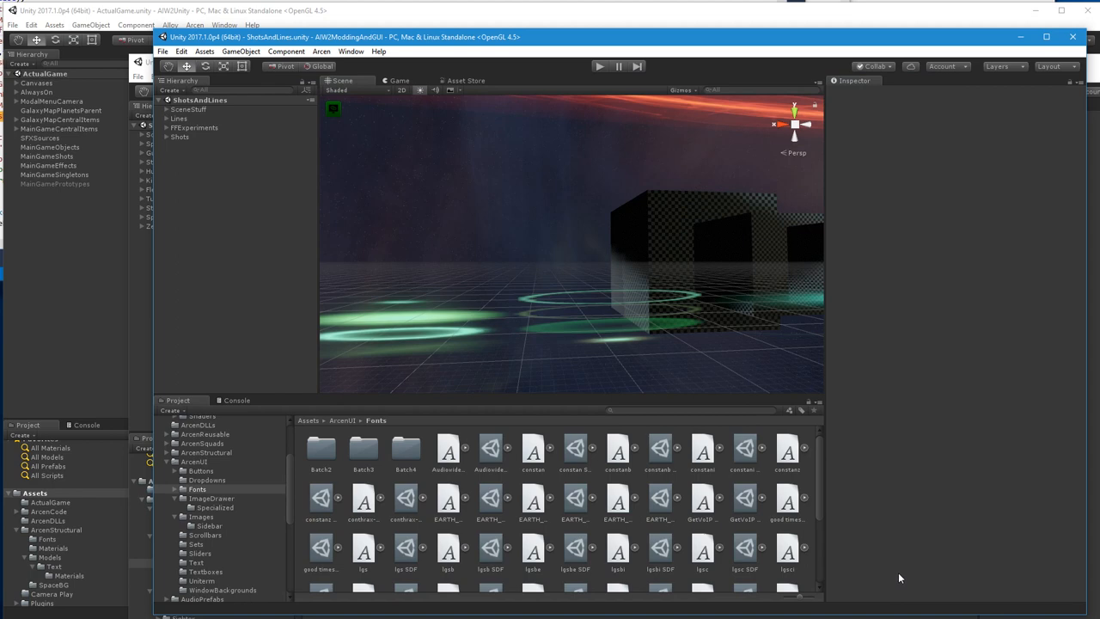
{"action": "mouse_move", "coordinate": [900, 576]}
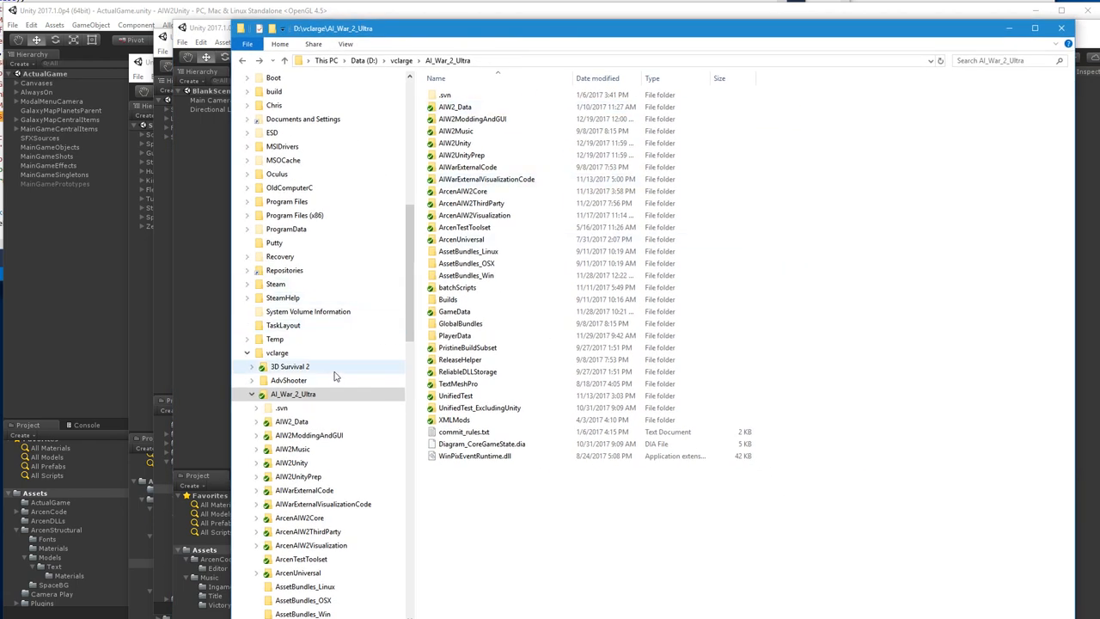
Open AI_War_2_Ultra's Properties, showing about 175 MB across 2,127 files
{"action": "right_click", "coordinate": [293, 393]}
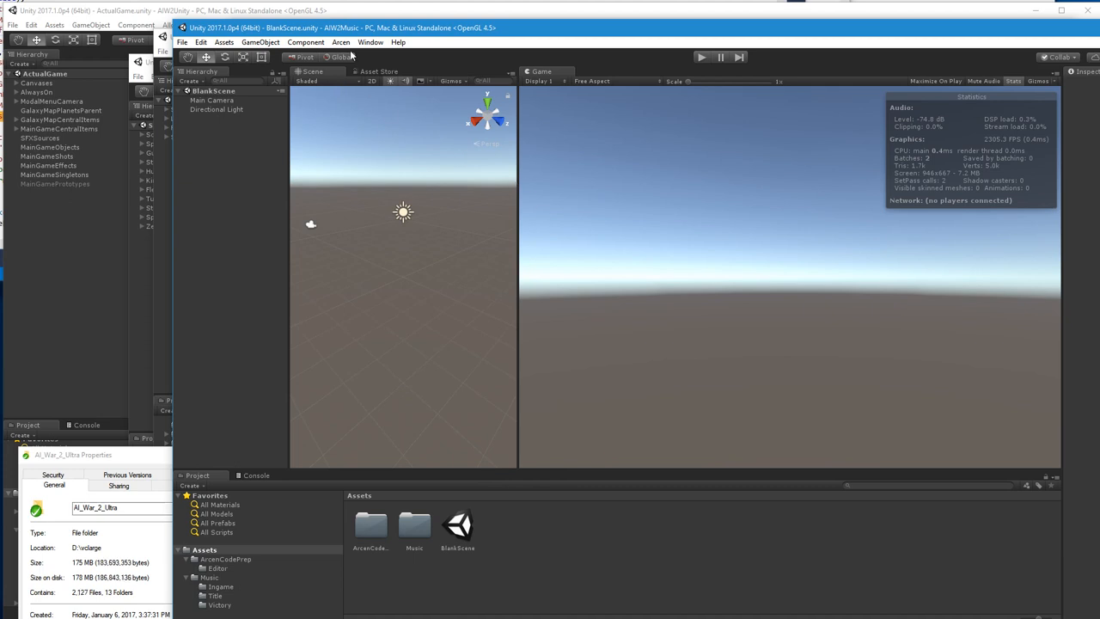
Run Arcen > Build Music Asset Bundle in the AIW2Music project
{"action": "left_click", "coordinate": [341, 42]}
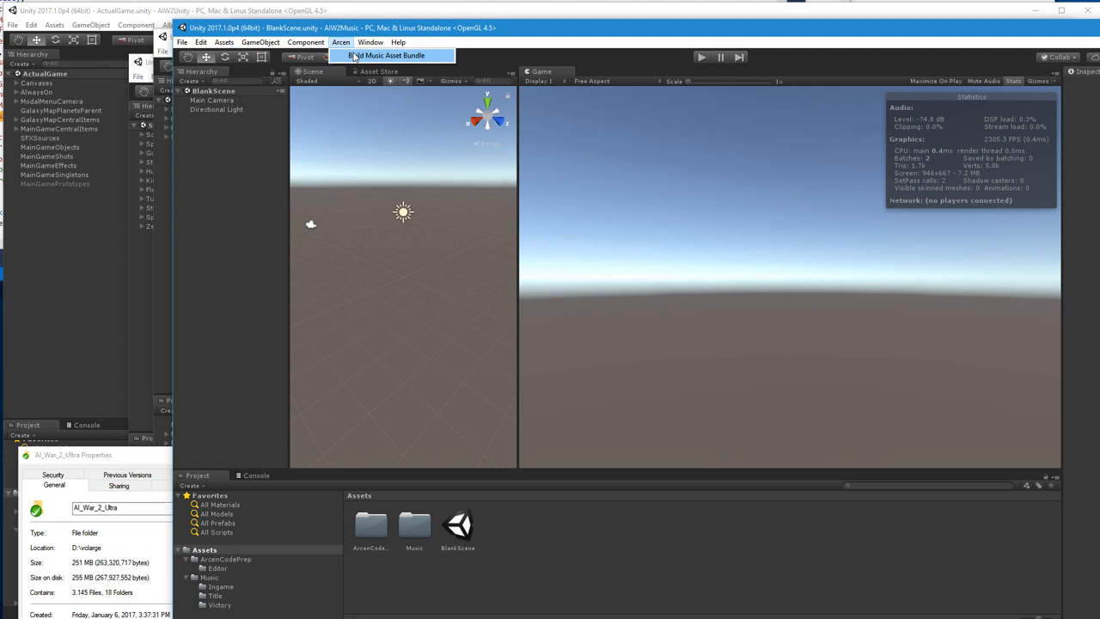
{"action": "left_click", "coordinate": [386, 55]}
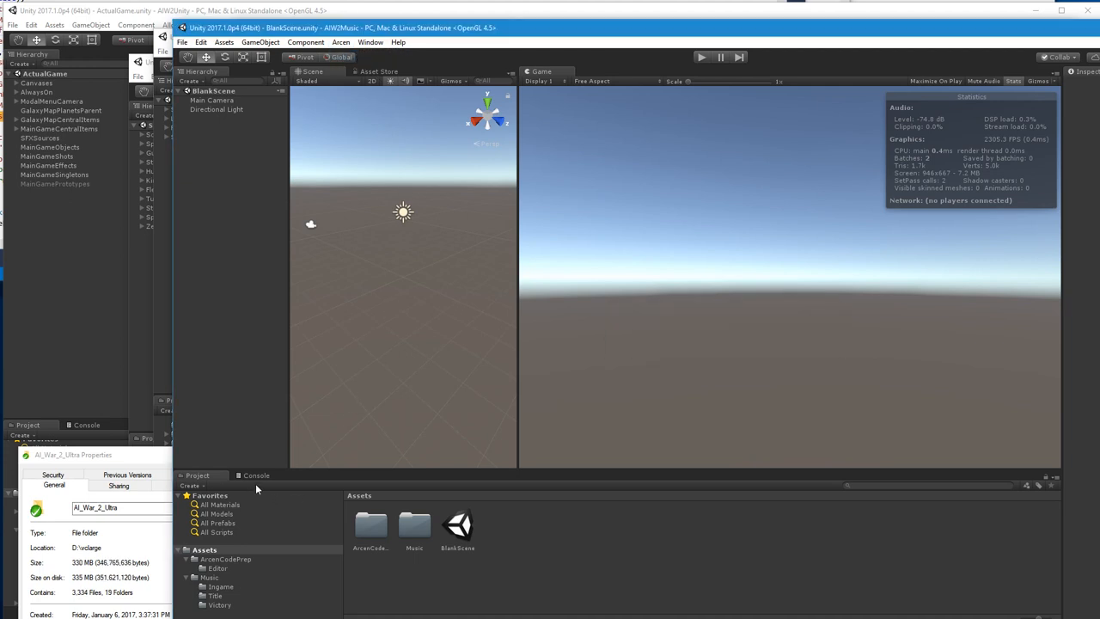
{"action": "left_click", "coordinate": [256, 475]}
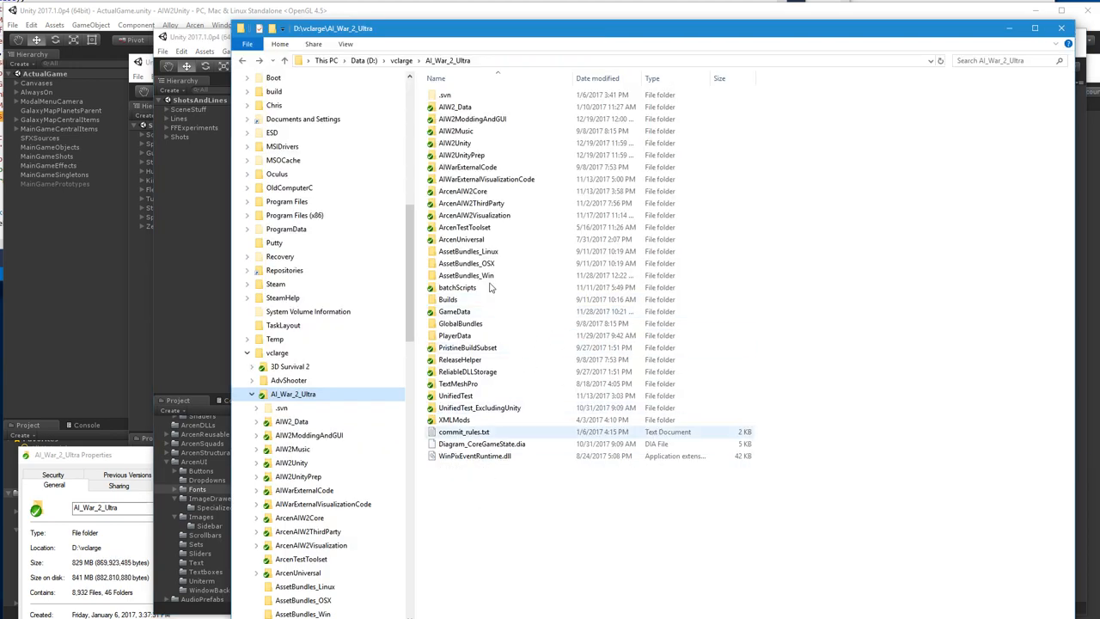
Open batchScripts, select A_MonoBuild_All.bat, and bring up AI_War_2_Ultra's context menu
{"action": "left_click", "coordinate": [458, 287]}
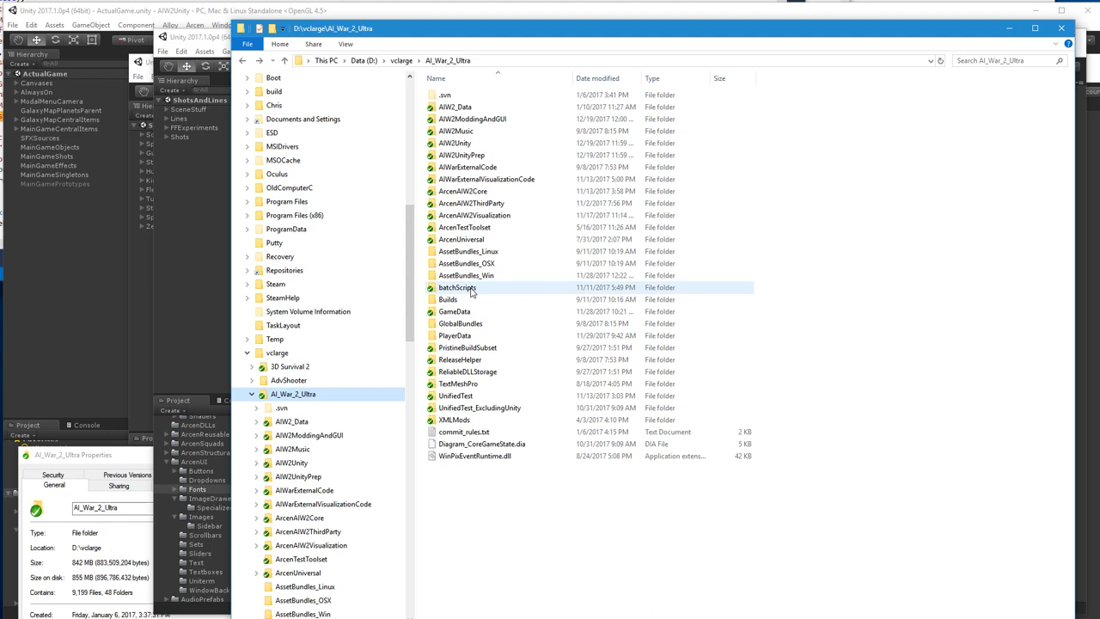
{"action": "double_click", "coordinate": [458, 287]}
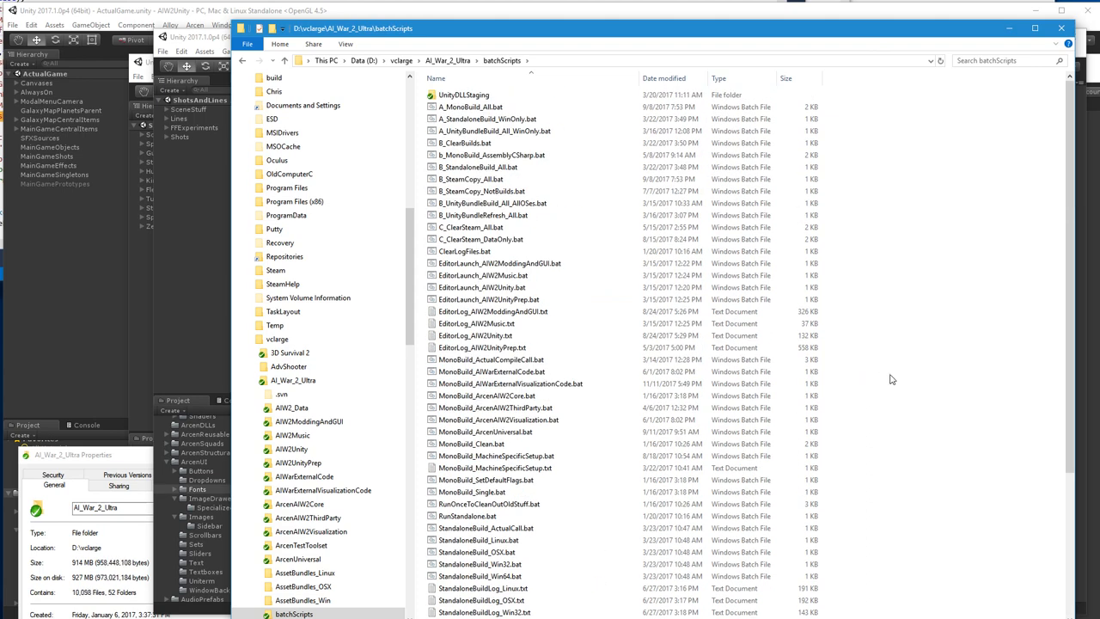
{"action": "left_click", "coordinate": [470, 107]}
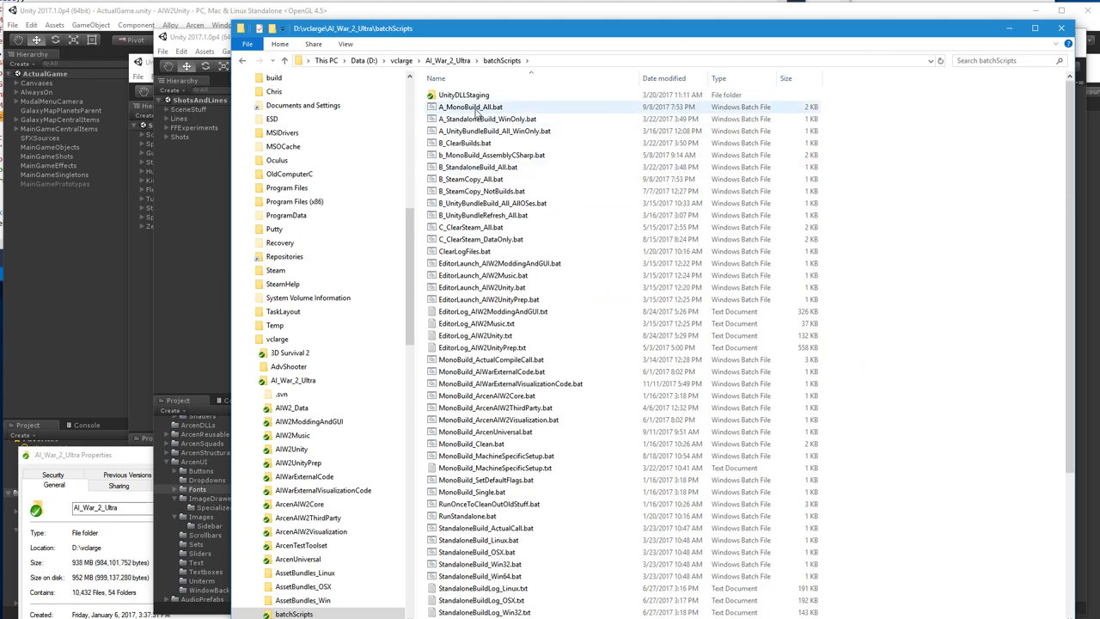
{"action": "left_click", "coordinate": [471, 106]}
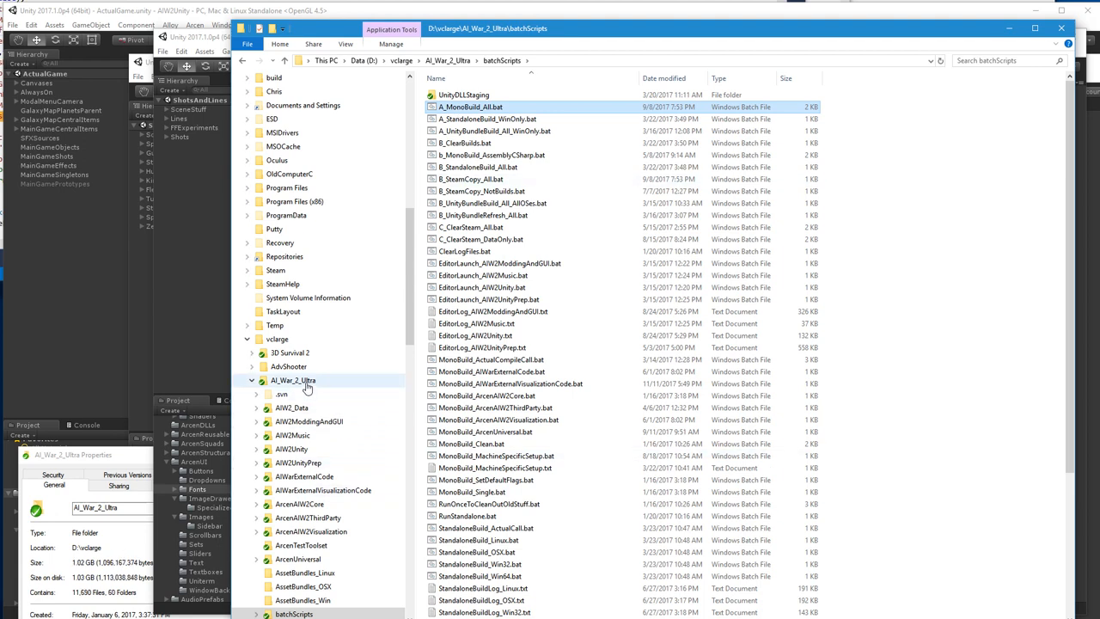
{"action": "right_click", "coordinate": [293, 379]}
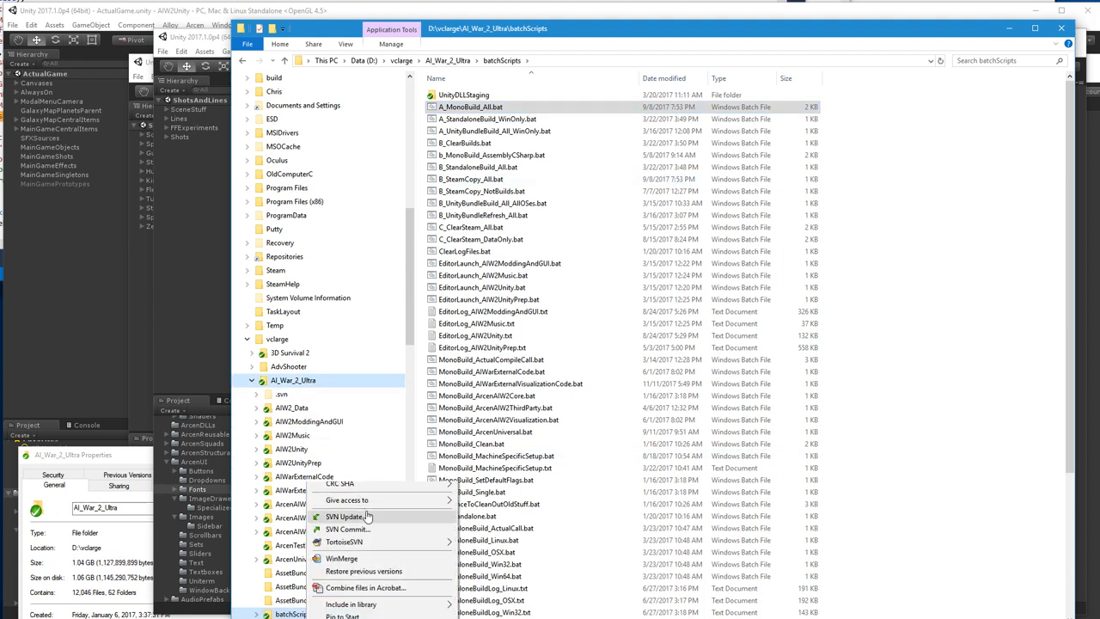
Run SVN Update on AI_War_2_Ultra: 32 added, 11 deleted, 137 updated
{"action": "left_click", "coordinate": [345, 516]}
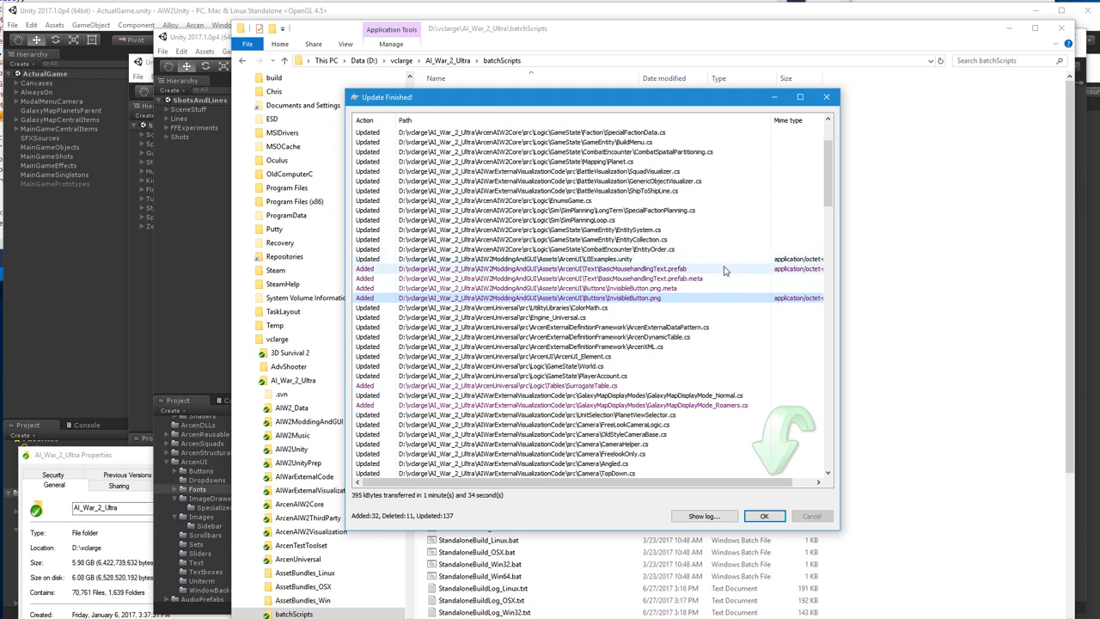
Scroll the Update Finished list through revision 1782 and close the summary
{"action": "scroll", "scroll_direction": "down", "scroll_amount": 3}
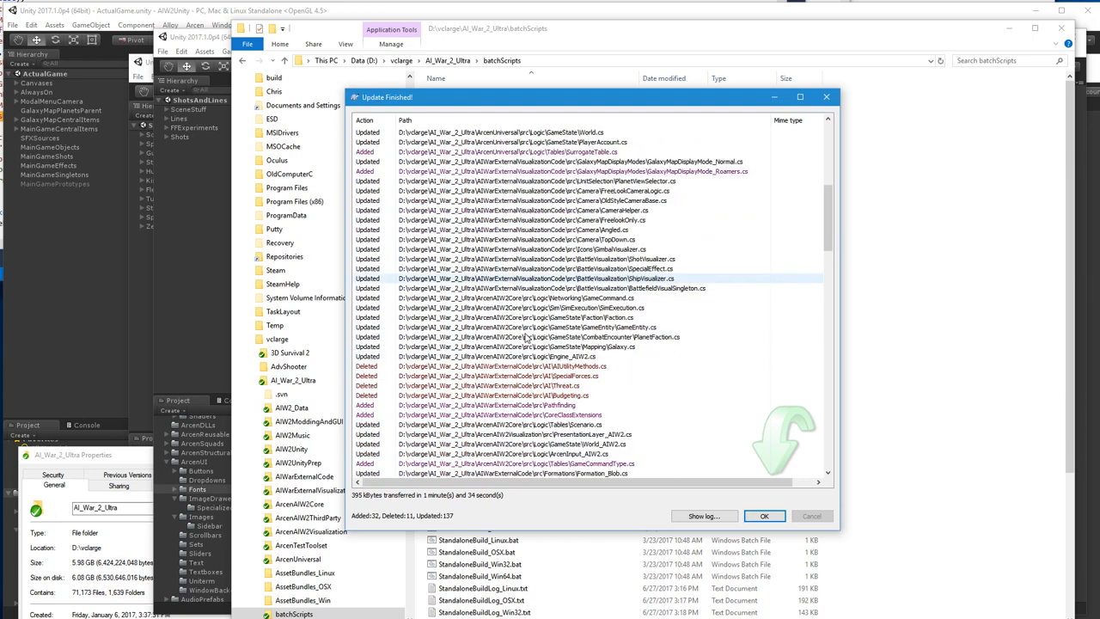
{"action": "scroll", "scroll_direction": "down", "scroll_amount": 3}
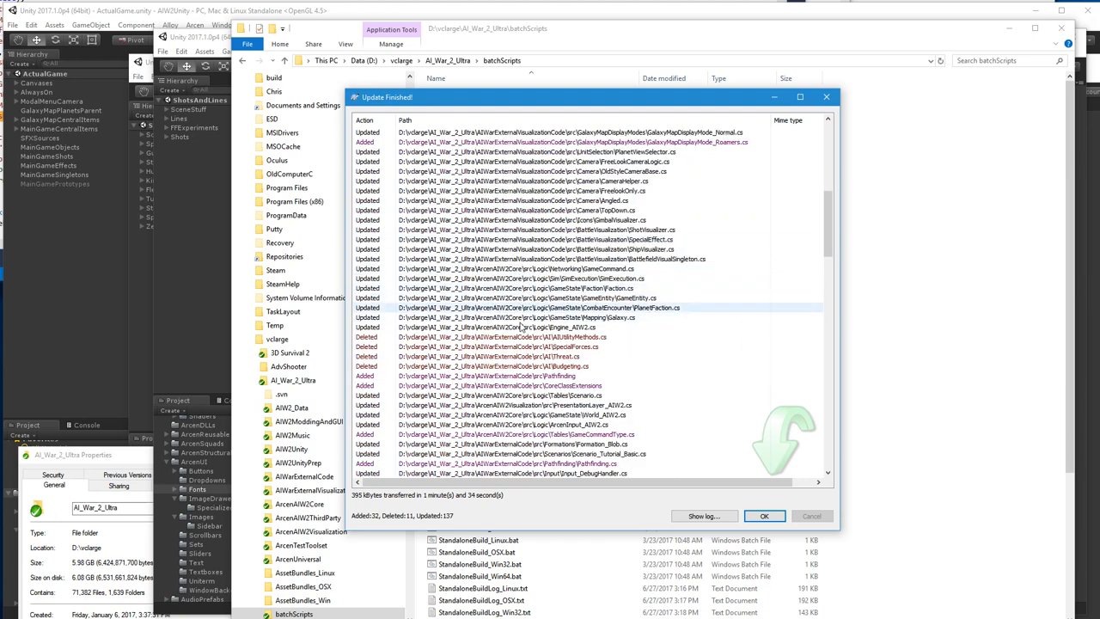
{"action": "scroll", "scroll_direction": "down", "scroll_amount": 3}
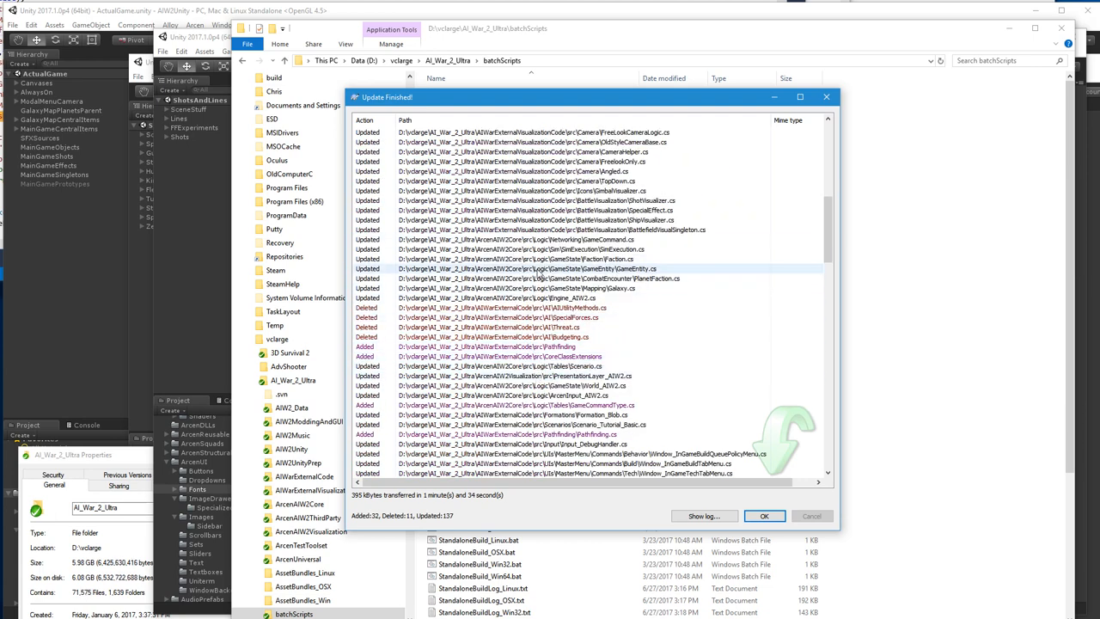
{"action": "scroll", "scroll_direction": "down", "scroll_amount": 3}
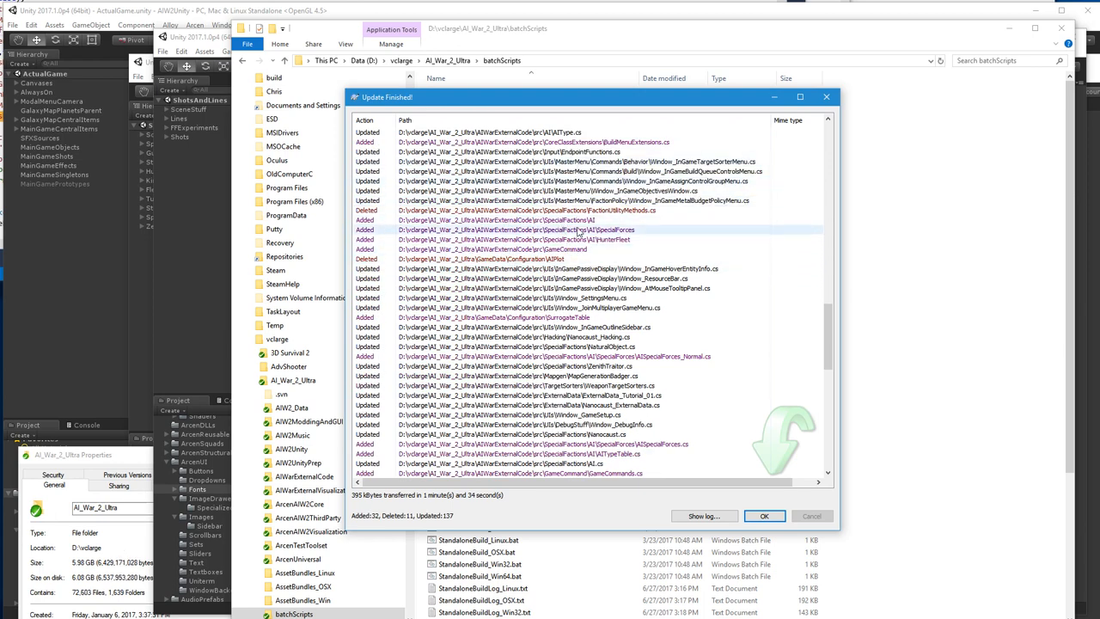
{"action": "scroll", "scroll_direction": "down", "scroll_amount": 3}
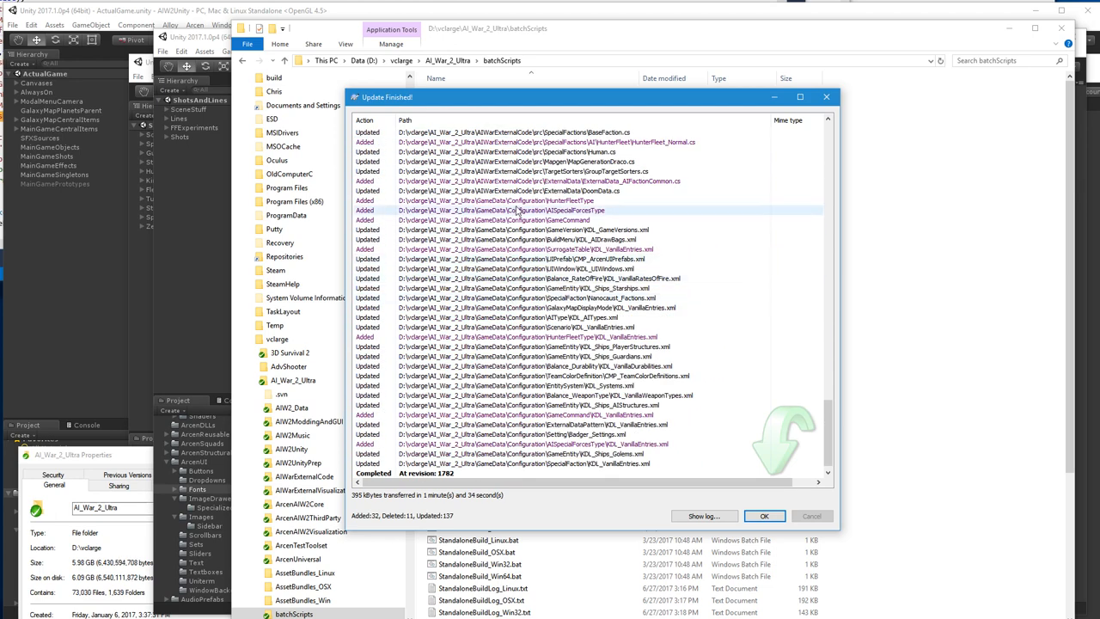
{"action": "left_click", "coordinate": [528, 336]}
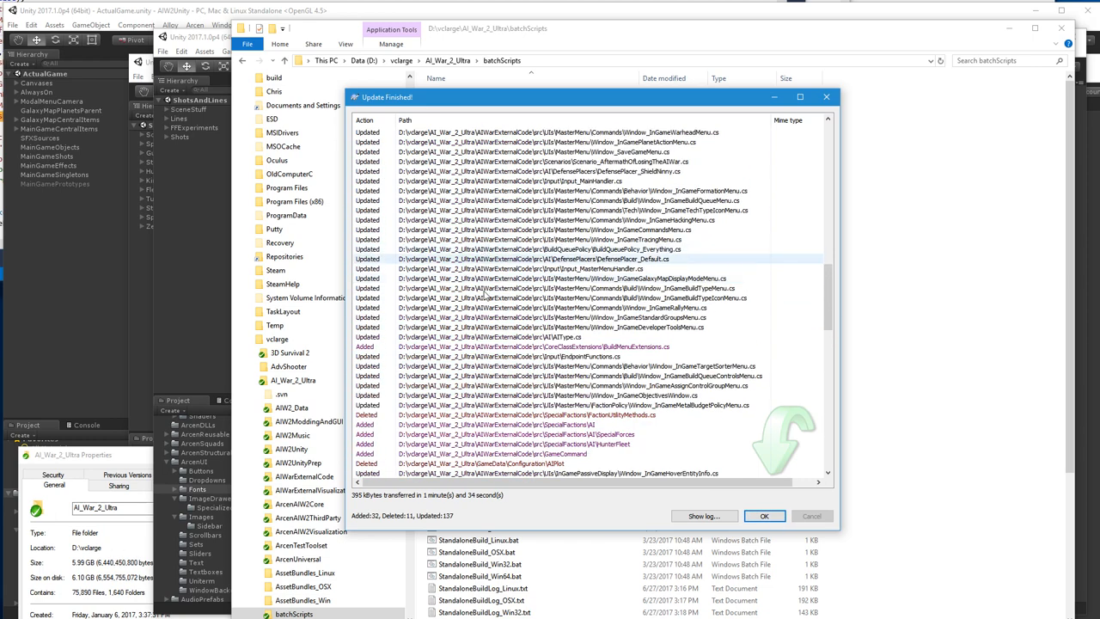
{"action": "scroll", "scroll_direction": "down", "scroll_amount": 3}
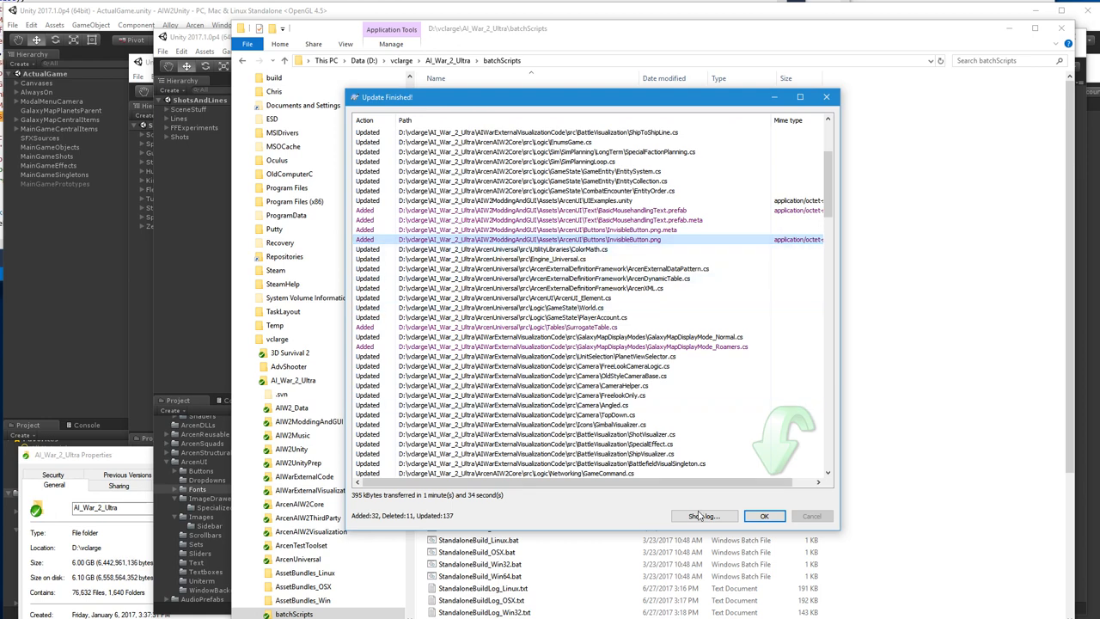
{"action": "left_click", "coordinate": [763, 515]}
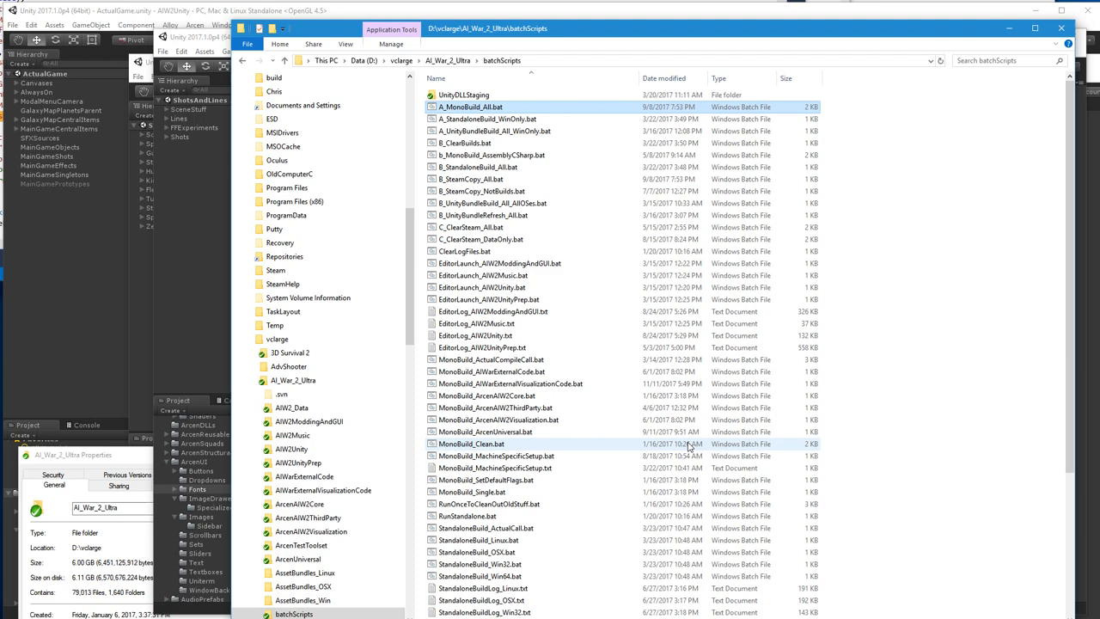
Open the batchScripts folder and select MonoBuild_MachineSpecificSetup.txt
{"action": "scroll", "scroll_direction": "down", "scroll_amount": 3}
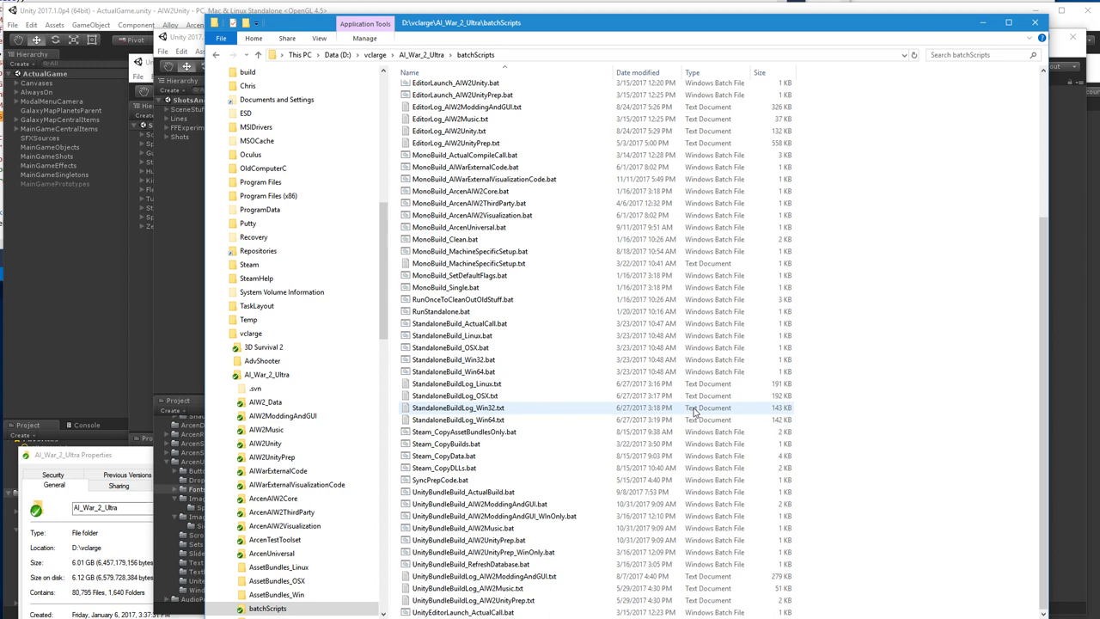
{"action": "left_click", "coordinate": [460, 191]}
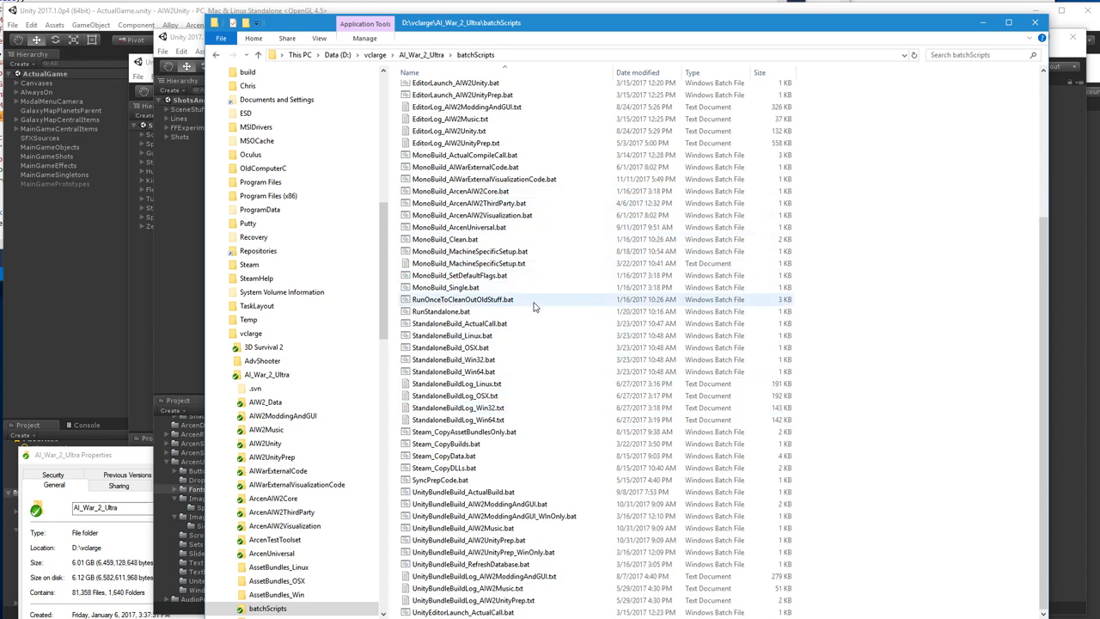
{"action": "left_click", "coordinate": [469, 263]}
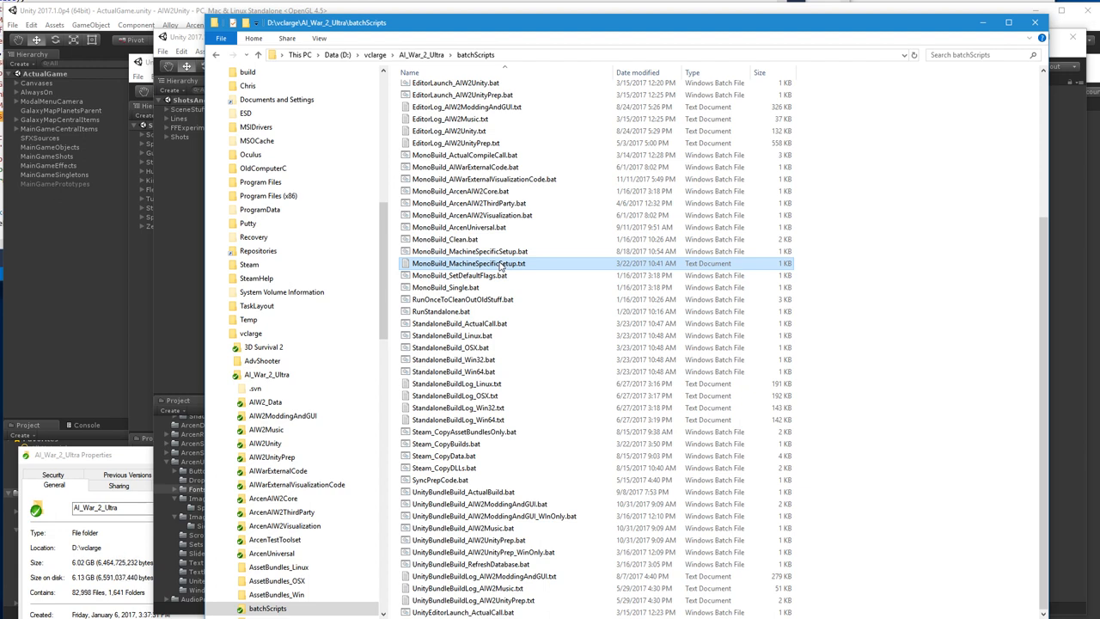
{"action": "left_click", "coordinate": [469, 250]}
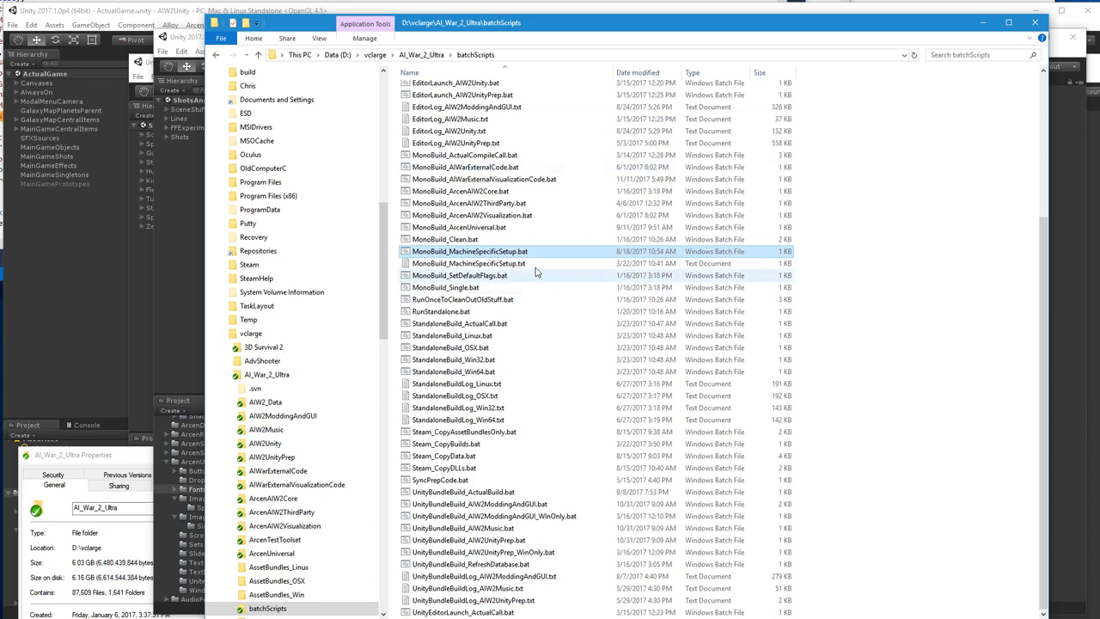
{"action": "double_click", "coordinate": [469, 263]}
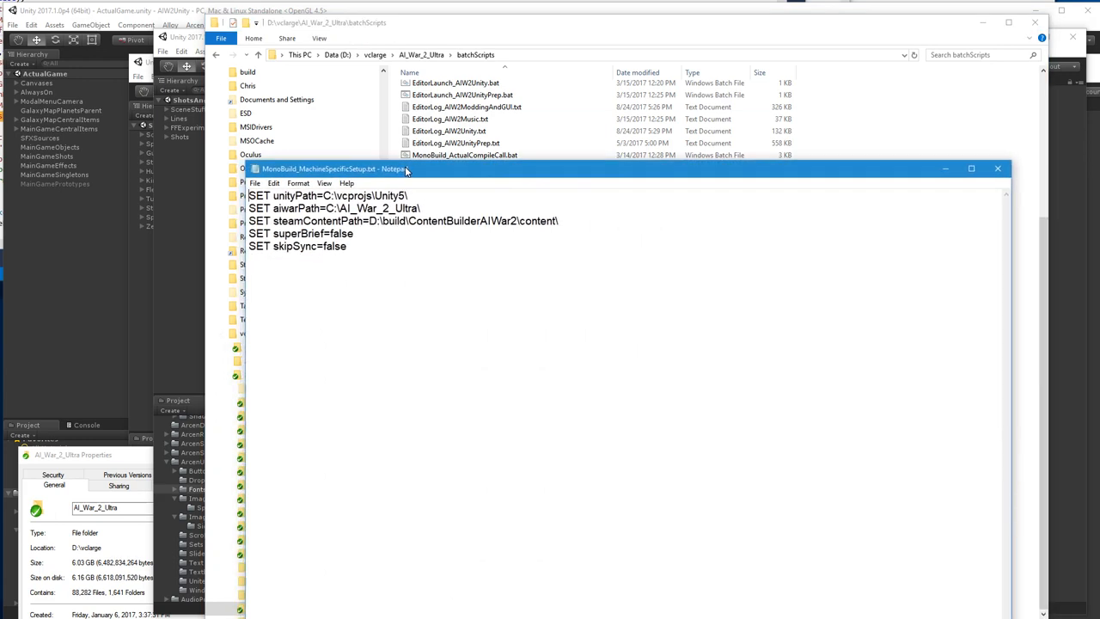
{"action": "double_click", "coordinate": [347, 195]}
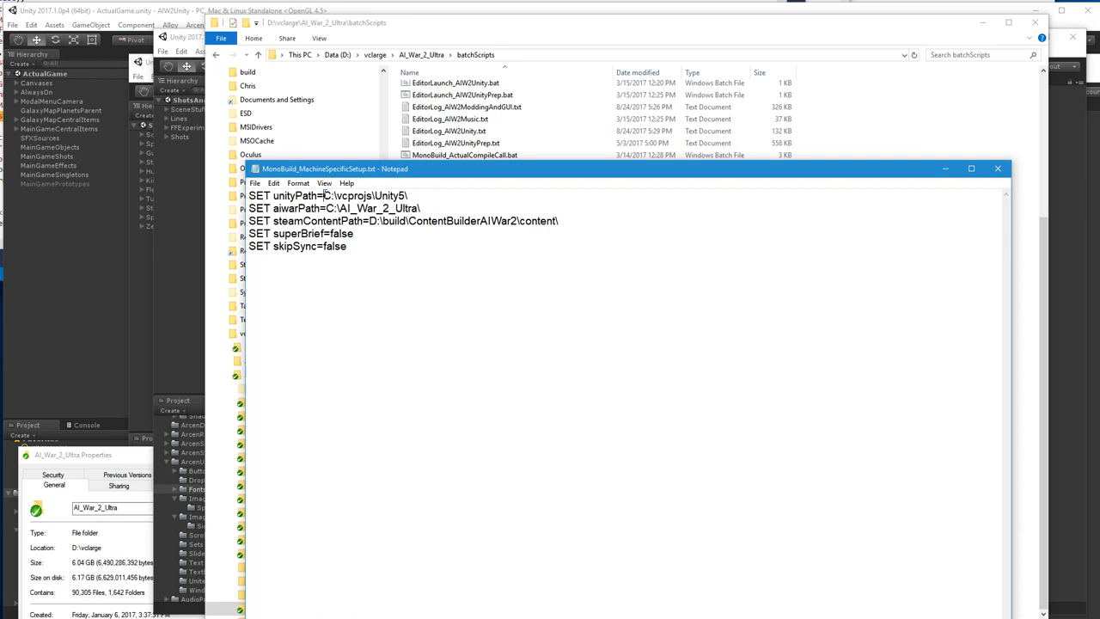
{"action": "double_click", "coordinate": [364, 196]}
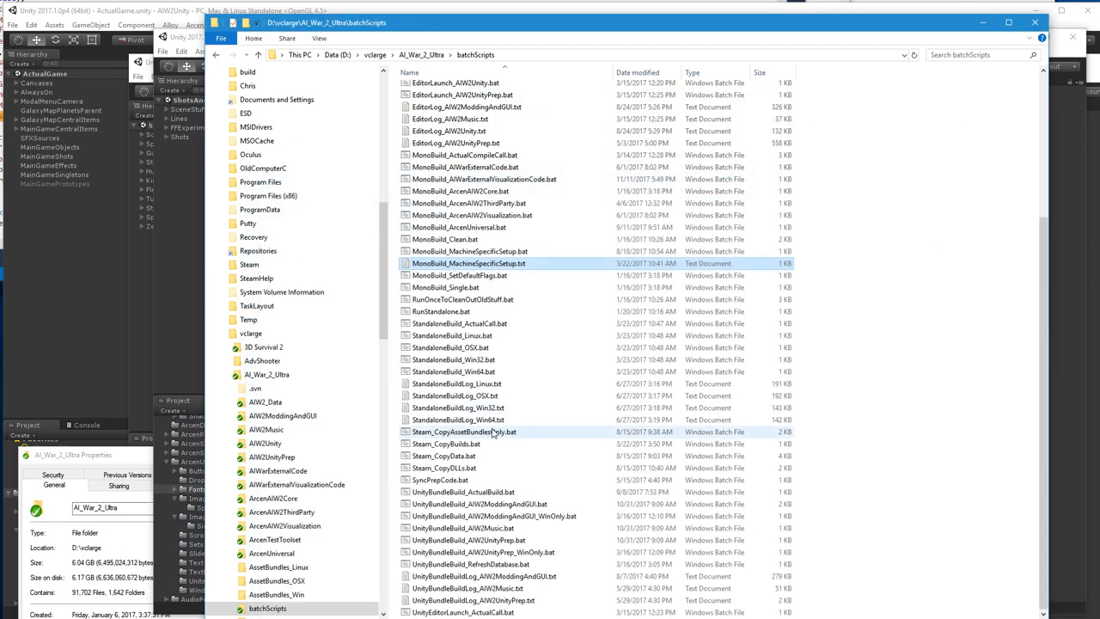
{"action": "right_click", "coordinate": [464, 251]}
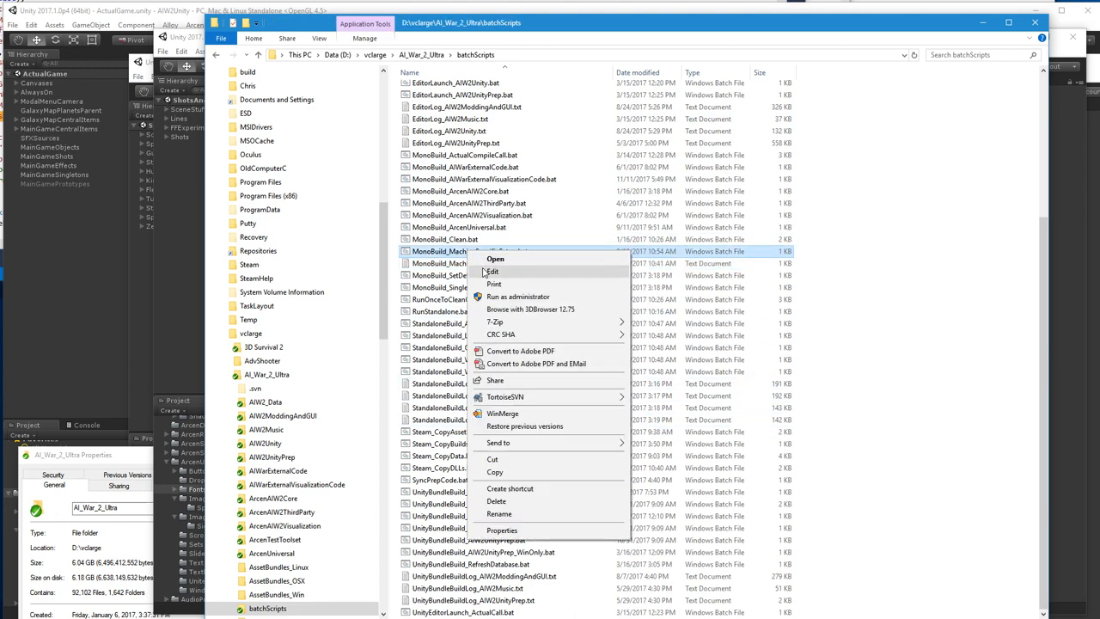
{"action": "left_click", "coordinate": [491, 271]}
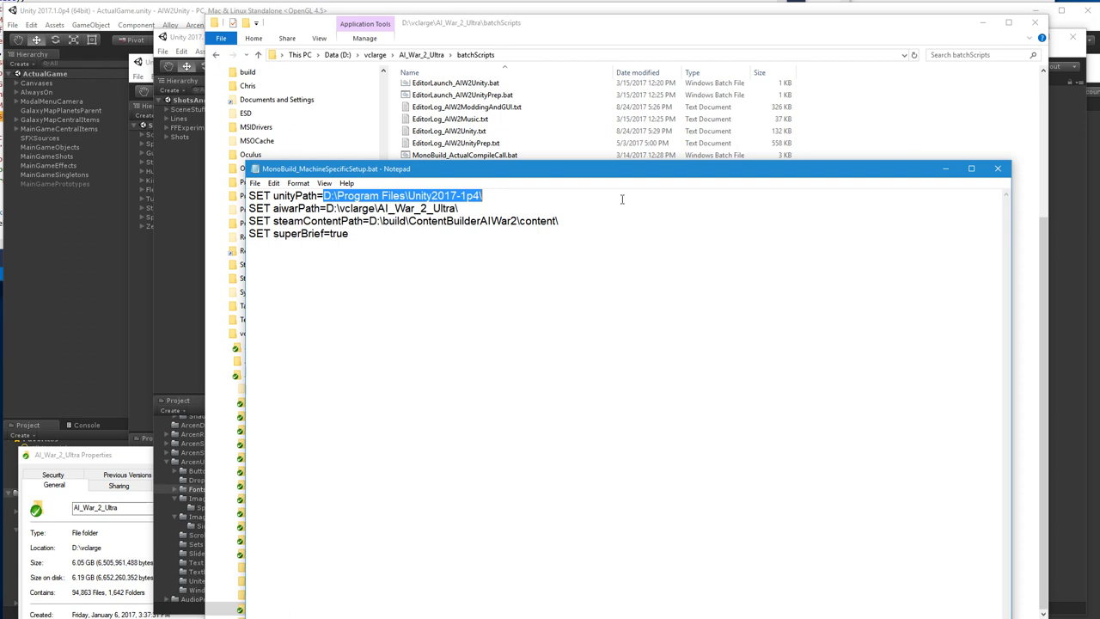
{"action": "mouse_move", "coordinate": [602, 202]}
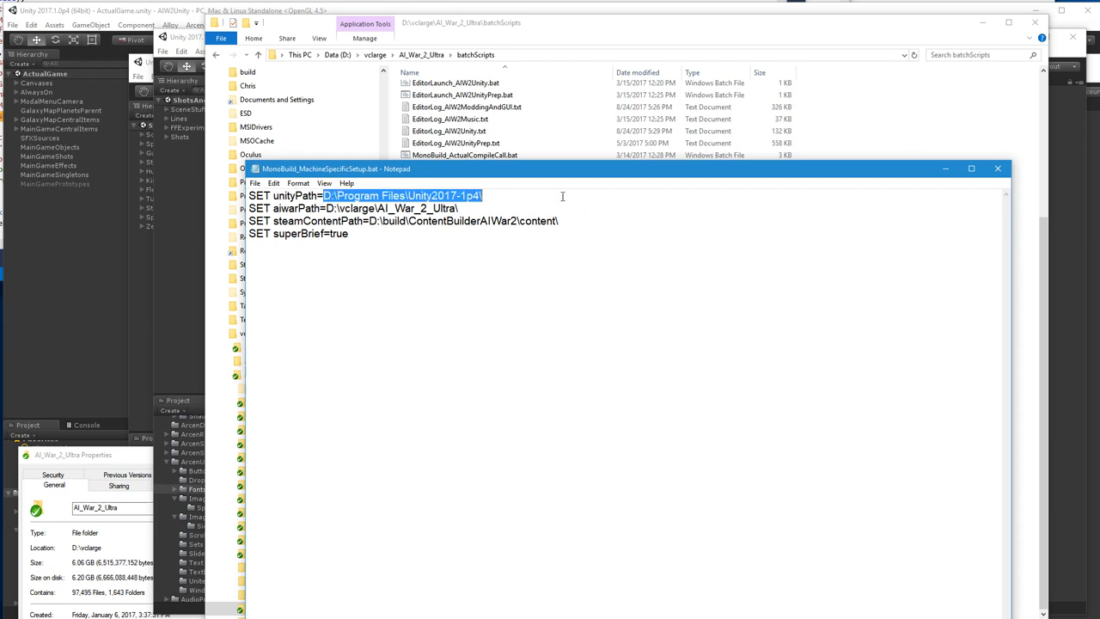
{"action": "left_click", "coordinate": [484, 196]}
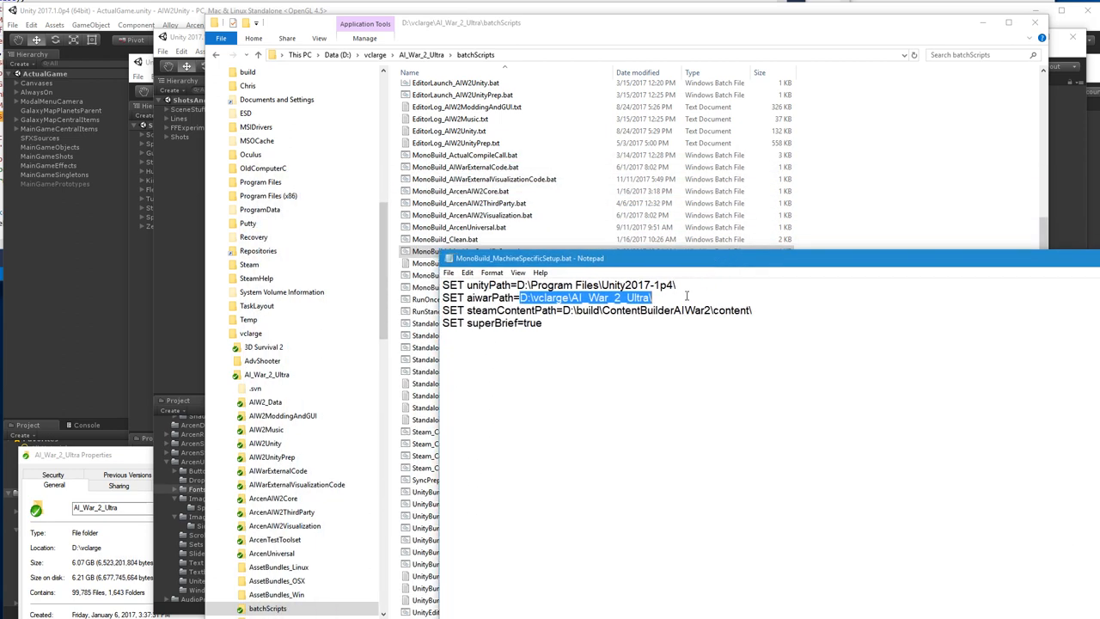
{"action": "left_click", "coordinate": [266, 374]}
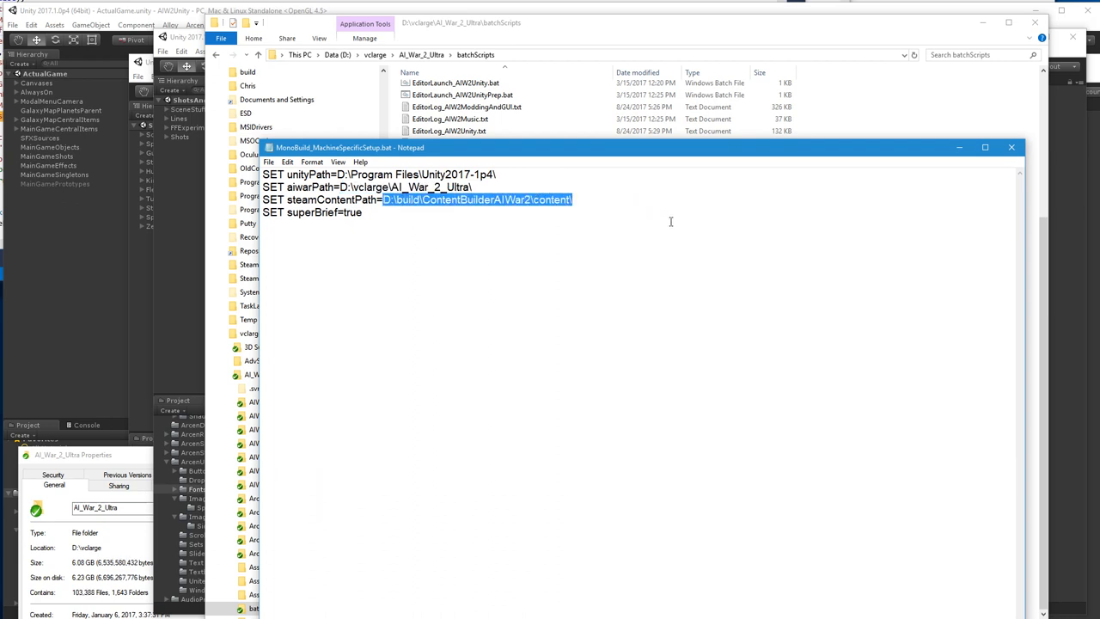
{"action": "mouse_move", "coordinate": [294, 231]}
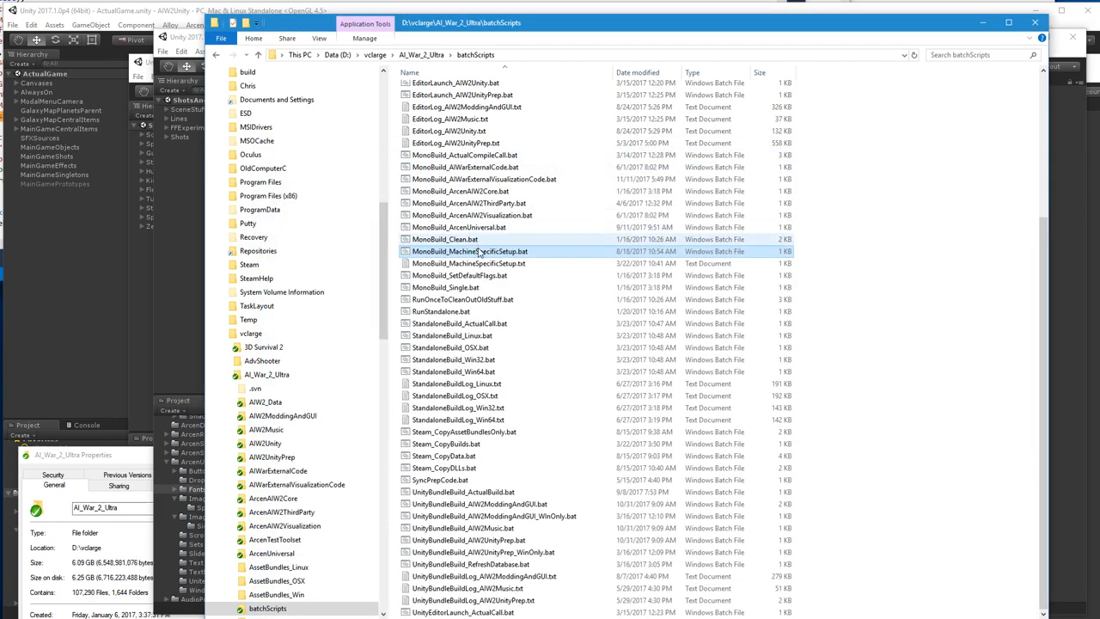
Open MonoBuild_MachineSpecificSetup.txt in Notepad and highlight the skipSync setting
{"action": "left_click", "coordinate": [469, 263]}
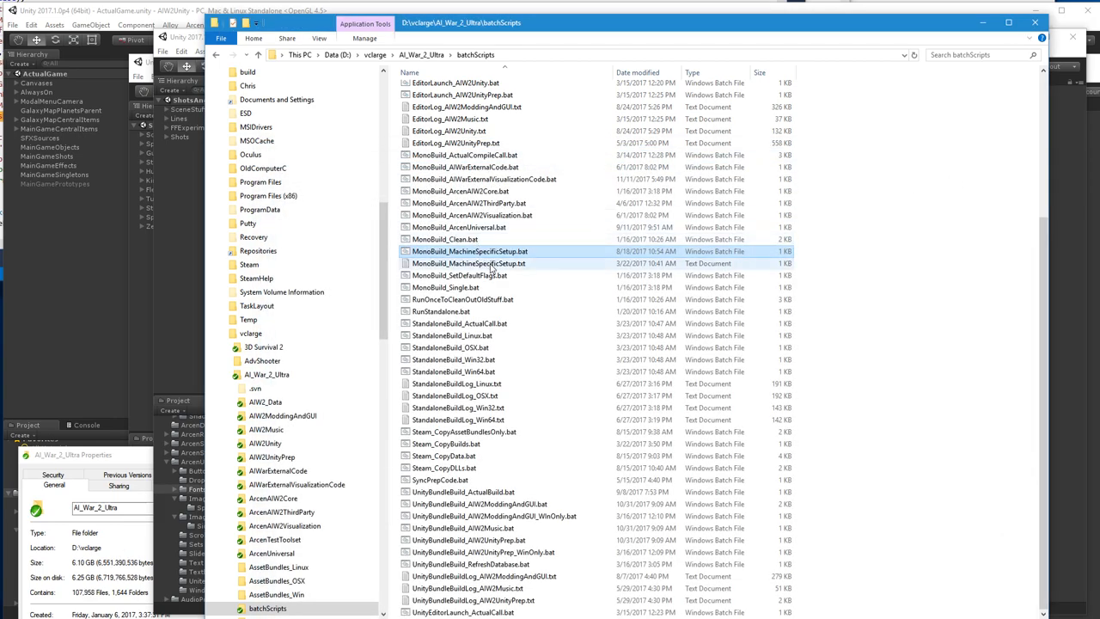
{"action": "double_click", "coordinate": [470, 263]}
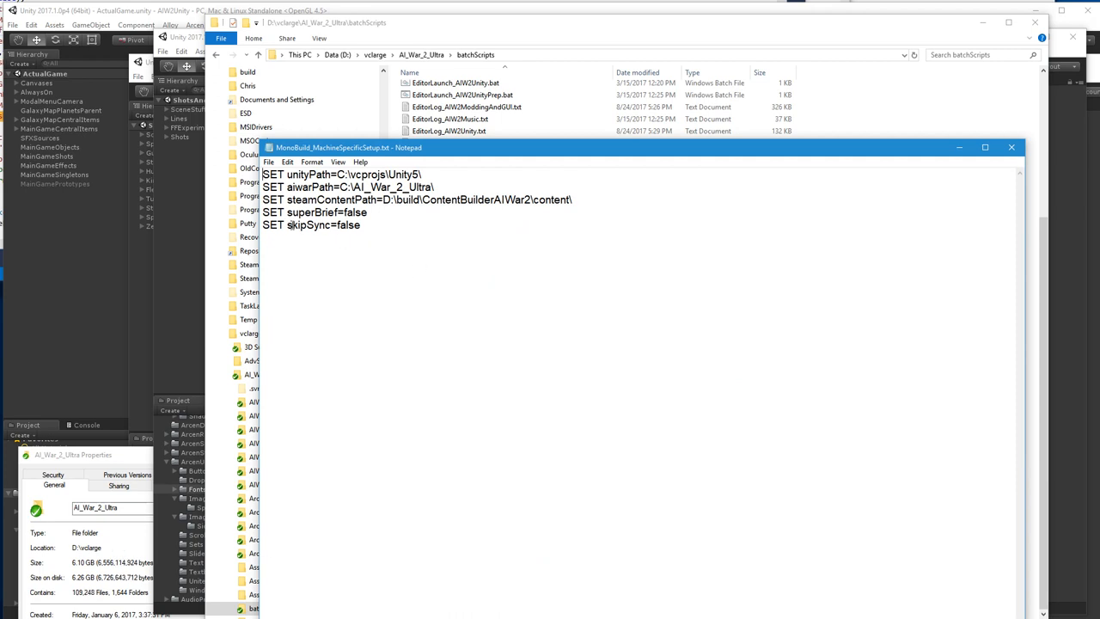
{"action": "double_click", "coordinate": [324, 224]}
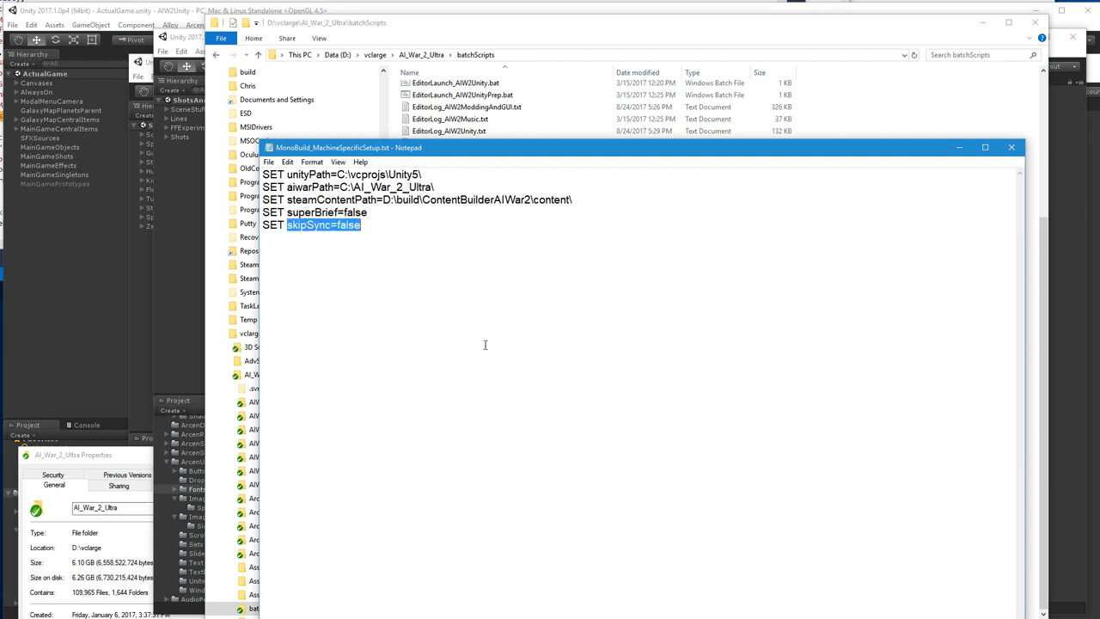
{"action": "mouse_move", "coordinate": [538, 333]}
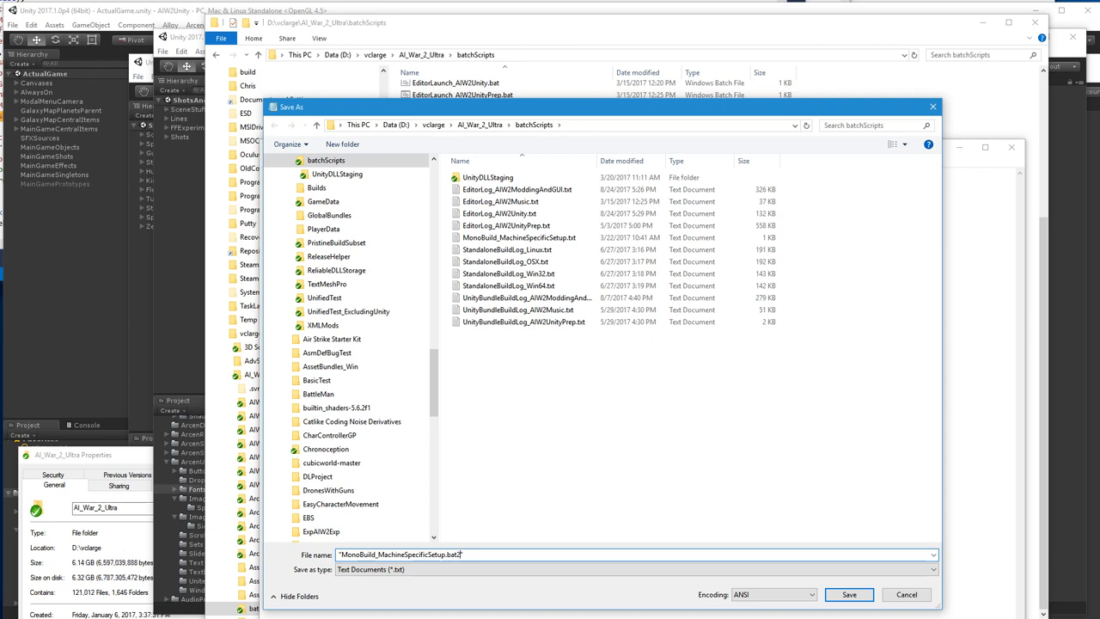
Save the Notepad template copy as MonoBuild_MachineSpecificSetup.bat2 in batchScripts
{"action": "left_click", "coordinate": [848, 594]}
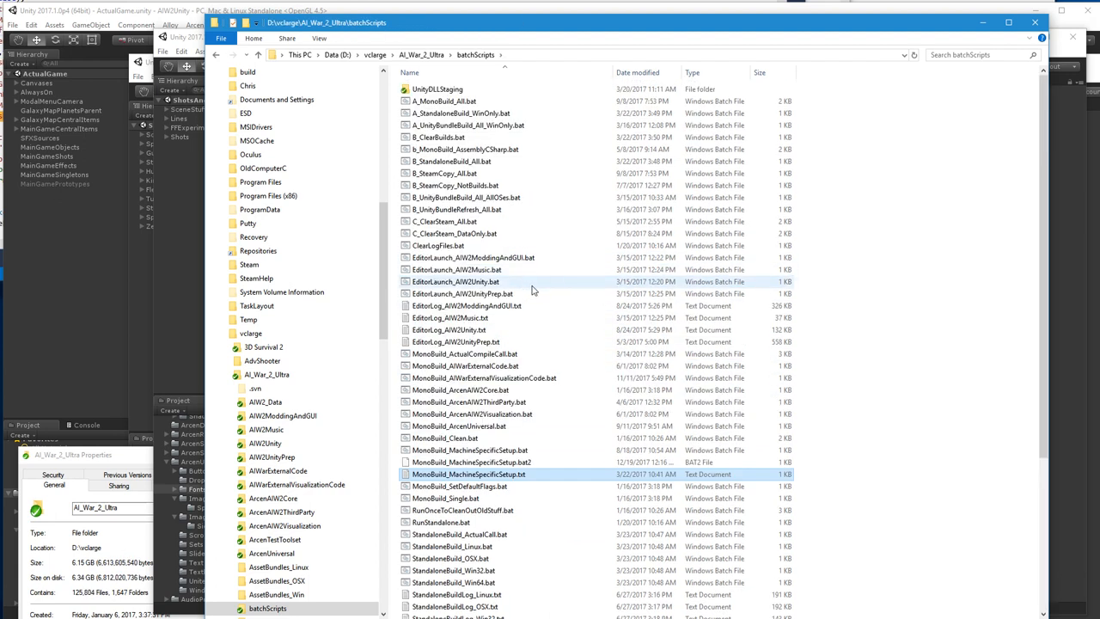
Delete MonoBuild_MachineSpecificSetup.bat2, leaving only the original .bat and .txt setup files
{"action": "left_click", "coordinate": [471, 461]}
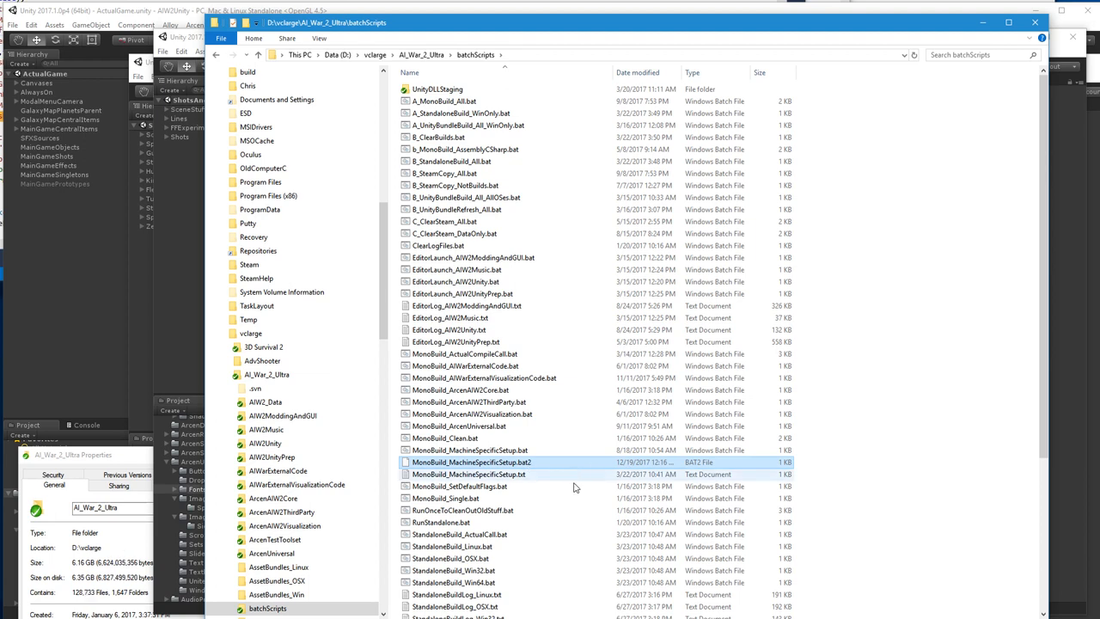
{"action": "left_click", "coordinate": [468, 473]}
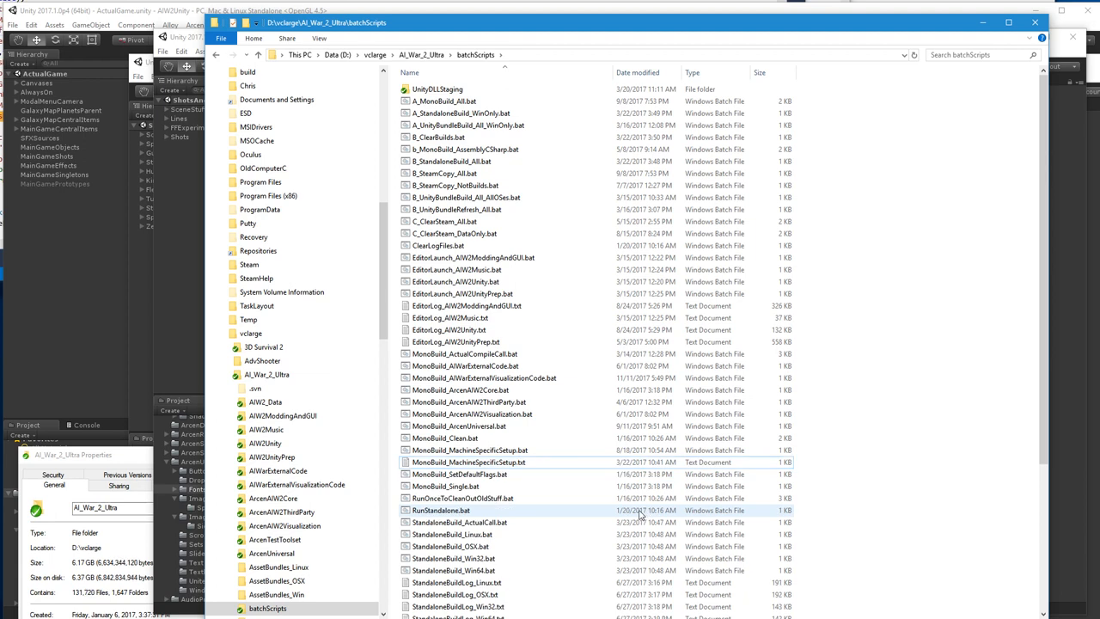
{"action": "left_click", "coordinate": [469, 461]}
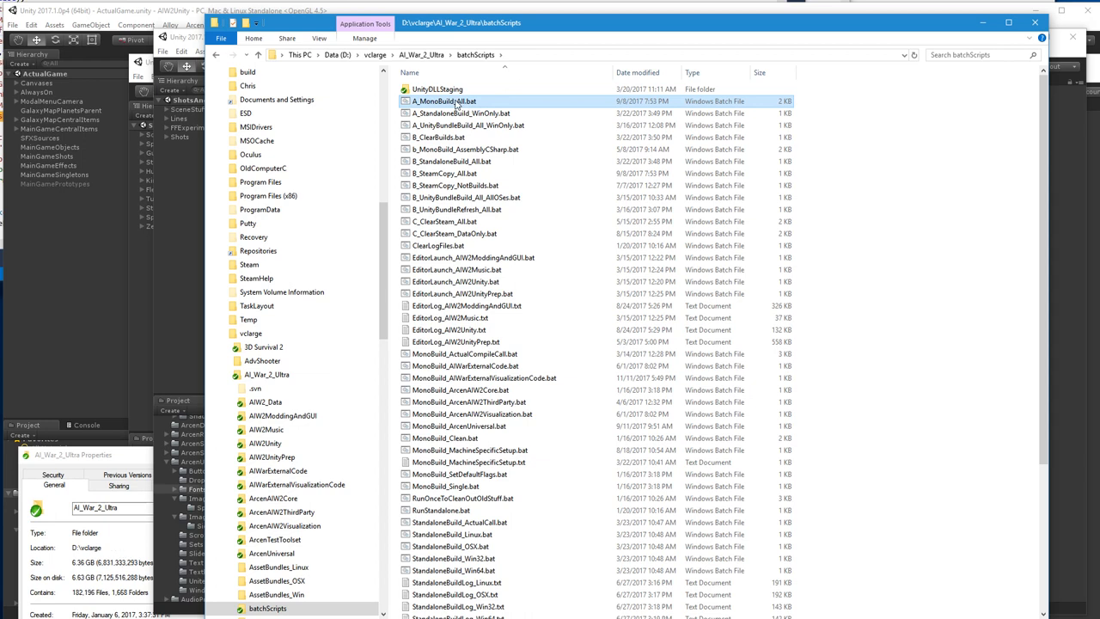
Run A_MonoBuild_All.bat: external code compiles with 24 warnings, visualization code fails with 2 errors
{"action": "double_click", "coordinate": [444, 101]}
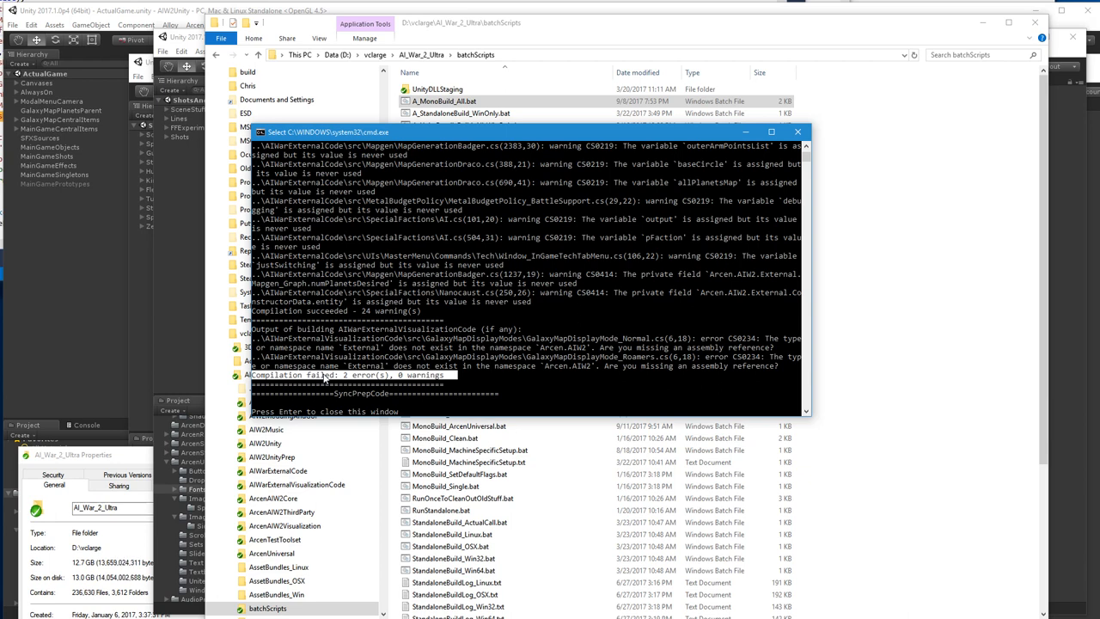
{"action": "mouse_move", "coordinate": [386, 376]}
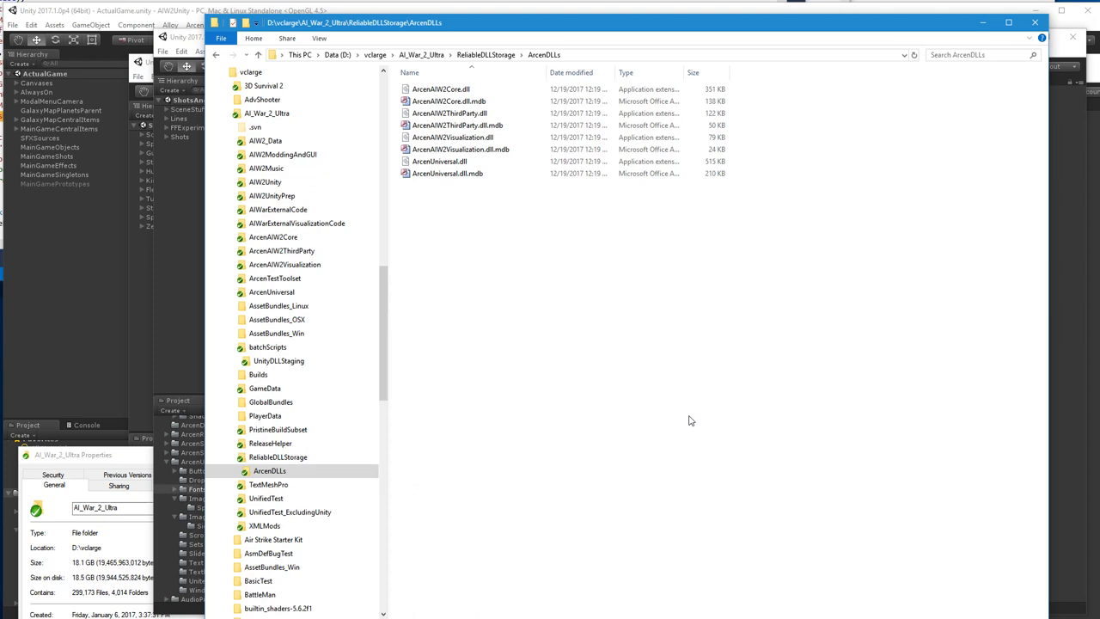
{"action": "mouse_move", "coordinate": [545, 427]}
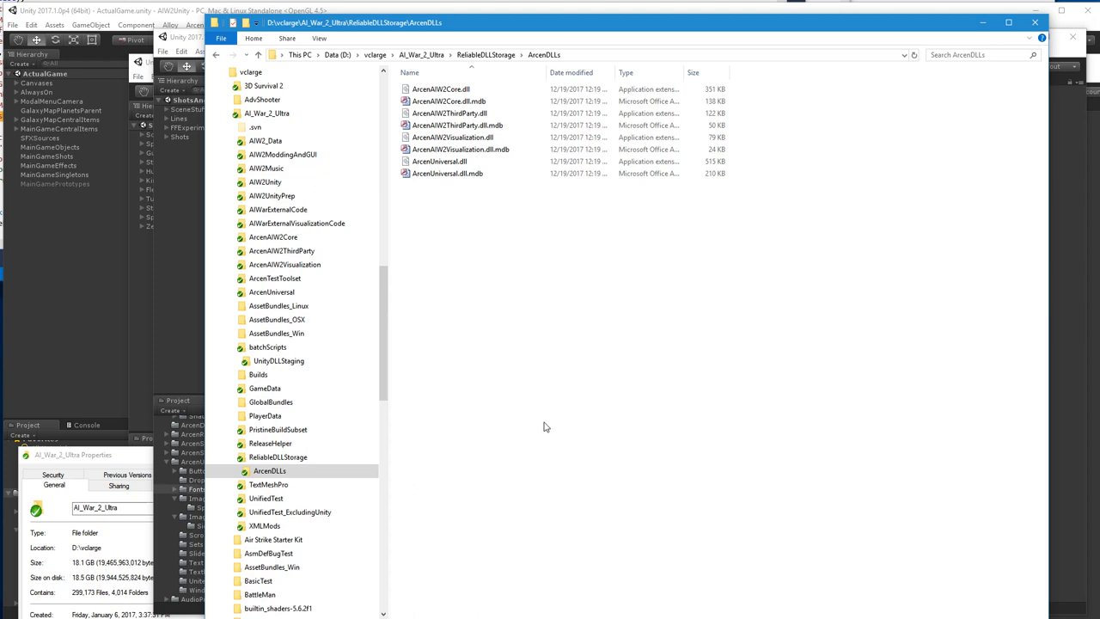
Go up to ReliableDLLStorage and open ArcenDLLs to review its eight Arcen DLL files
{"action": "left_click", "coordinate": [255, 126]}
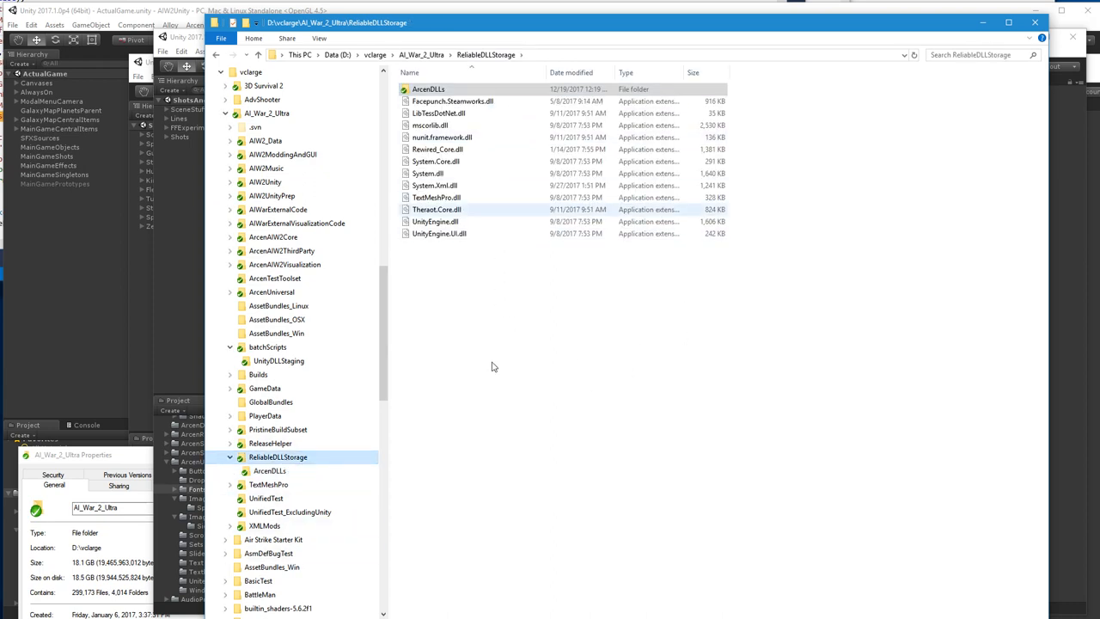
{"action": "left_click", "coordinate": [428, 88]}
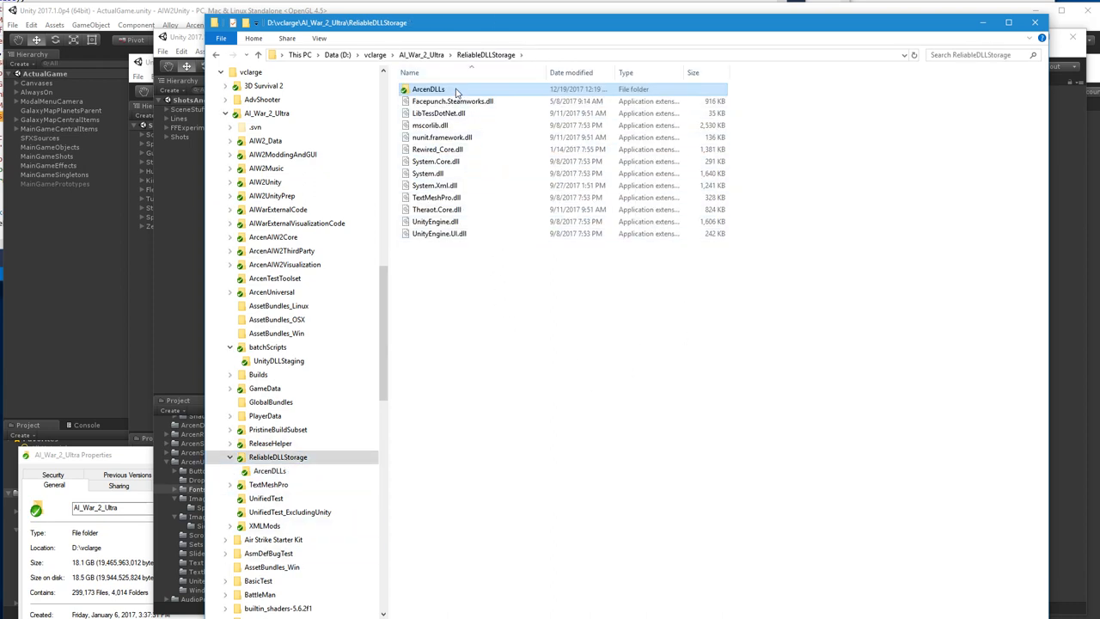
{"action": "double_click", "coordinate": [428, 88]}
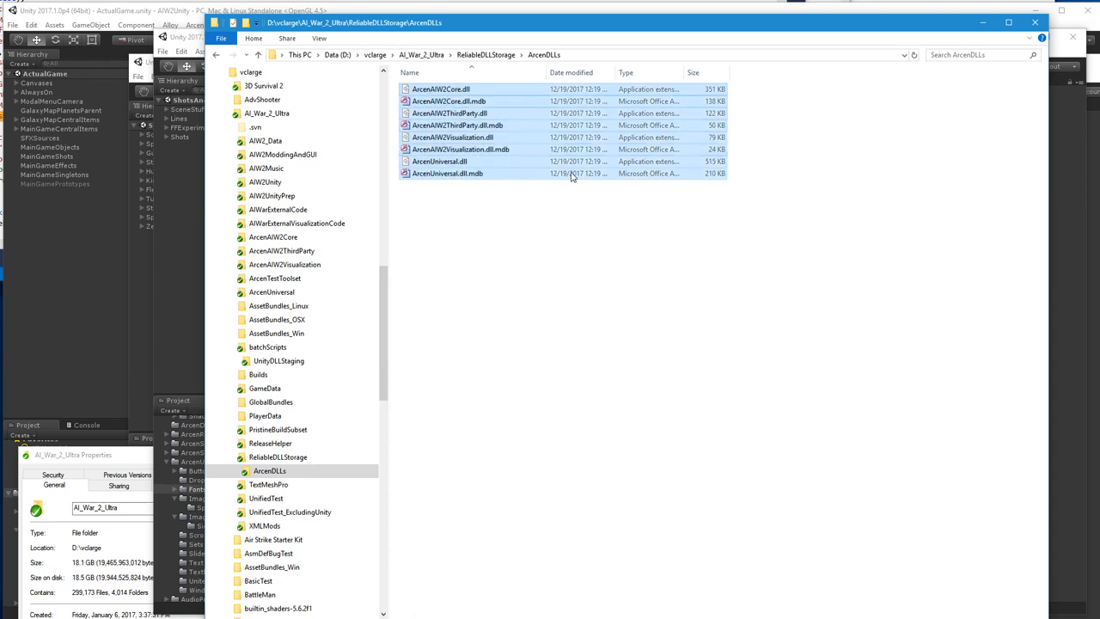
{"action": "mouse_move", "coordinate": [559, 163]}
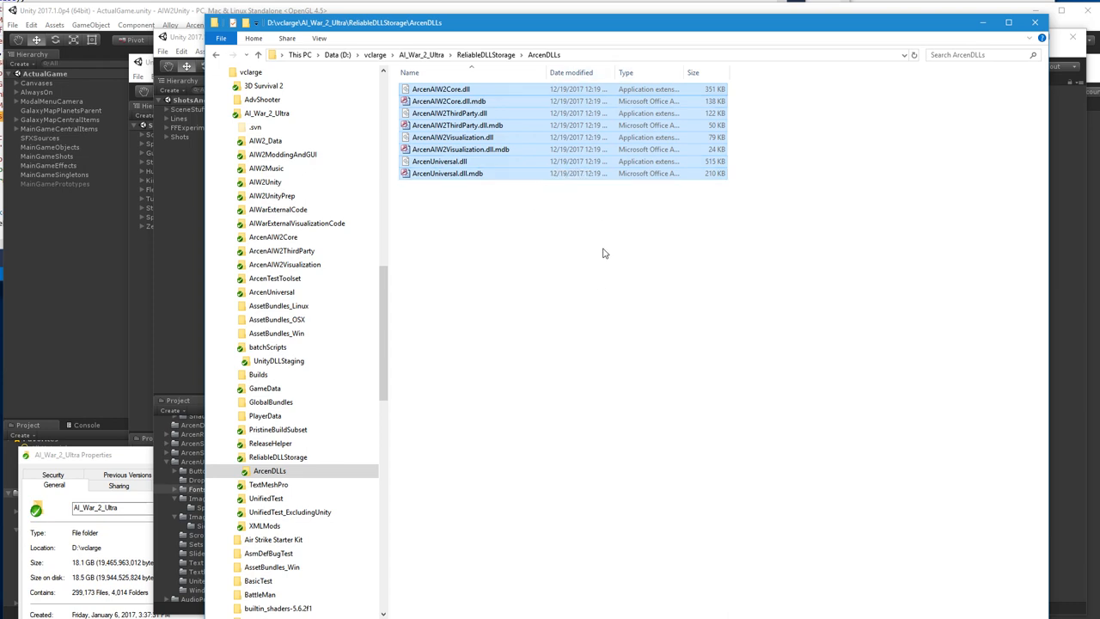
{"action": "mouse_move", "coordinate": [662, 426]}
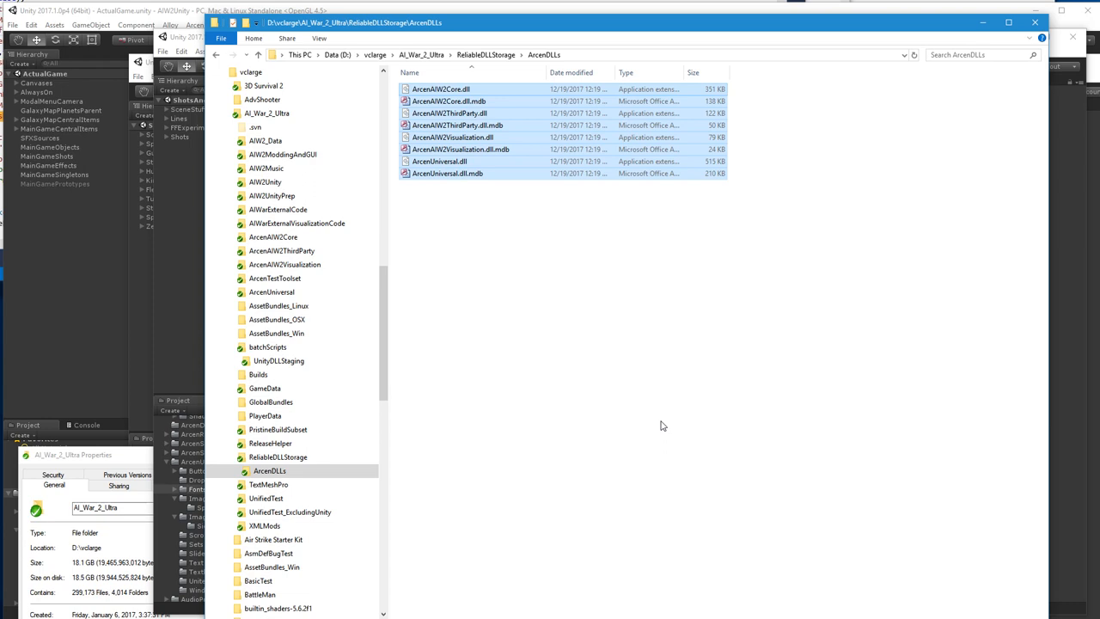
{"action": "mouse_move", "coordinate": [603, 458]}
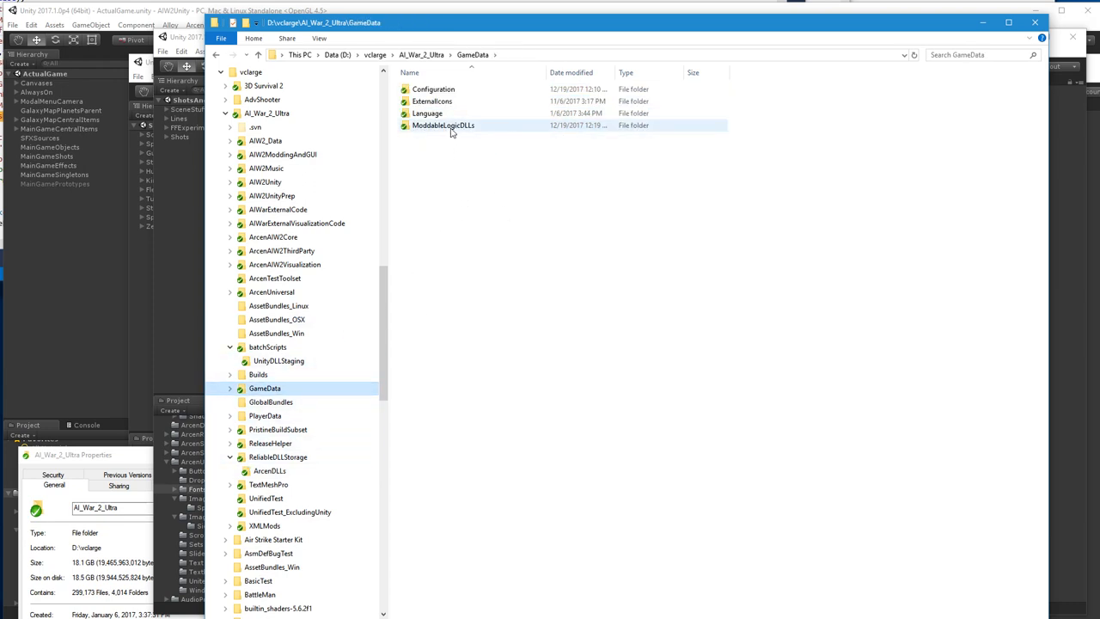
Copy AIWarExternalCode.dll and AIWarExternalCode.dll.mdb from ModdableLogicDLLs into ArcenDLLs
{"action": "double_click", "coordinate": [443, 125]}
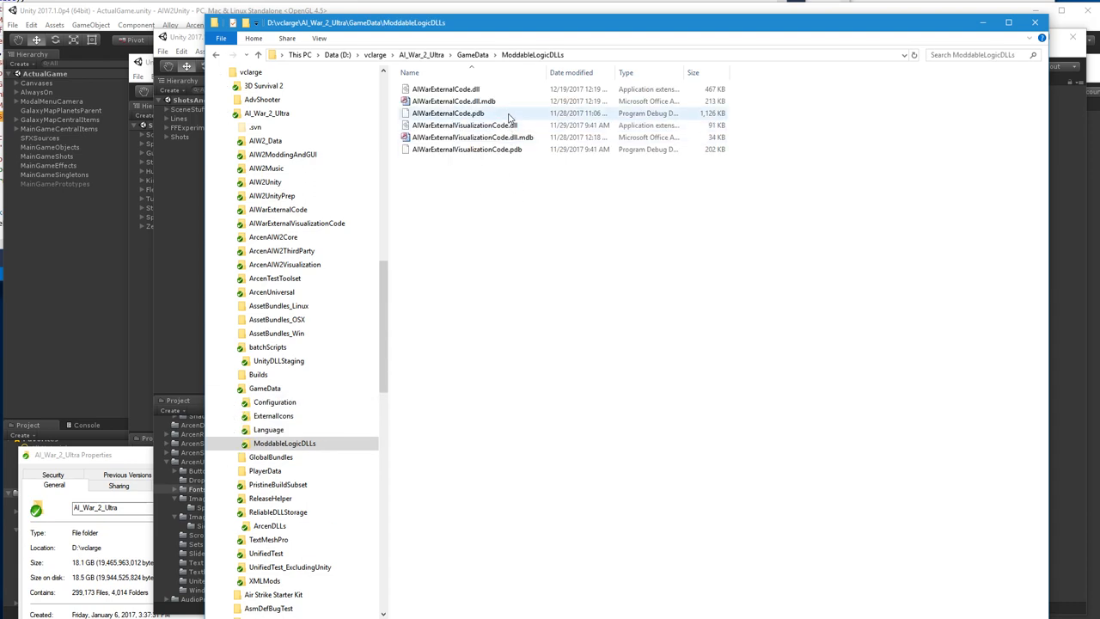
{"action": "left_click", "coordinate": [445, 89]}
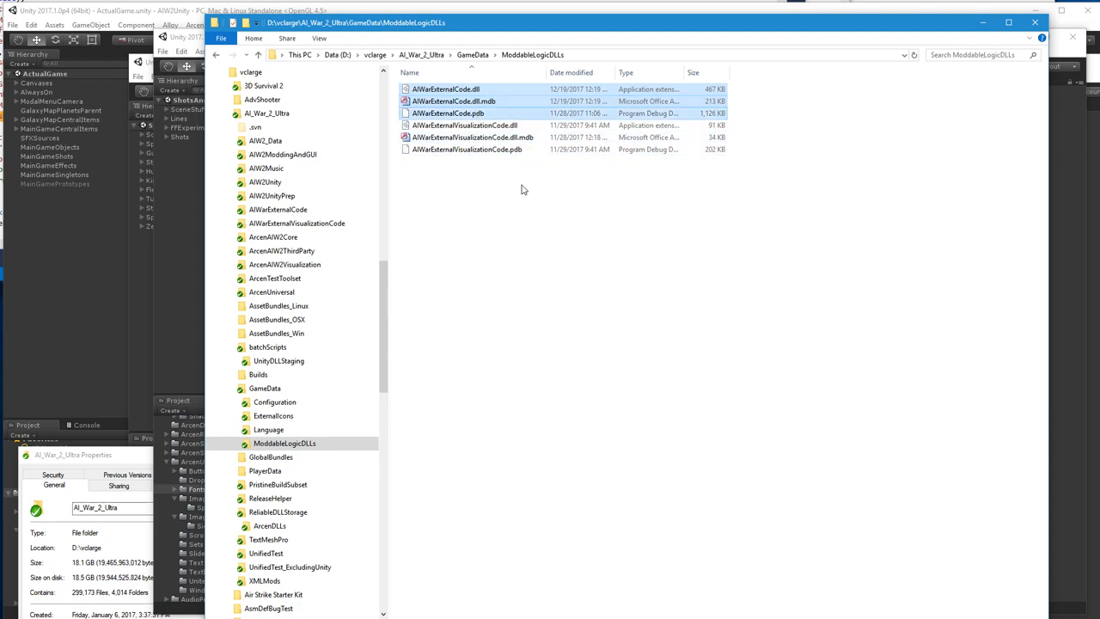
{"action": "left_click", "coordinate": [453, 100]}
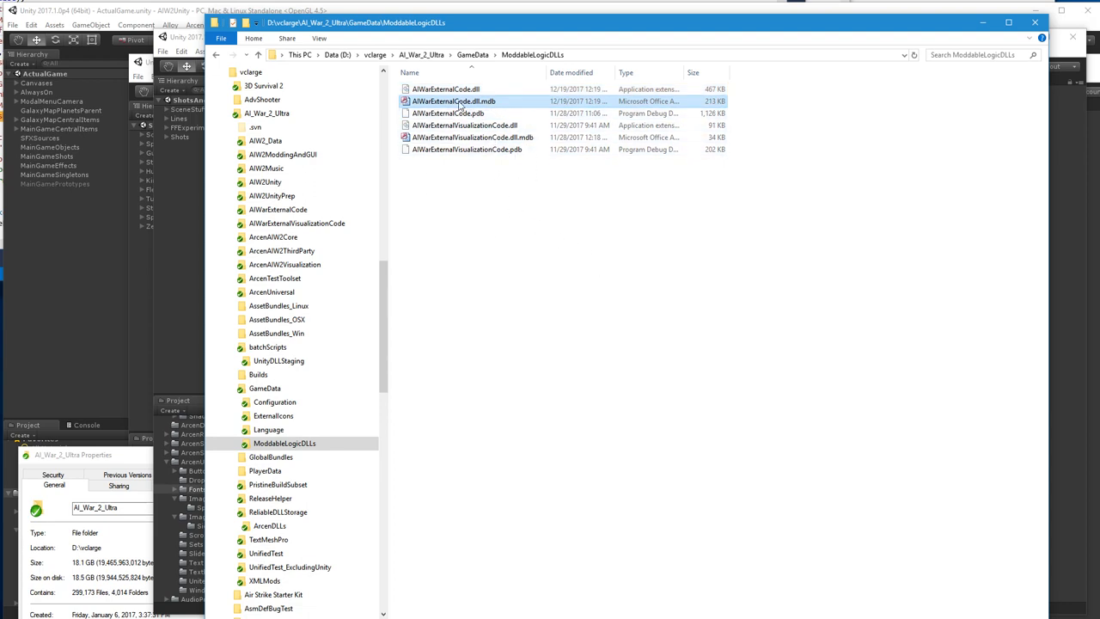
{"action": "left_click", "coordinate": [445, 88]}
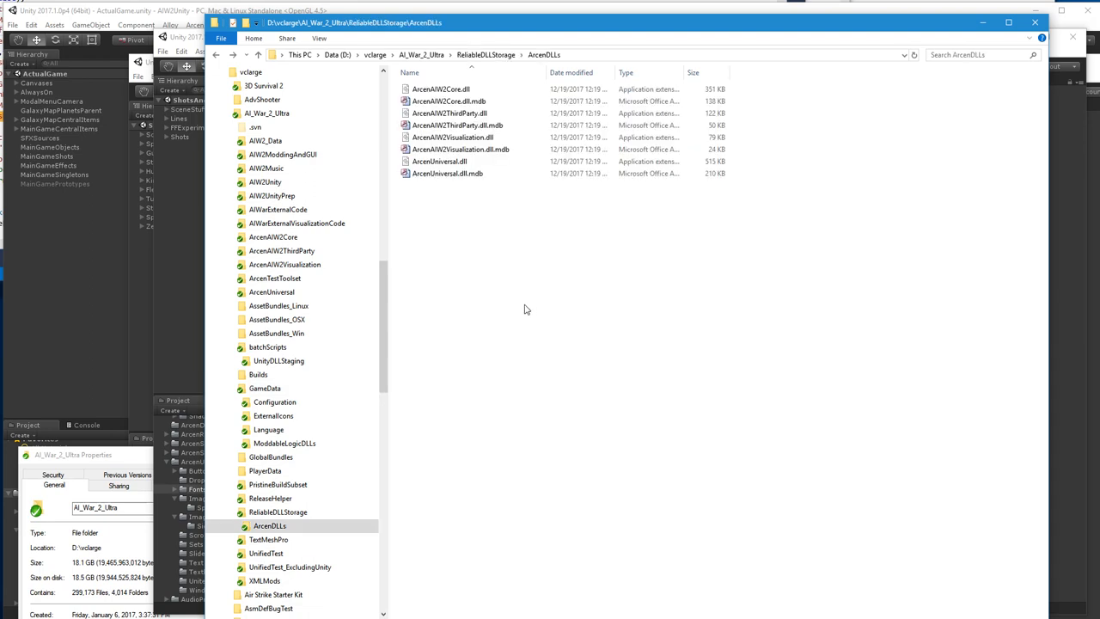
{"action": "left_click", "coordinate": [270, 525]}
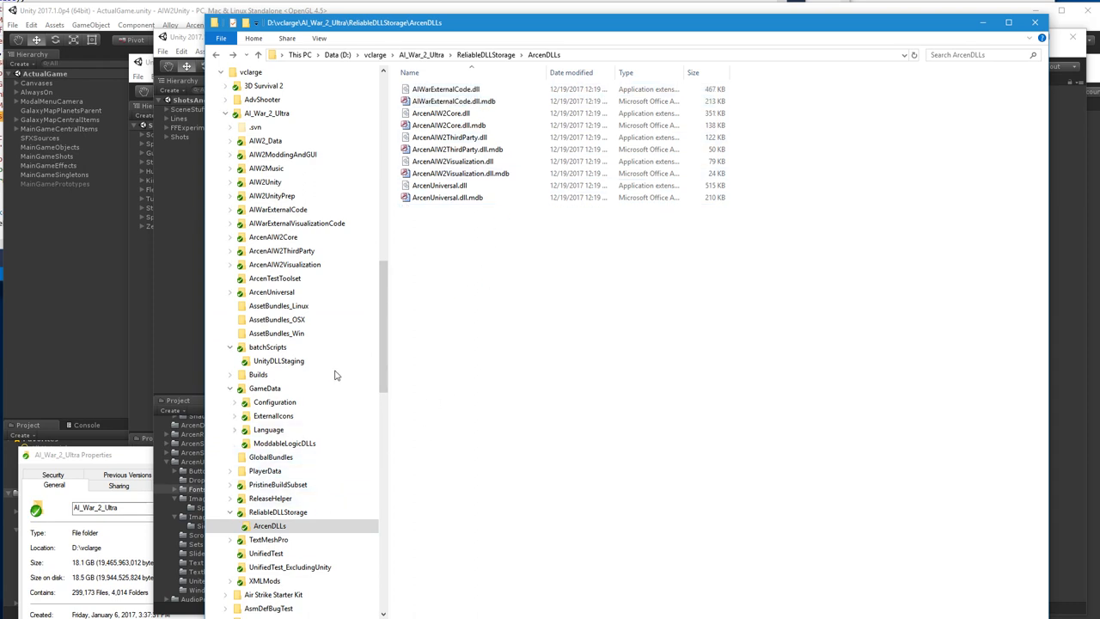
{"action": "left_click", "coordinate": [265, 470]}
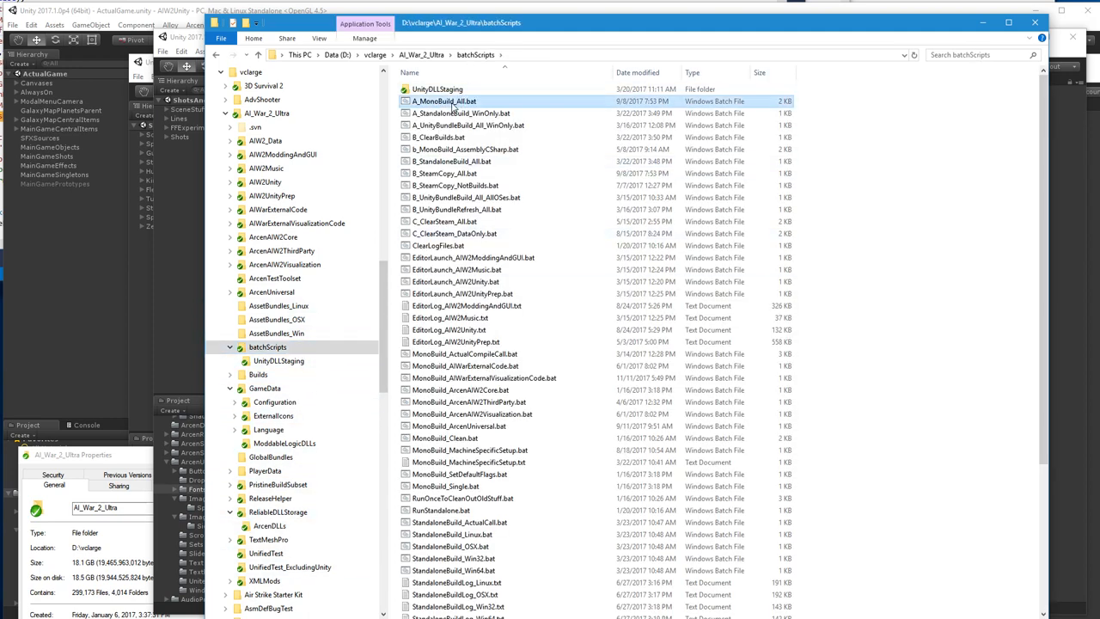
Rerun A_MonoBuild_All.bat, syncing newer AIWarExternalCode files despite 2 visualization errors
{"action": "double_click", "coordinate": [444, 101]}
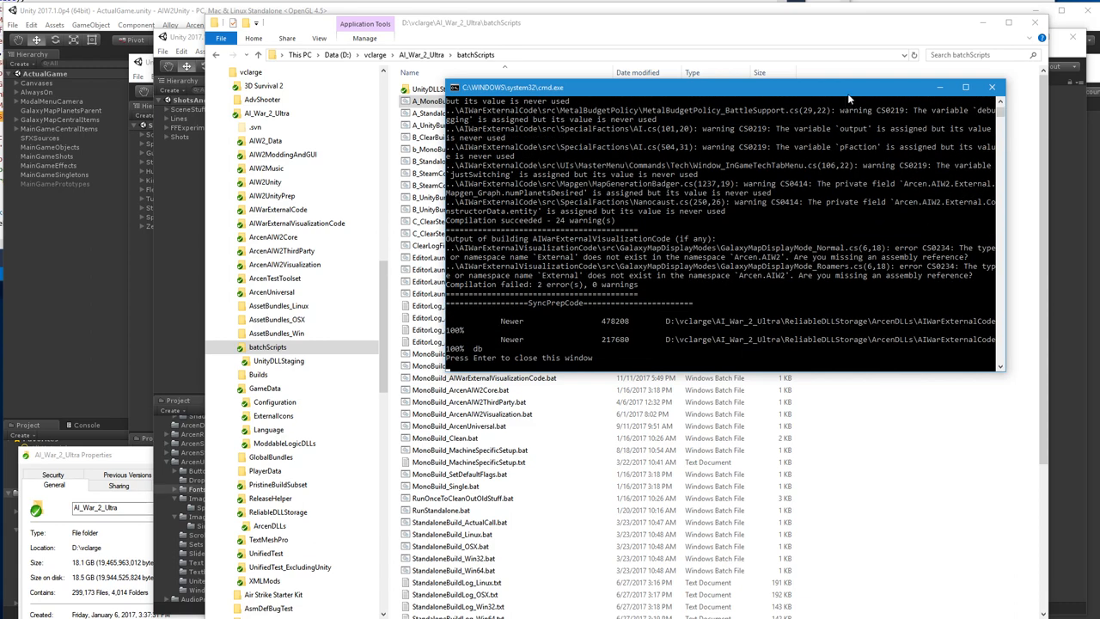
{"action": "mouse_move", "coordinate": [683, 284]}
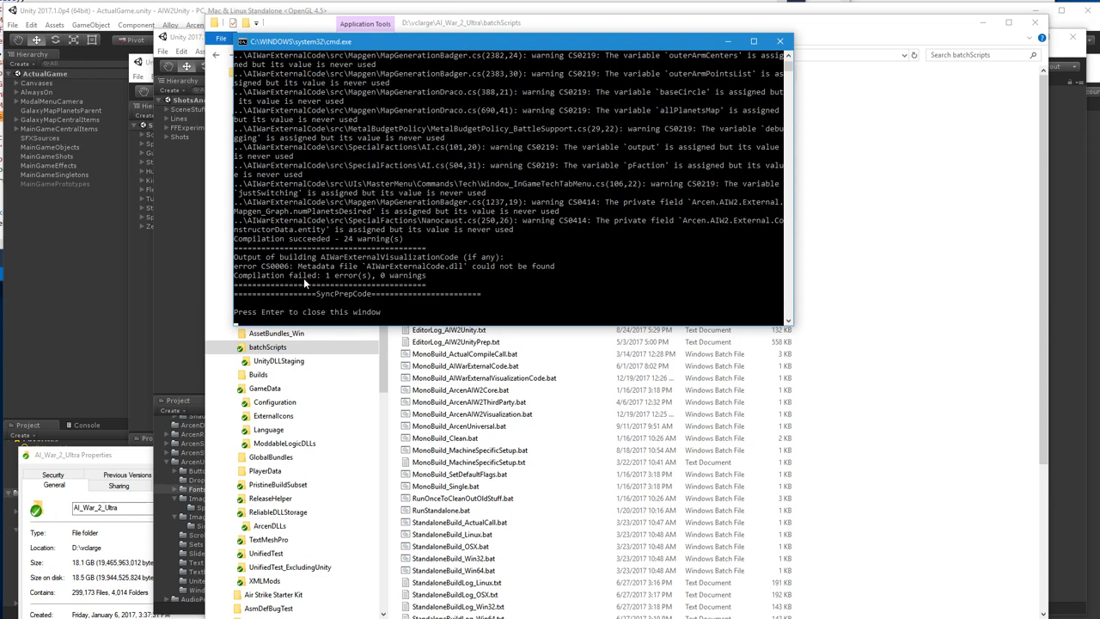
{"action": "mouse_move", "coordinate": [408, 281]}
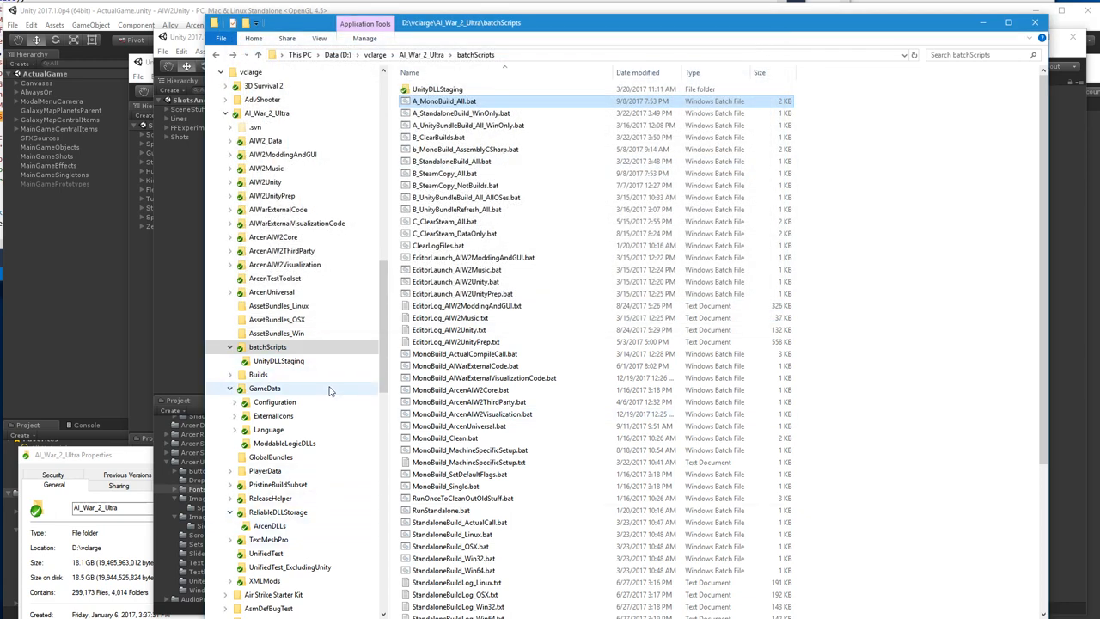
{"action": "mouse_move", "coordinate": [299, 421]}
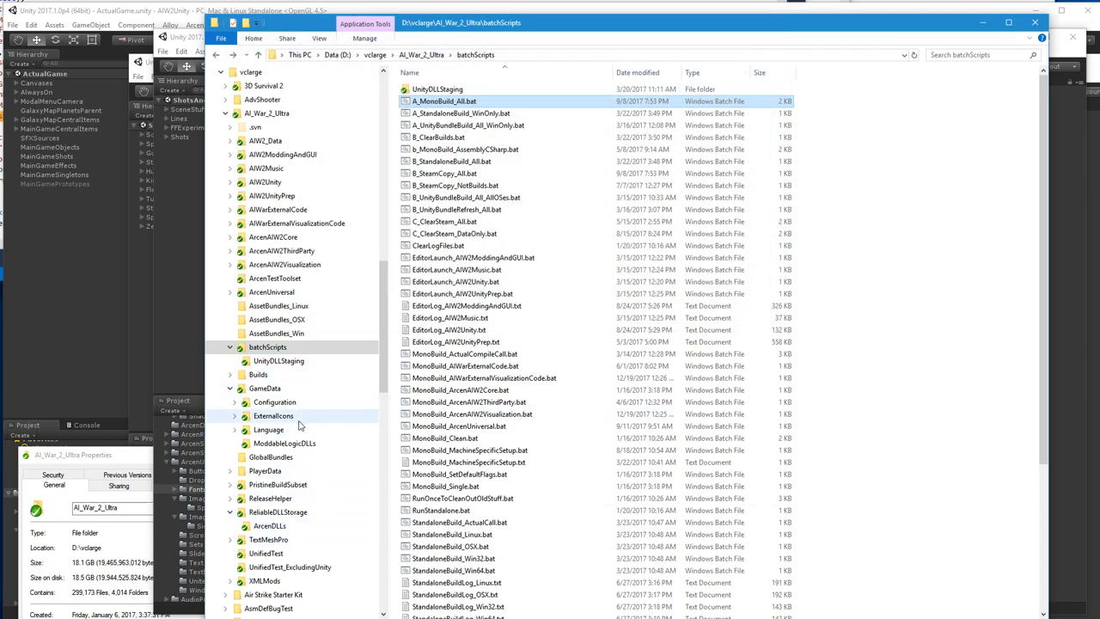
Check AIWarExternalCode files in ModdableLogicDLLs and ArcenDLLs, then relaunch A_MonoBuild_All.bat
{"action": "left_click", "coordinate": [284, 443]}
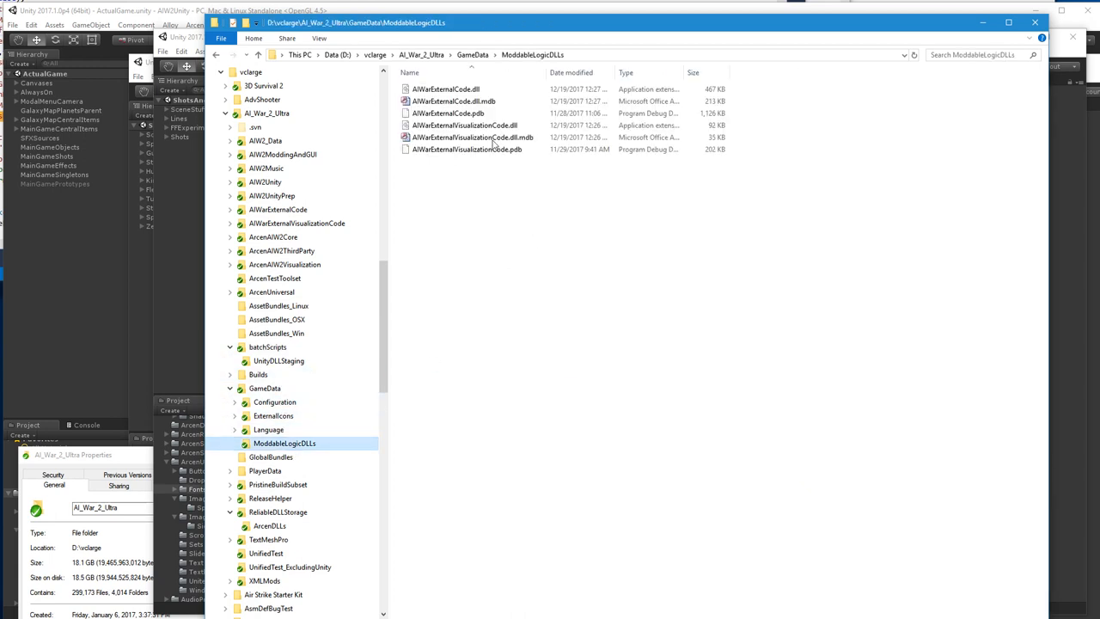
{"action": "left_click", "coordinate": [446, 100]}
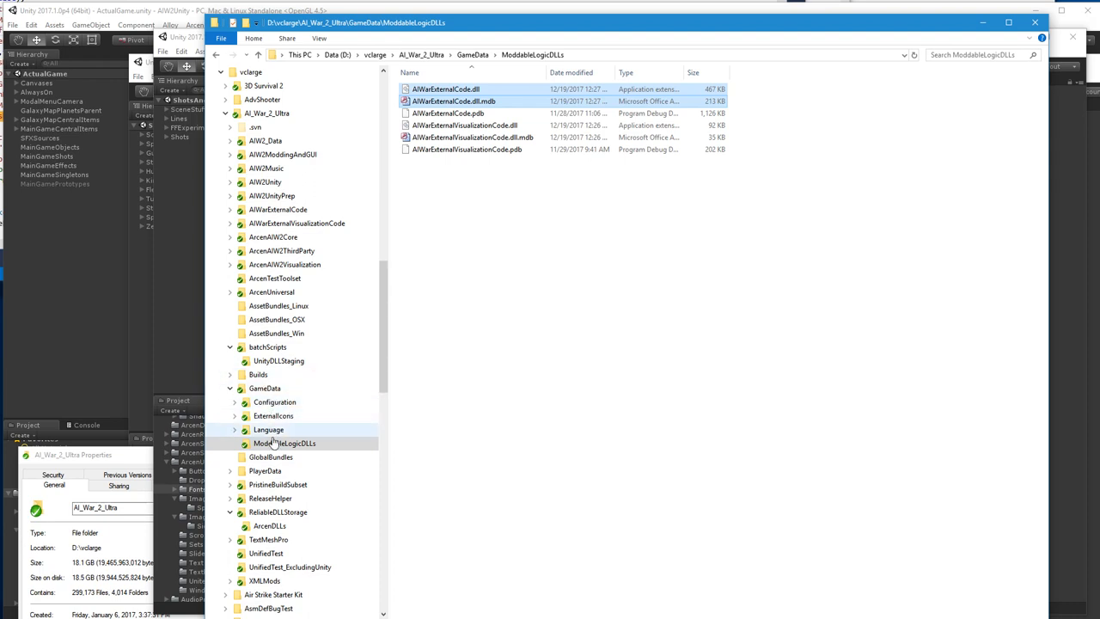
{"action": "left_click", "coordinate": [269, 525]}
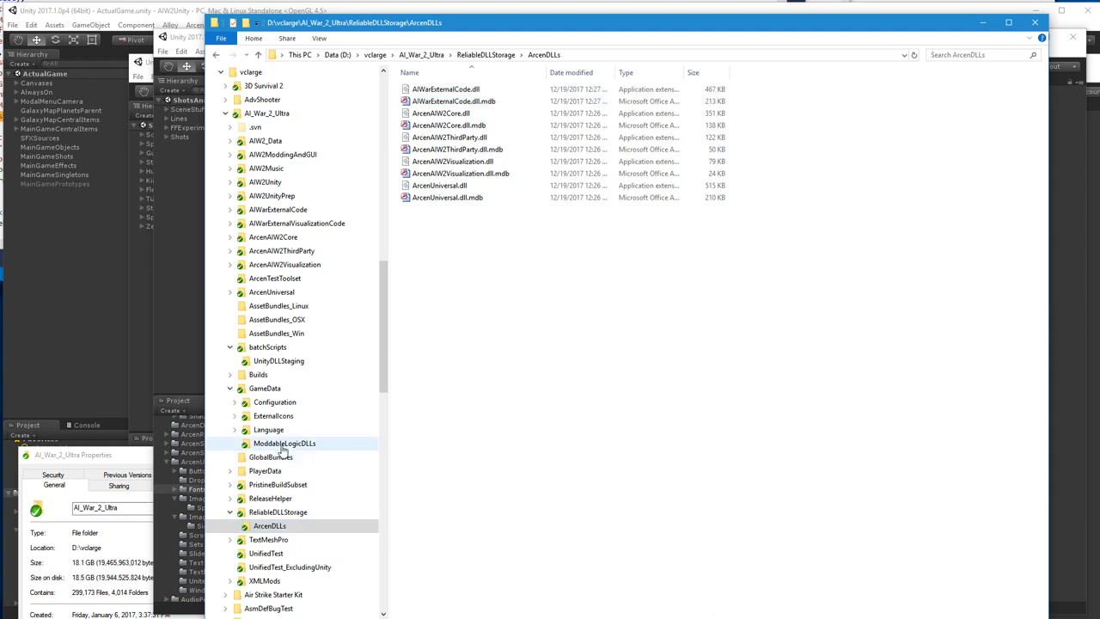
{"action": "left_click", "coordinate": [268, 346]}
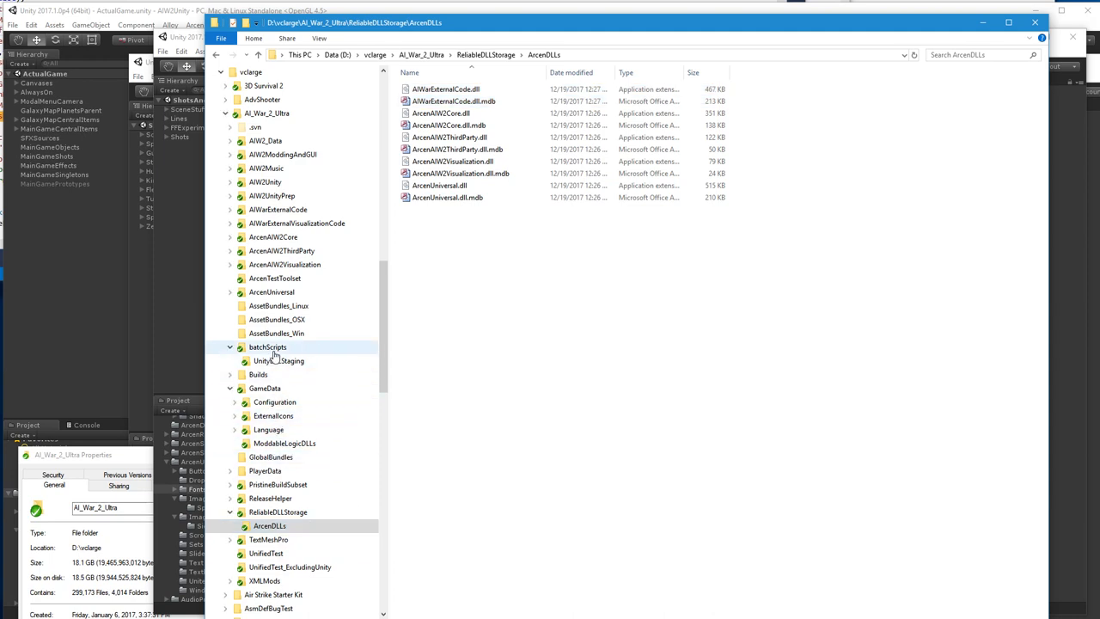
{"action": "left_click", "coordinate": [268, 346]}
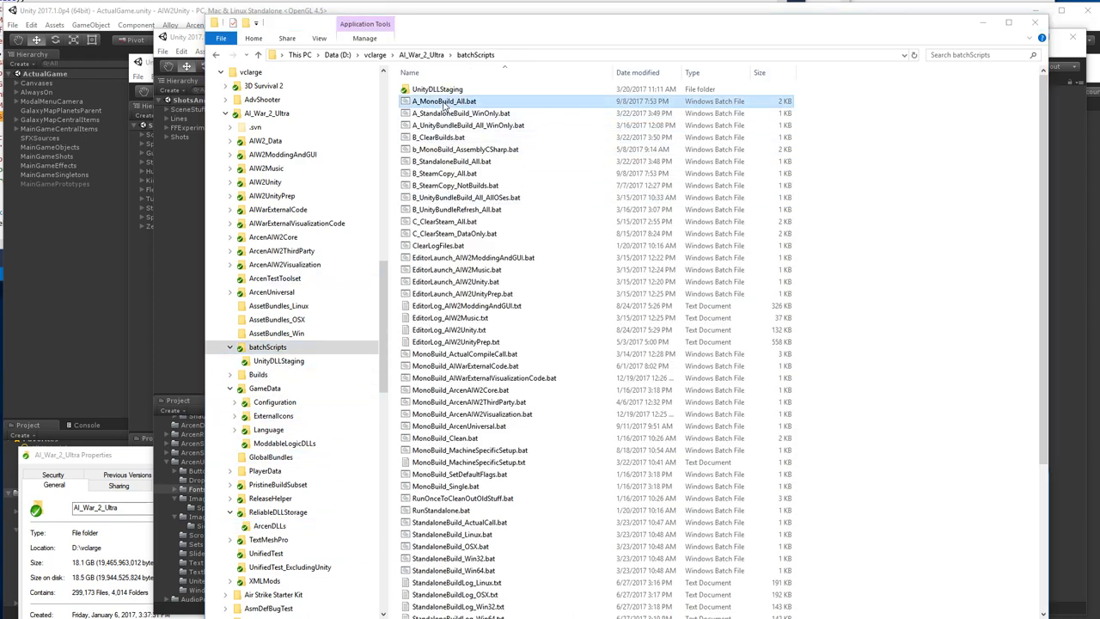
{"action": "double_click", "coordinate": [444, 101]}
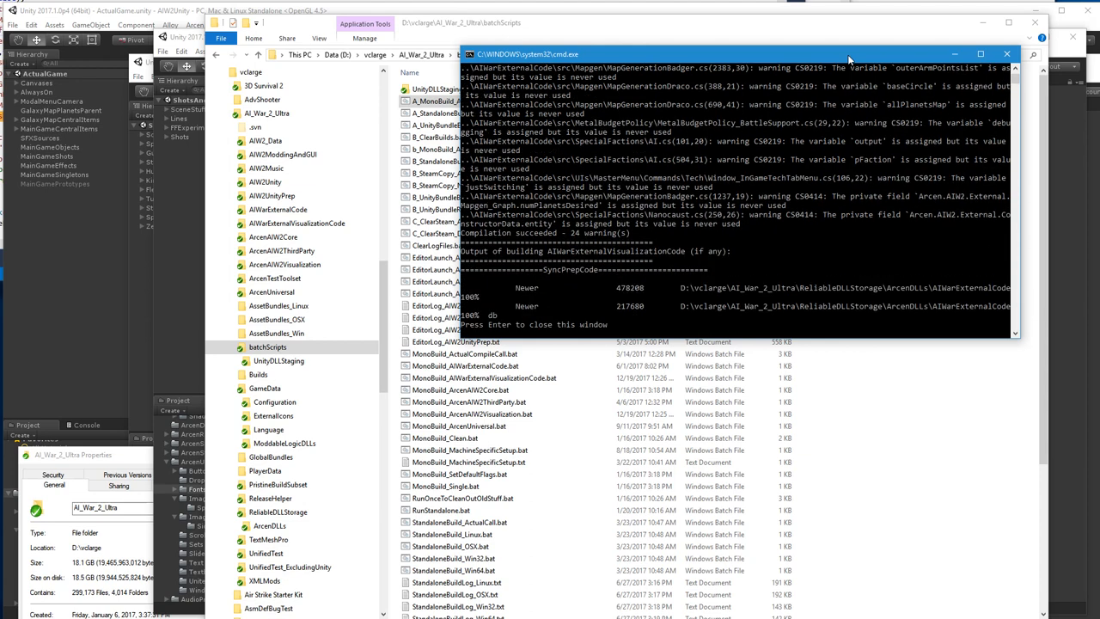
{"action": "mouse_move", "coordinate": [835, 267]}
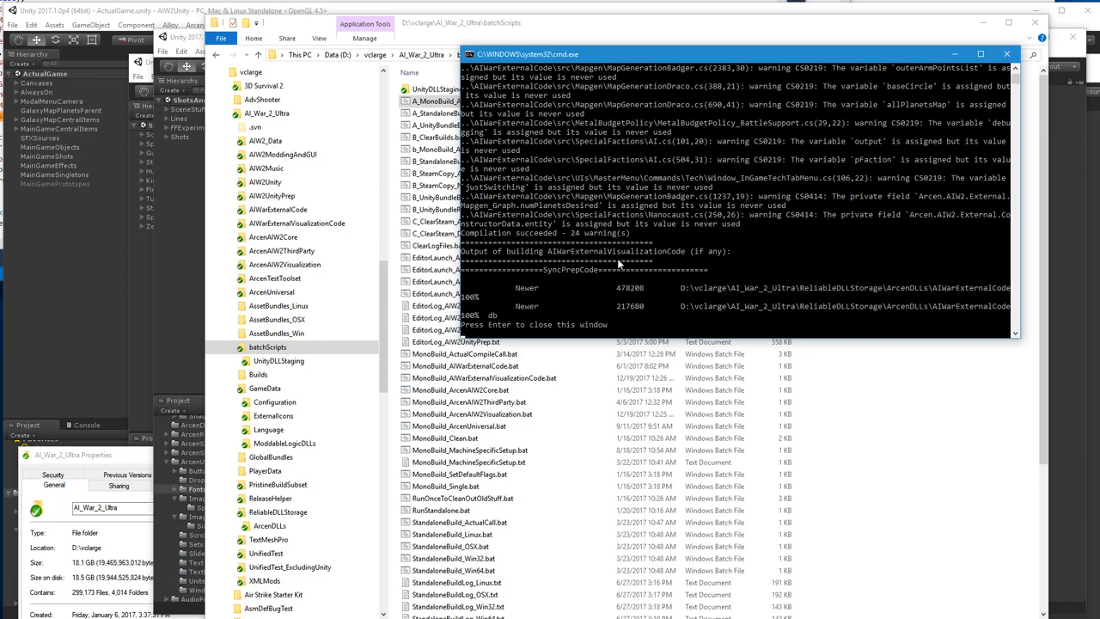
{"action": "mouse_move", "coordinate": [639, 259]}
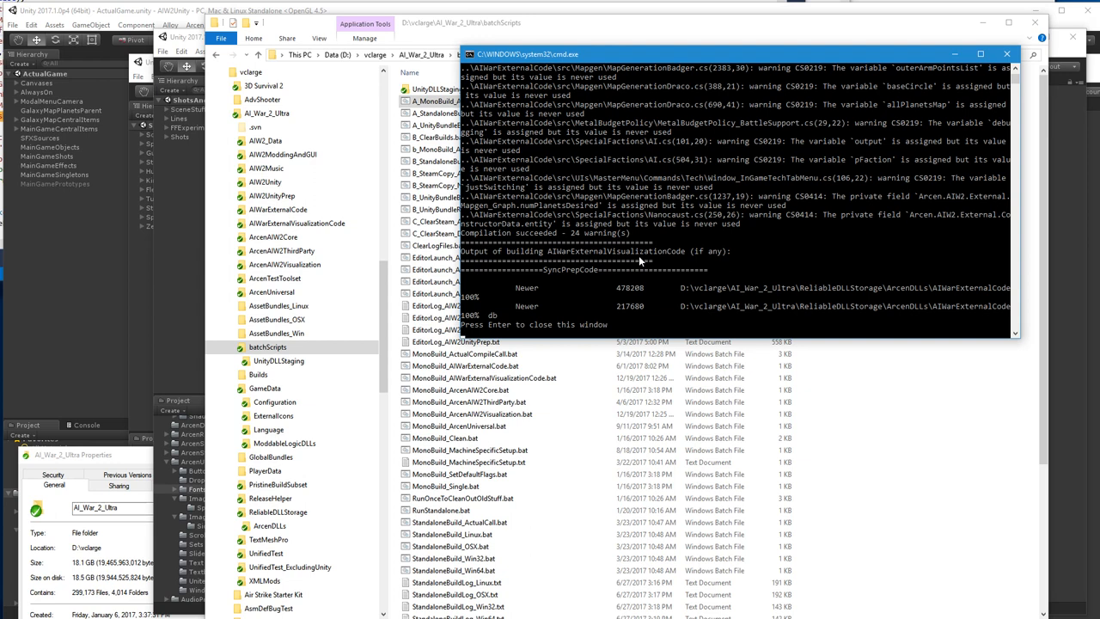
{"action": "mouse_move", "coordinate": [706, 66]}
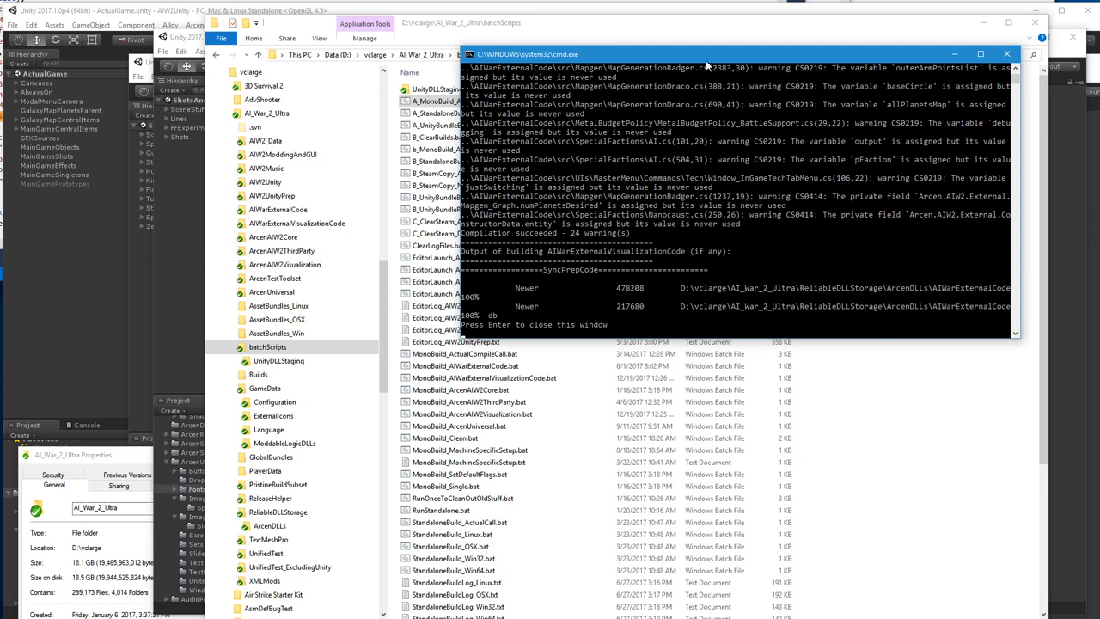
{"action": "mouse_move", "coordinate": [464, 265]}
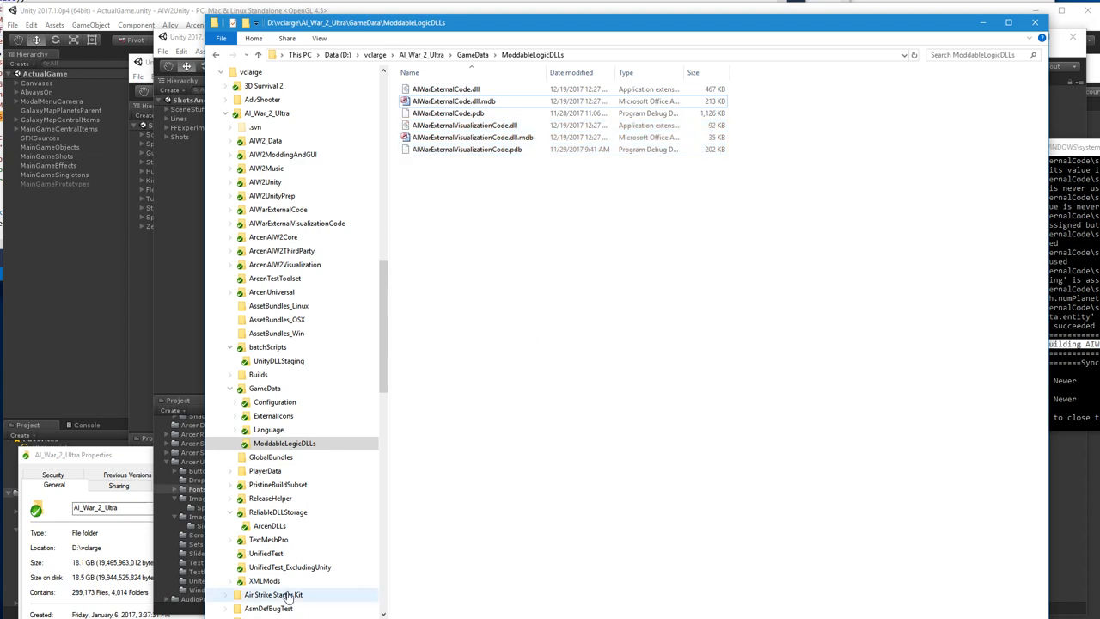
Select and deselect the rebuilt AIWarExternalCode.dll and .mdb, then return to batchScripts
{"action": "left_click", "coordinate": [445, 88]}
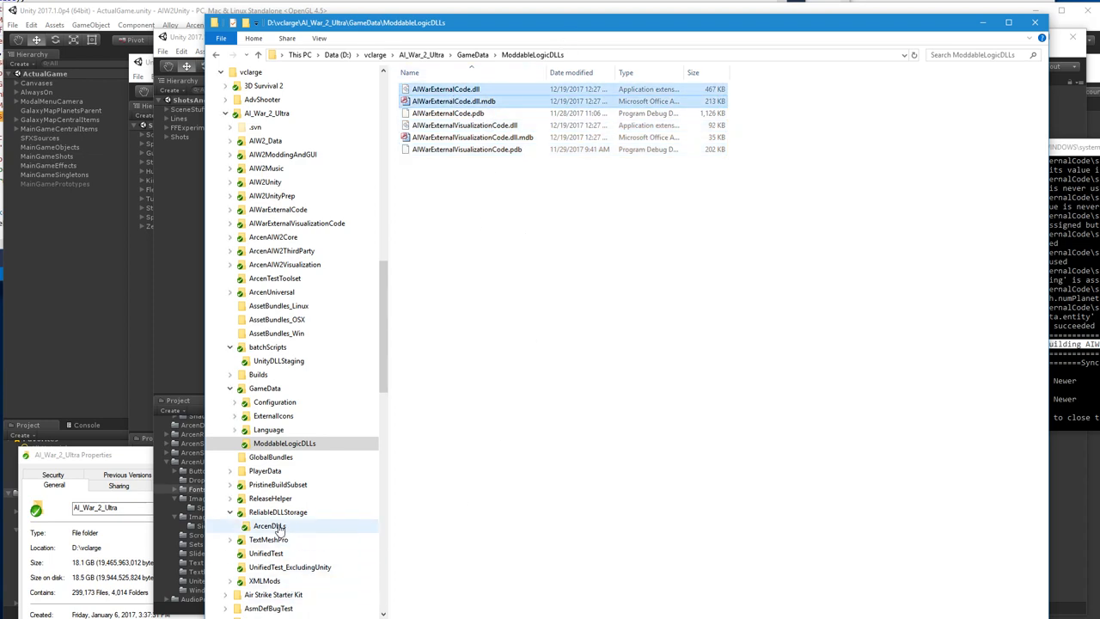
{"action": "left_click", "coordinate": [269, 525]}
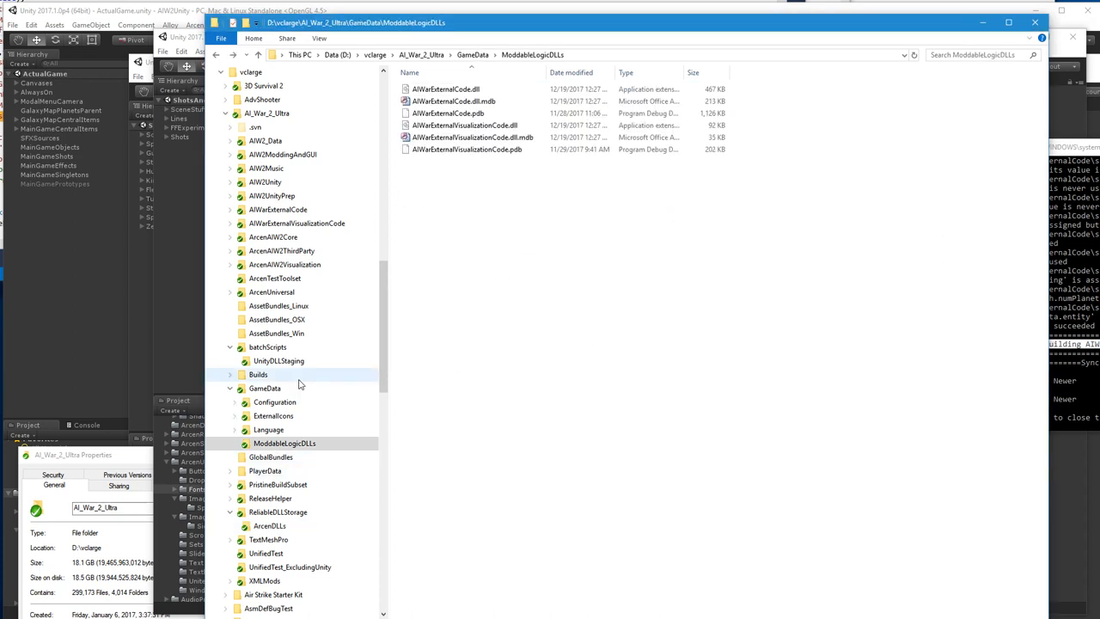
{"action": "left_click", "coordinate": [268, 346]}
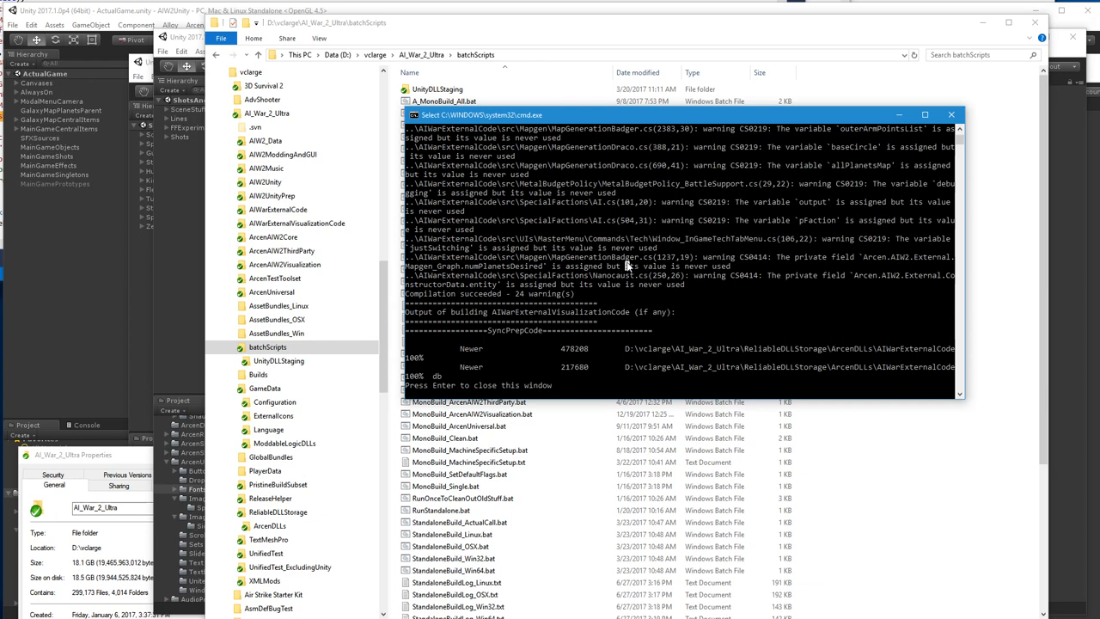
{"action": "mouse_move", "coordinate": [1005, 47]}
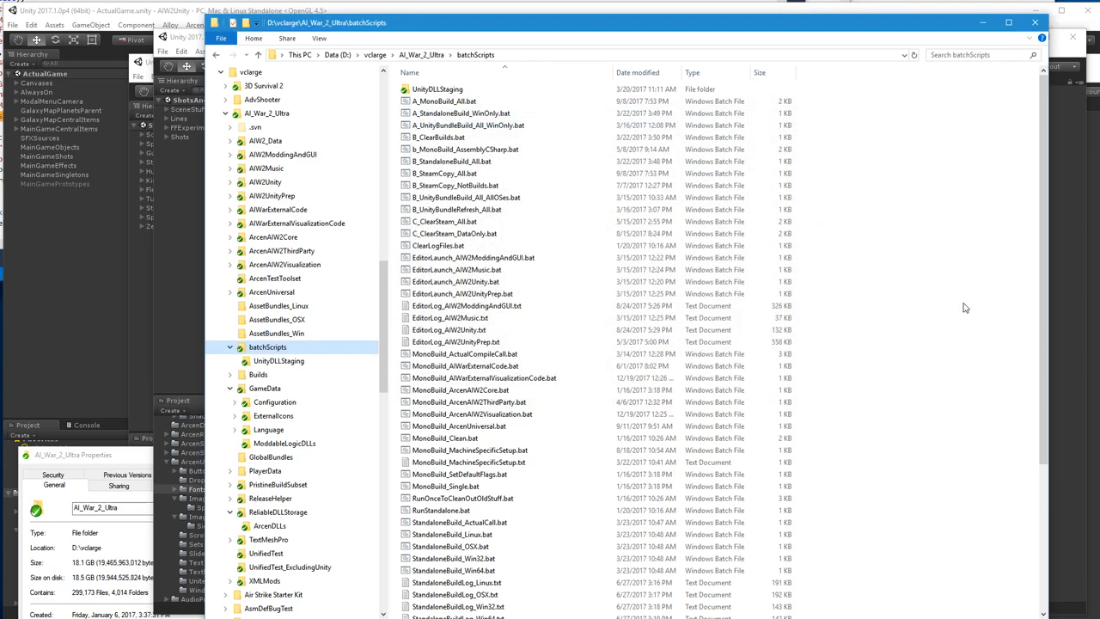
{"action": "left_click", "coordinate": [444, 101]}
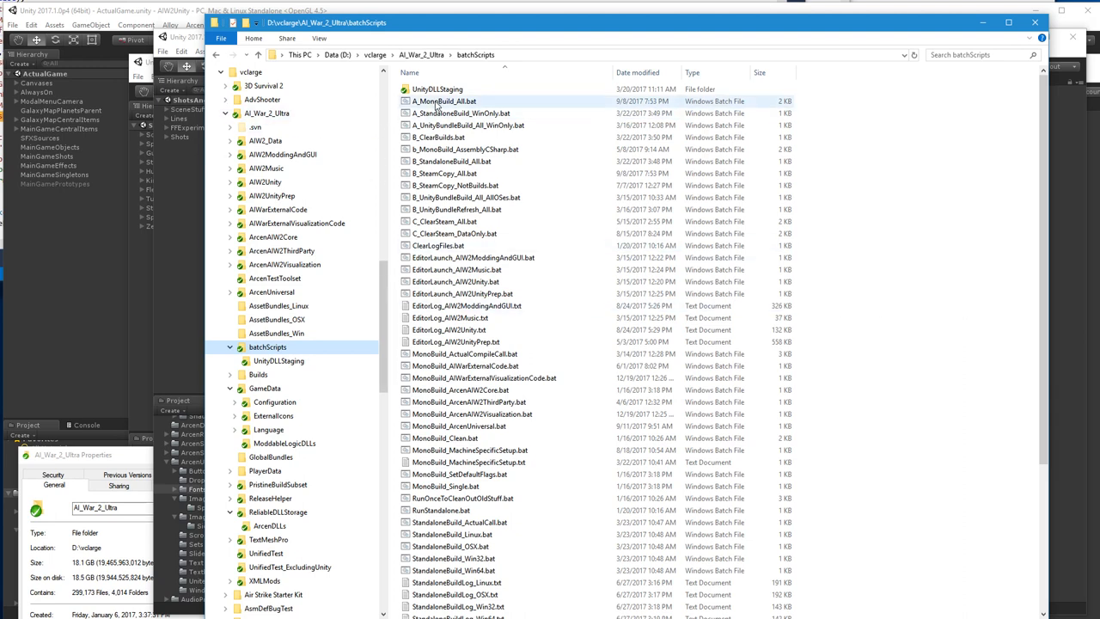
{"action": "mouse_move", "coordinate": [437, 106]}
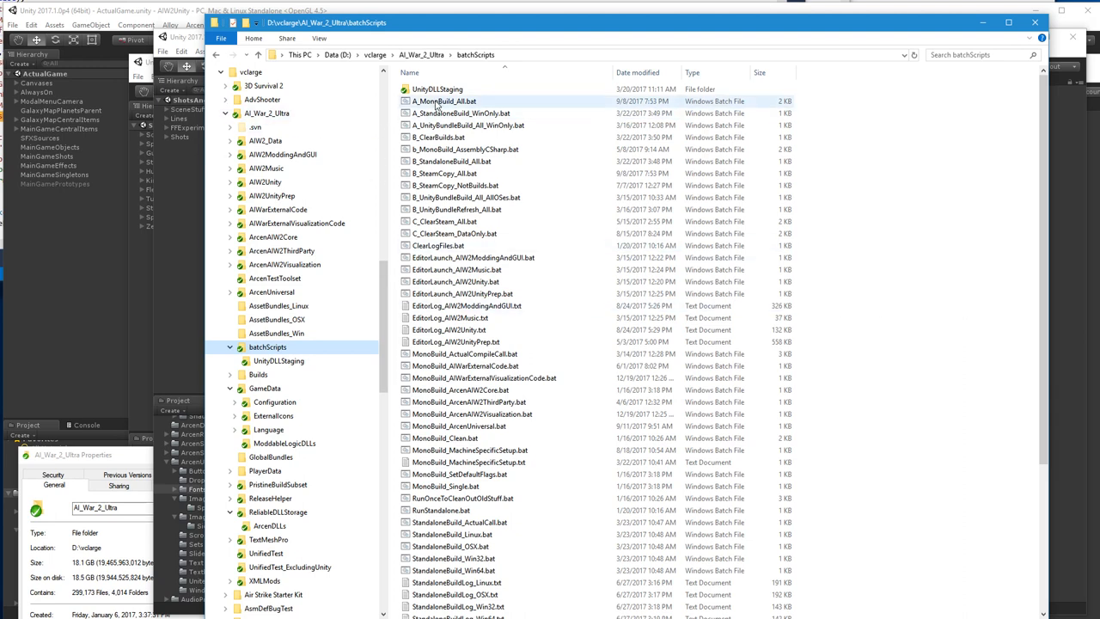
{"action": "left_click", "coordinate": [445, 101]}
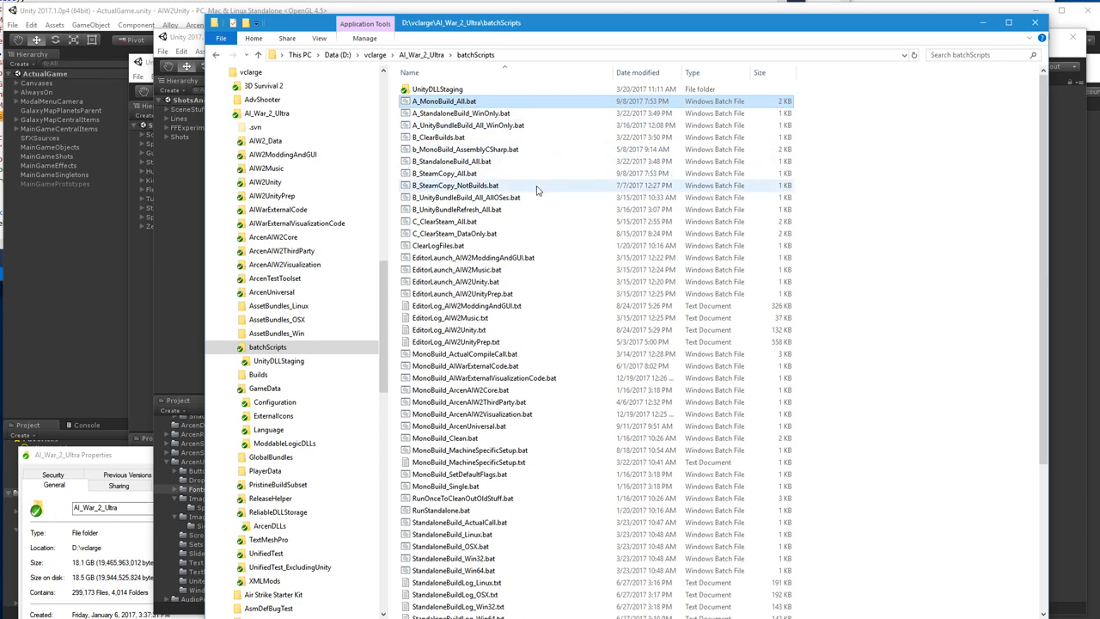
{"action": "mouse_move", "coordinate": [535, 193]}
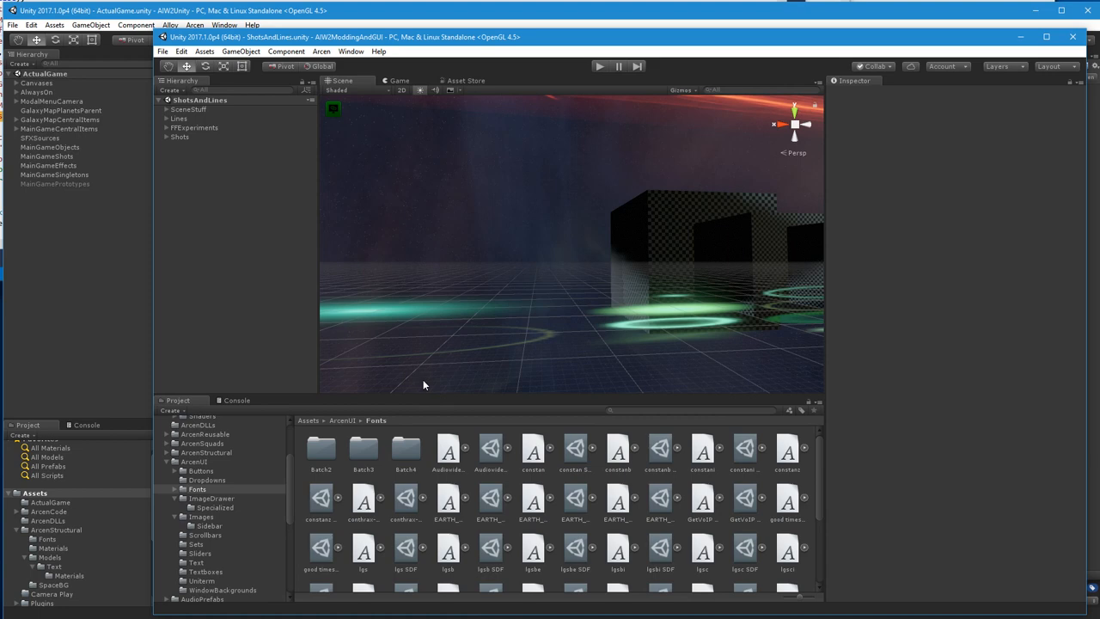
{"action": "mouse_move", "coordinate": [457, 277]}
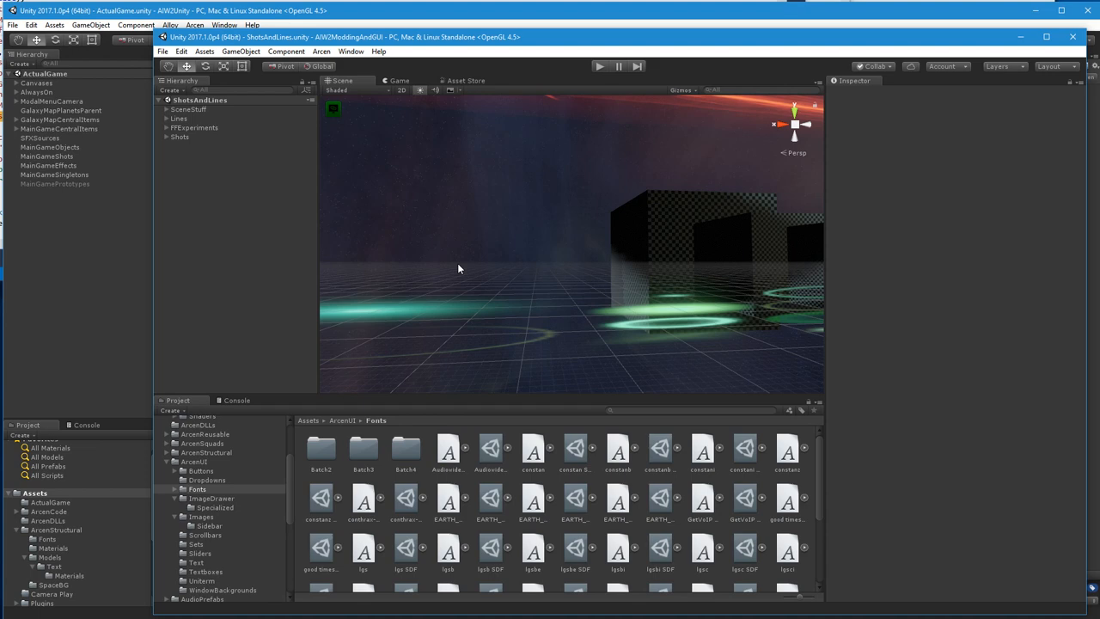
{"action": "mouse_move", "coordinate": [260, 507]}
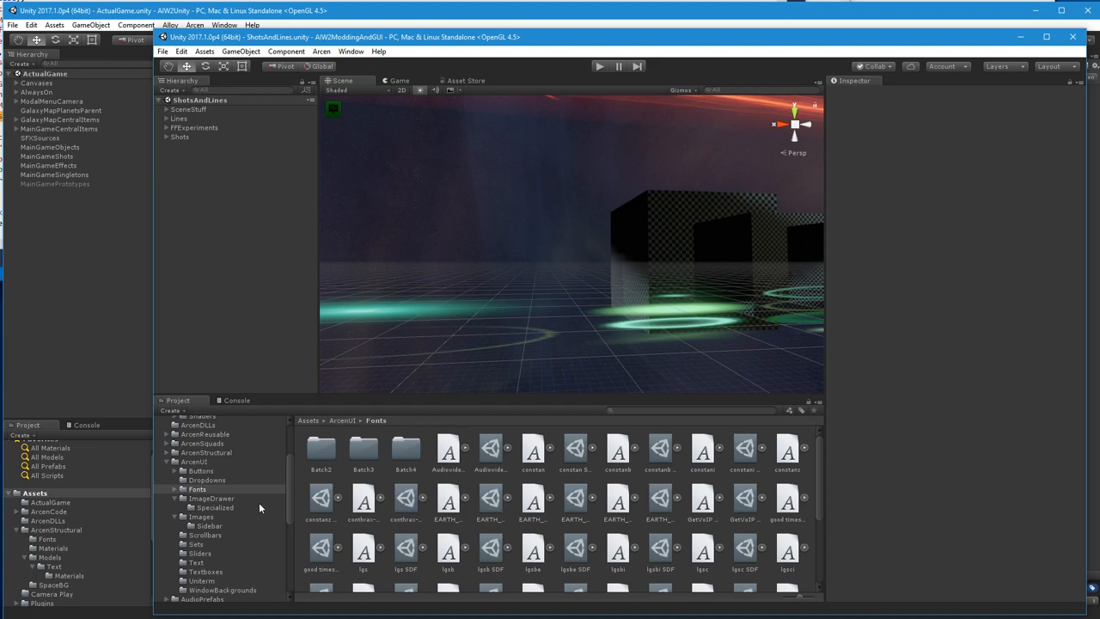
{"action": "mouse_move", "coordinate": [273, 490]}
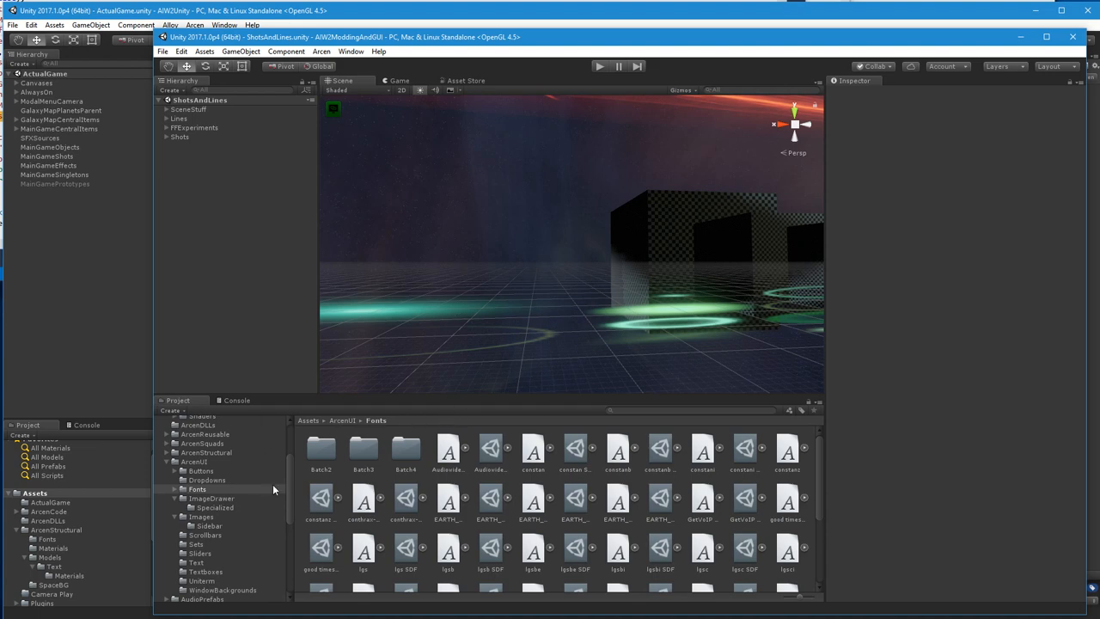
{"action": "mouse_move", "coordinate": [251, 482]}
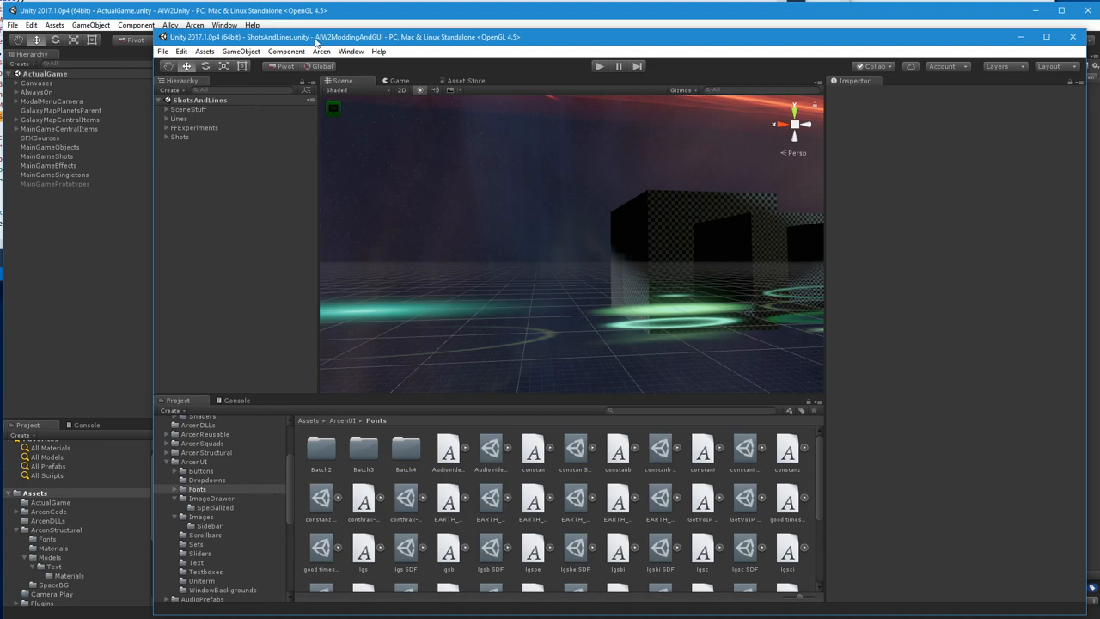
{"action": "mouse_move", "coordinate": [420, 45]}
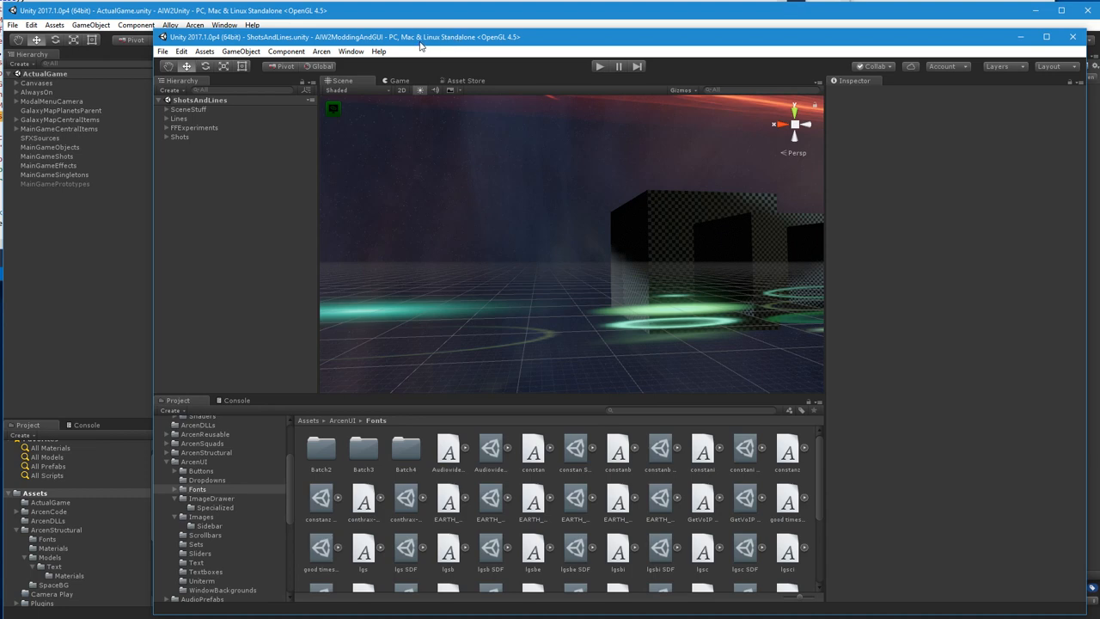
{"action": "mouse_move", "coordinate": [378, 51]}
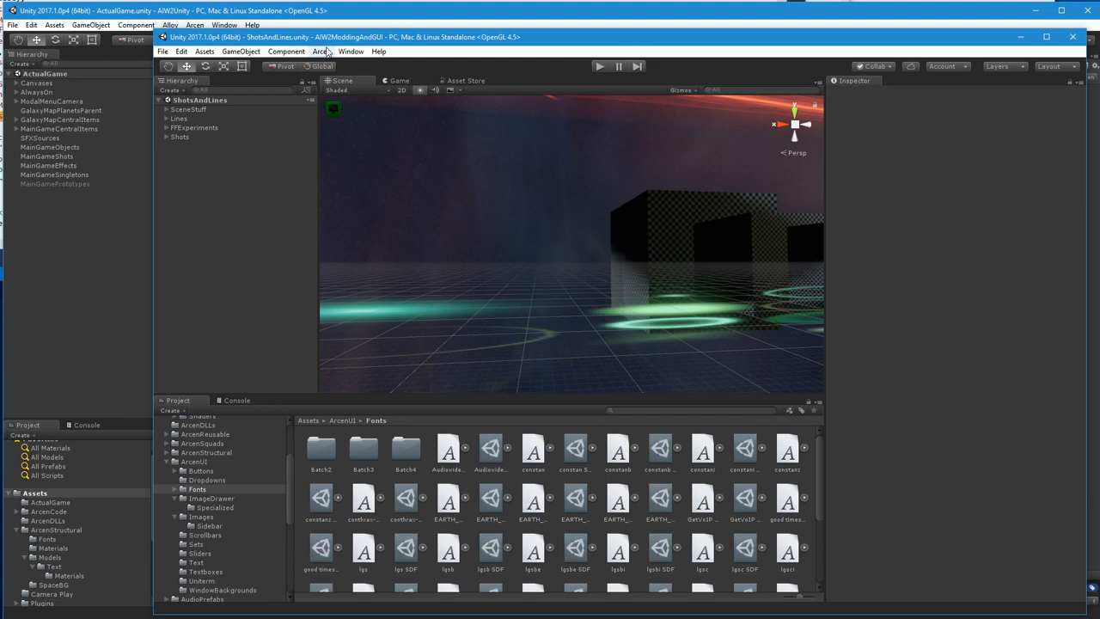
Choose Arcen > Save All Assets and confirm the status-bar save message
{"action": "left_click", "coordinate": [320, 52]}
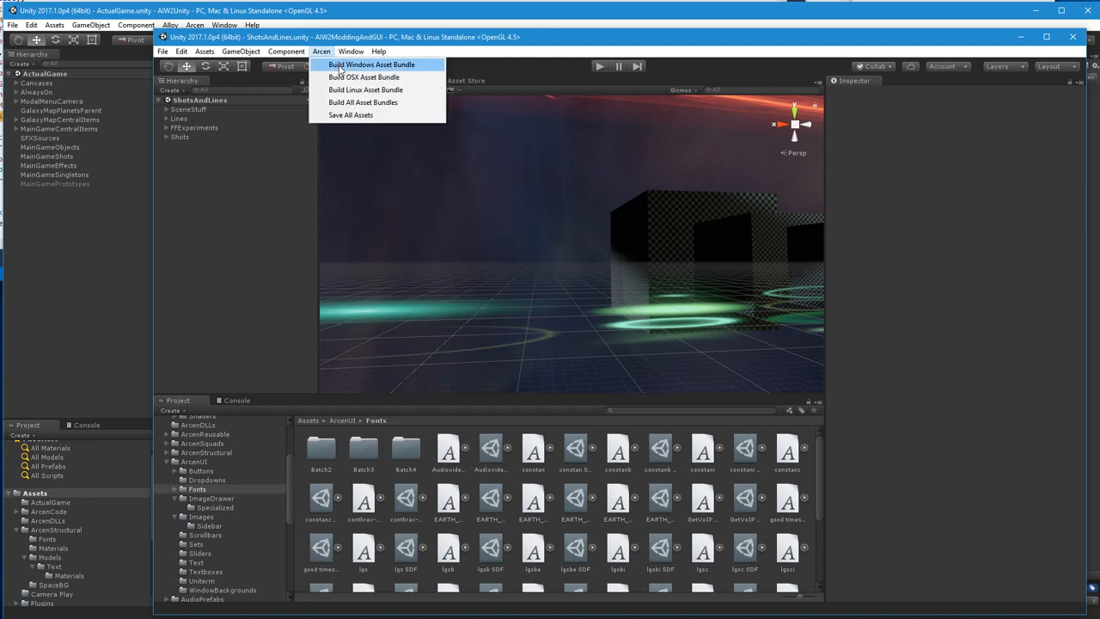
{"action": "mouse_move", "coordinate": [350, 115]}
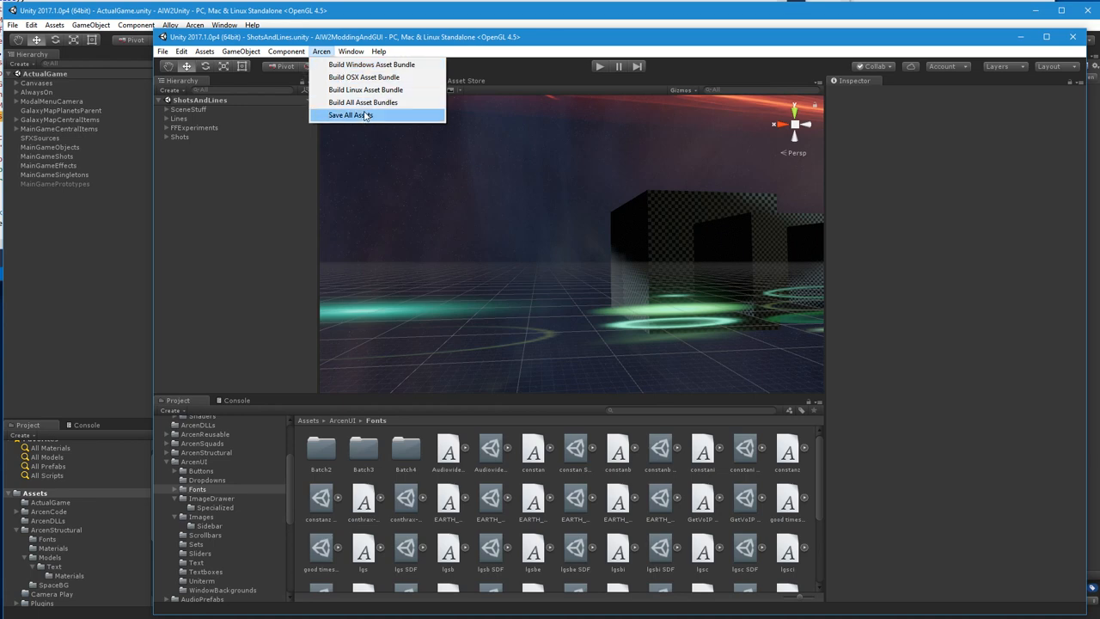
{"action": "left_click", "coordinate": [348, 116]}
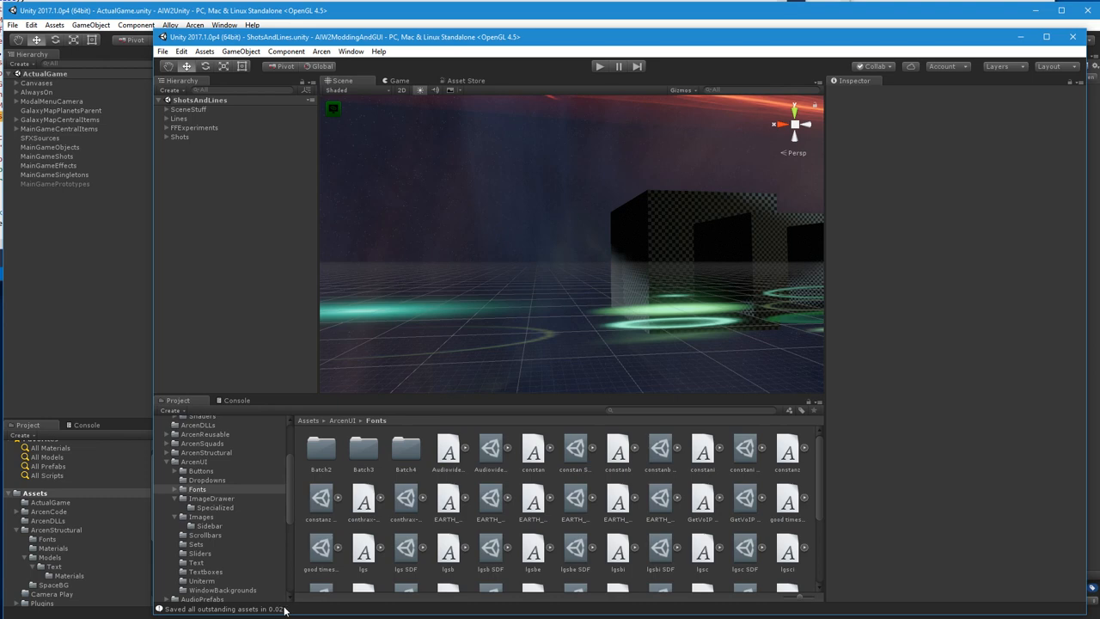
{"action": "mouse_move", "coordinate": [342, 59]}
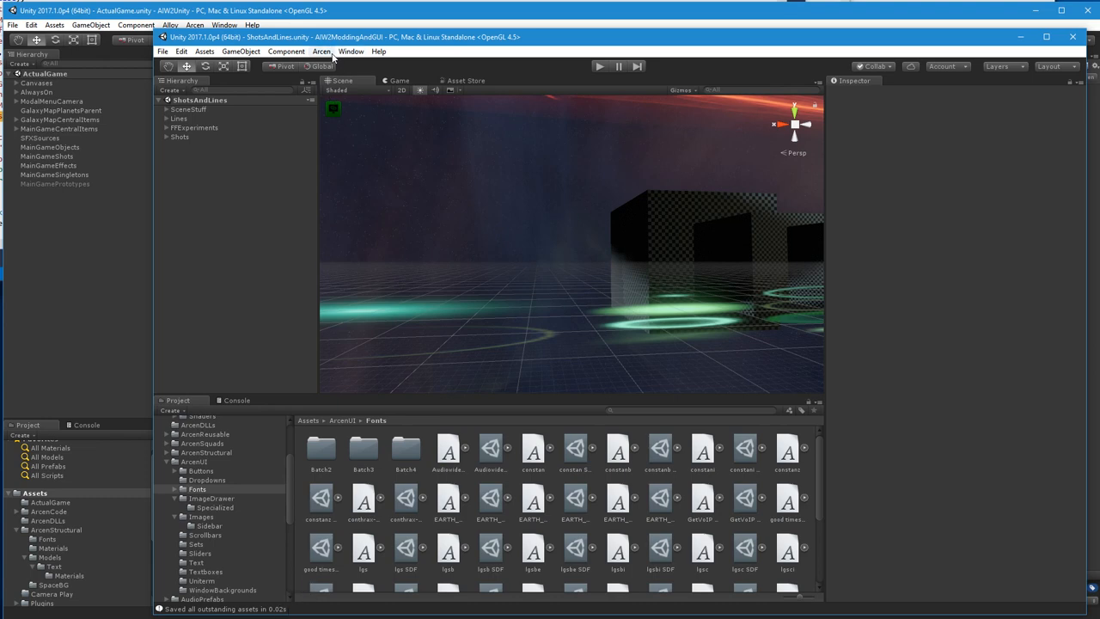
Open the Arcen menu's Windows, OSX, Linux and all-platform asset bundle build commands
{"action": "left_click", "coordinate": [321, 50]}
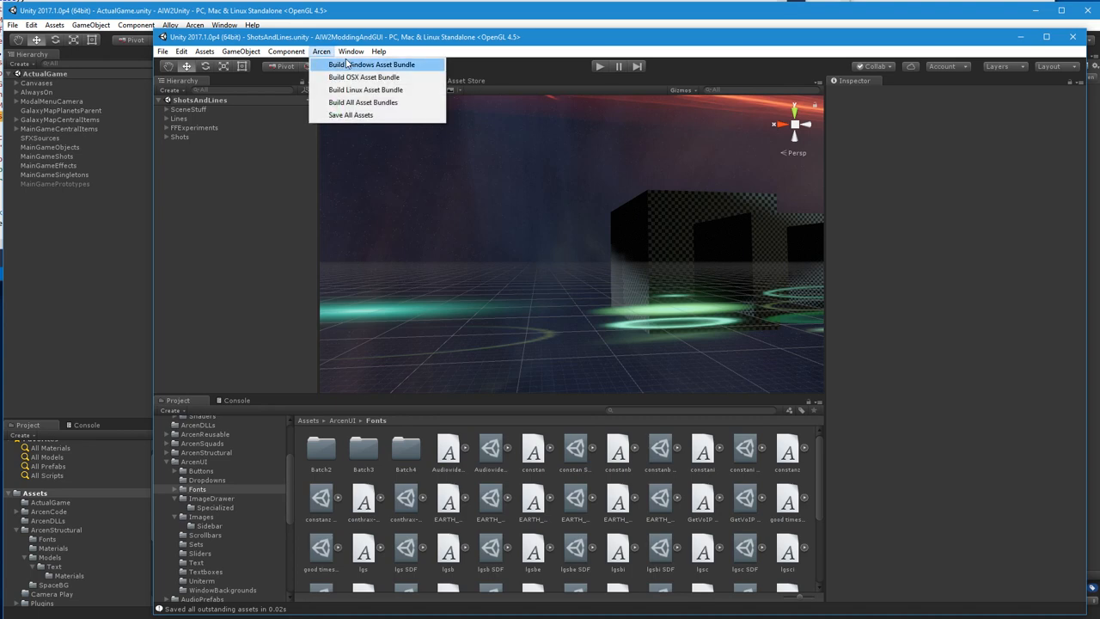
{"action": "mouse_move", "coordinate": [349, 67]}
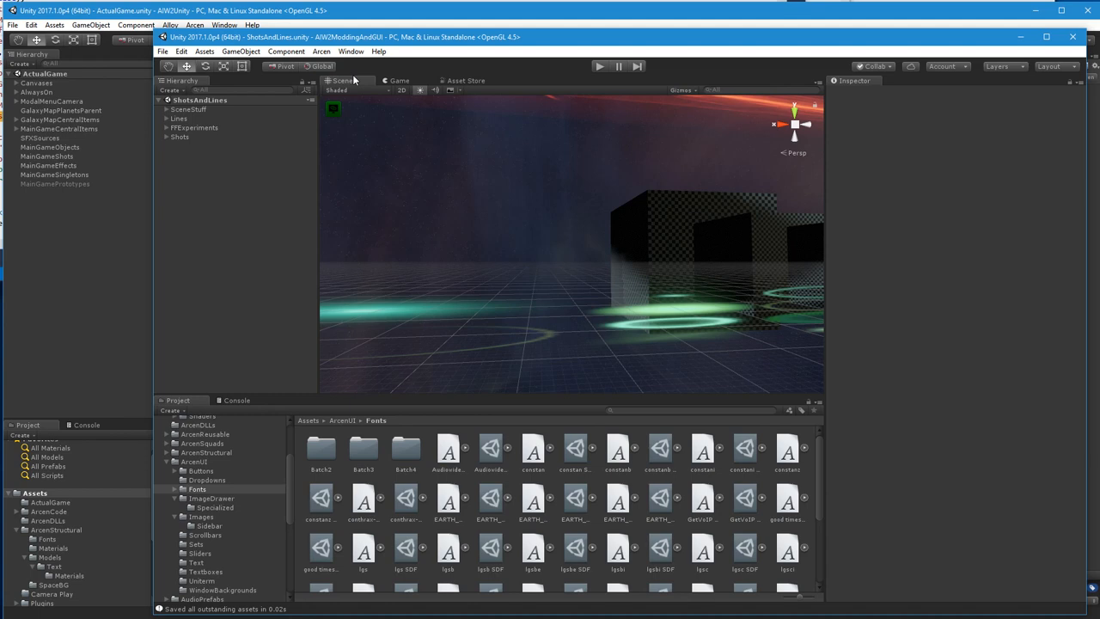
{"action": "mouse_move", "coordinate": [354, 80]}
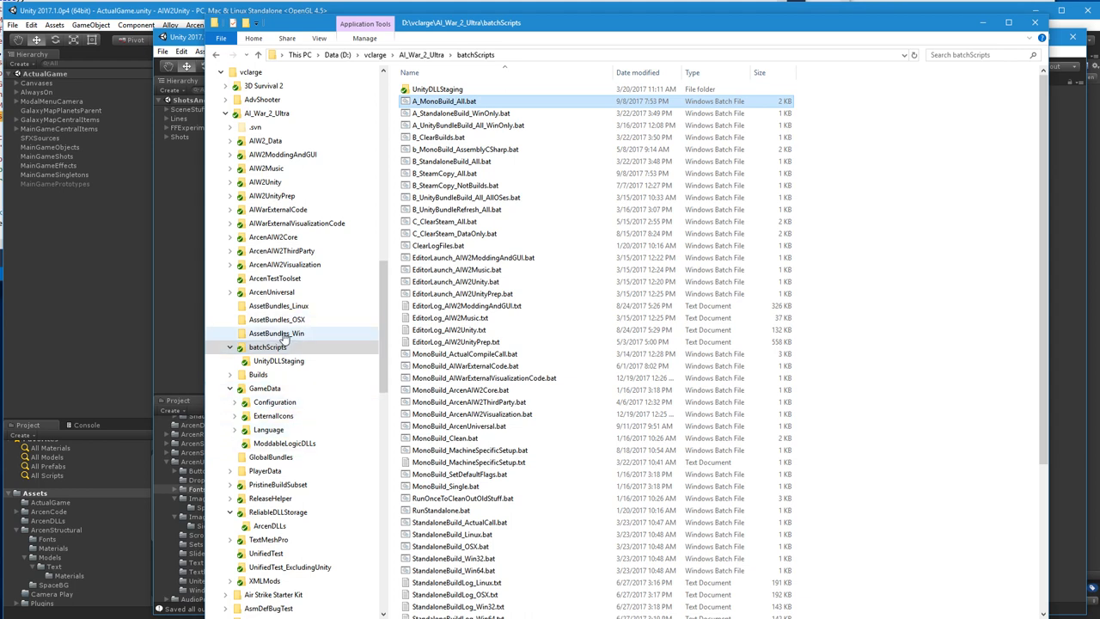
Open AssetBundles_Win and compare the fresh arcenui bundle dates against the older aiw2sfx files
{"action": "left_click", "coordinate": [276, 333]}
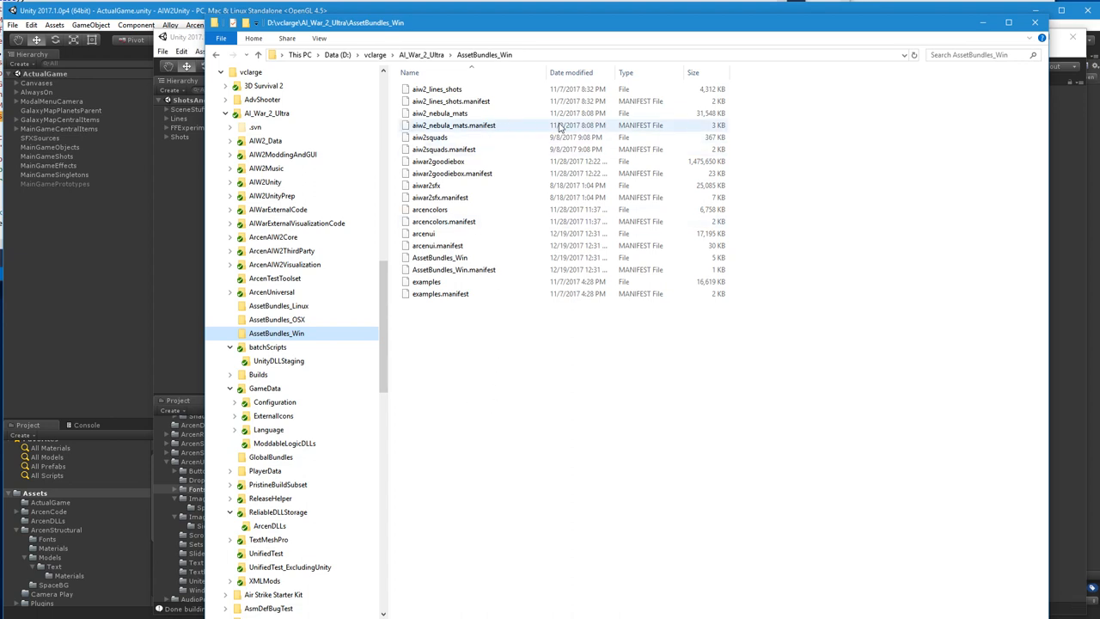
{"action": "left_click", "coordinate": [436, 90]}
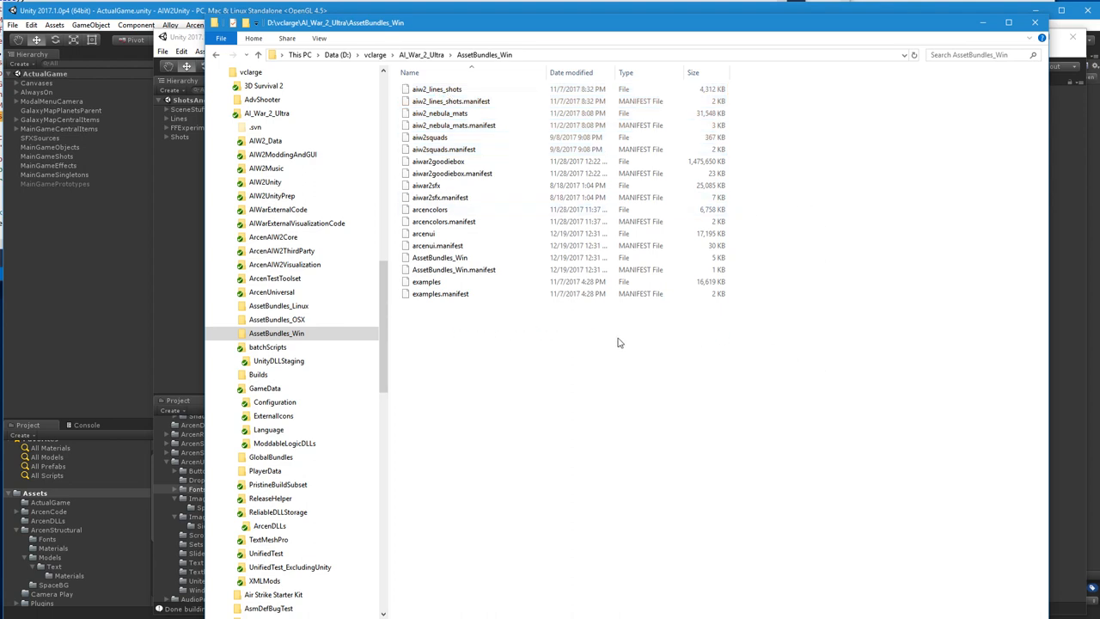
{"action": "mouse_move", "coordinate": [764, 291]}
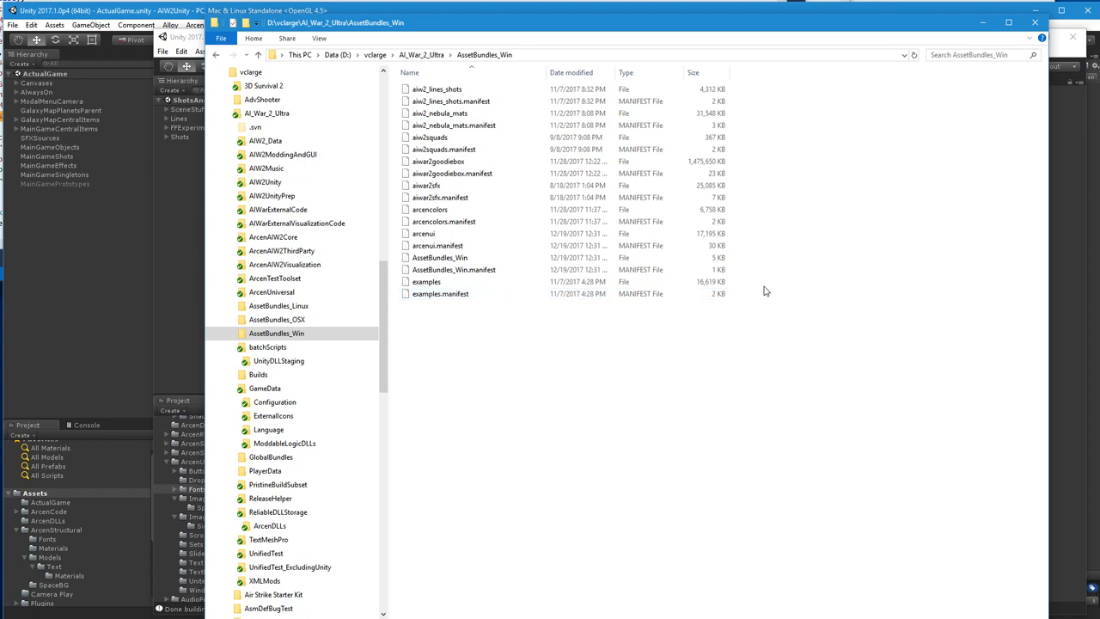
{"action": "mouse_move", "coordinate": [750, 251]}
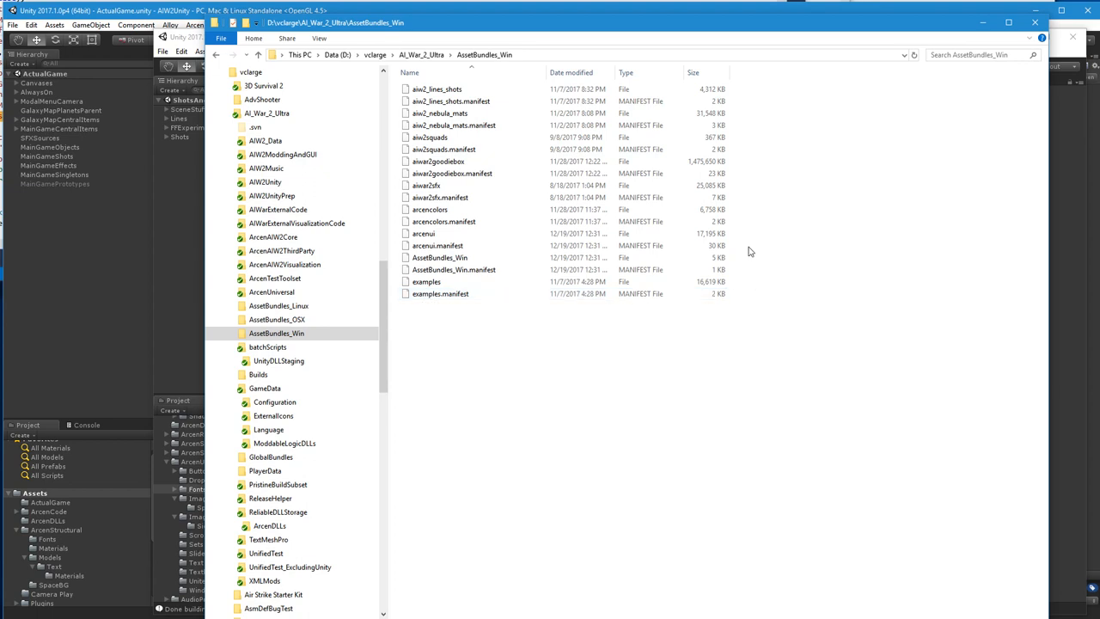
{"action": "left_click", "coordinate": [438, 234]}
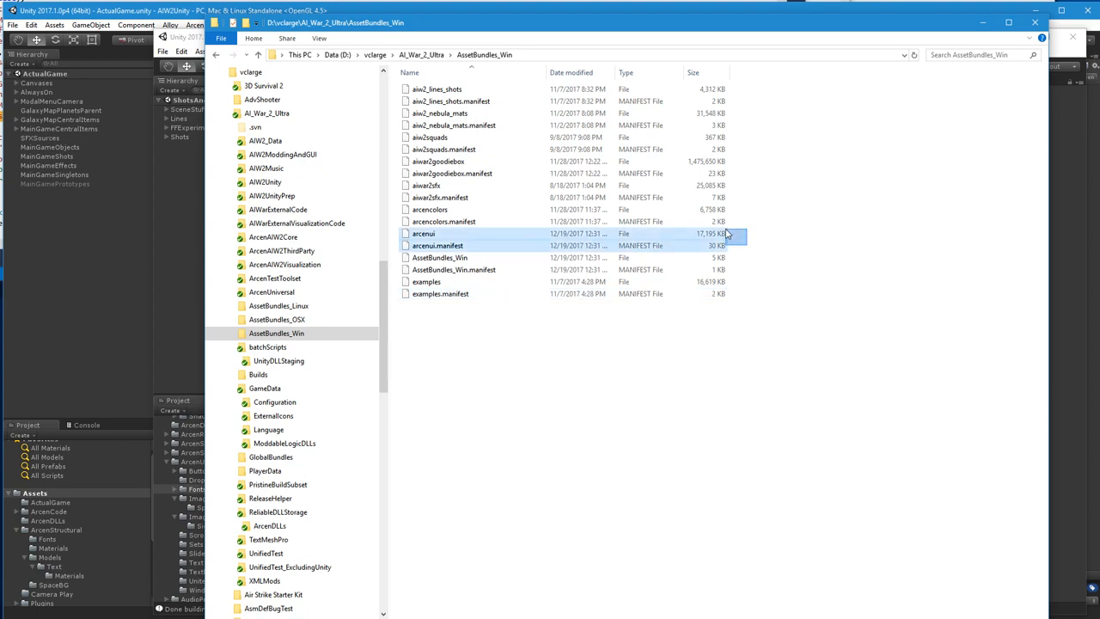
{"action": "left_click", "coordinate": [748, 208]}
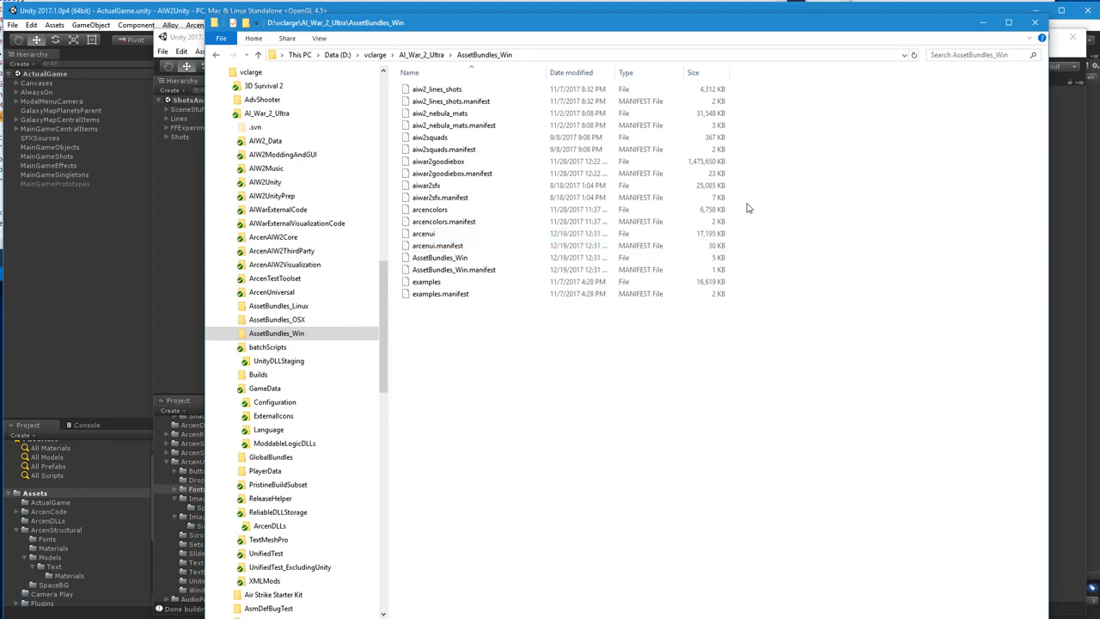
{"action": "left_click", "coordinate": [440, 190]}
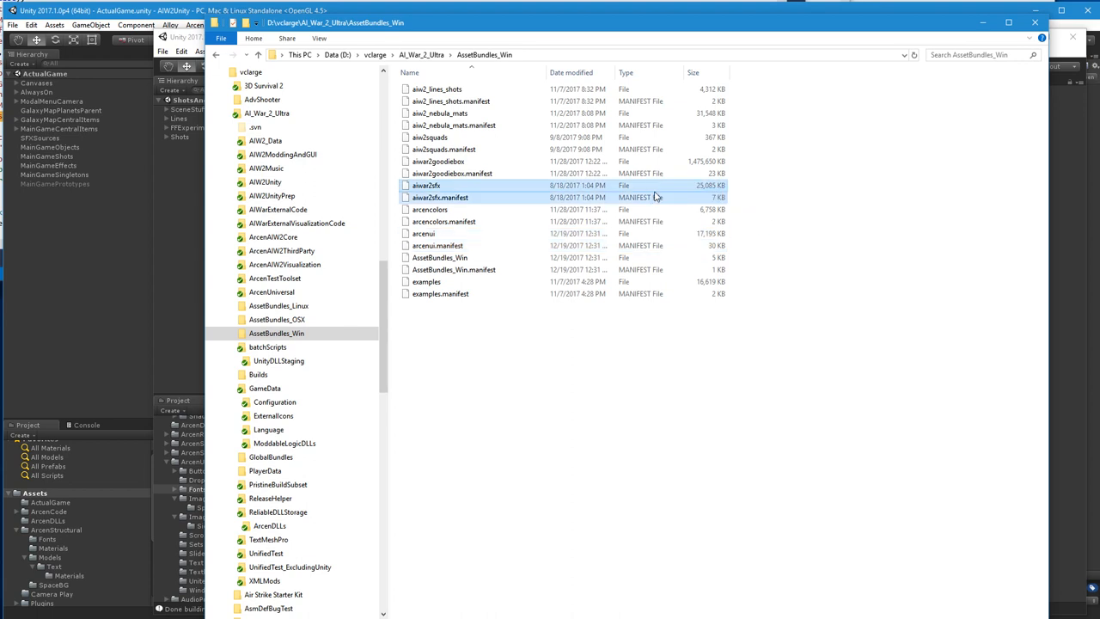
{"action": "left_click", "coordinate": [451, 173]}
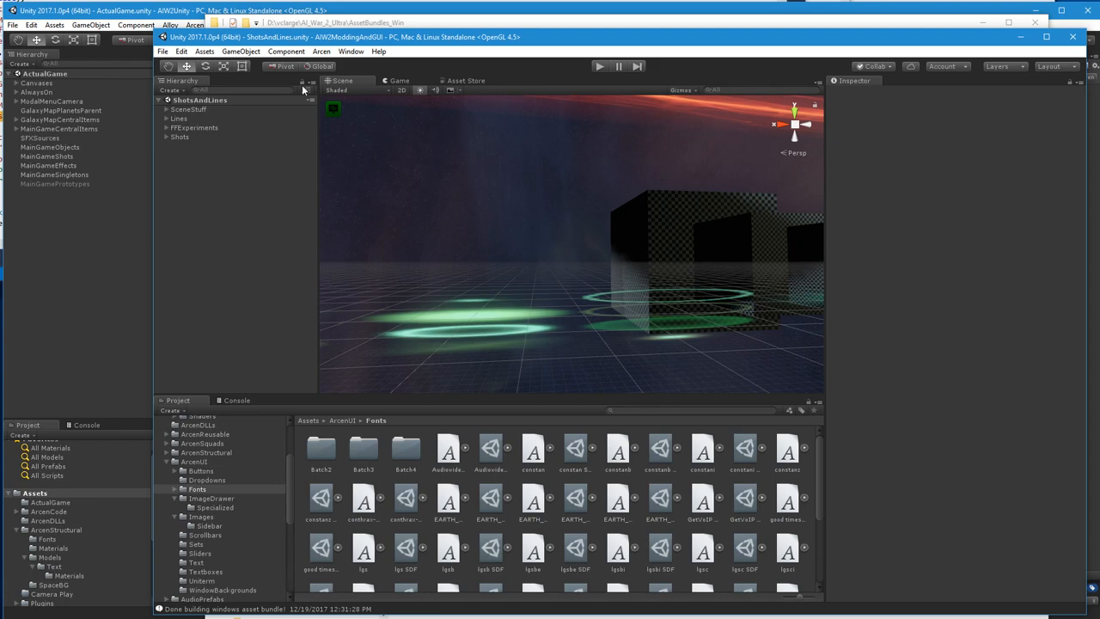
{"action": "mouse_move", "coordinate": [296, 66]}
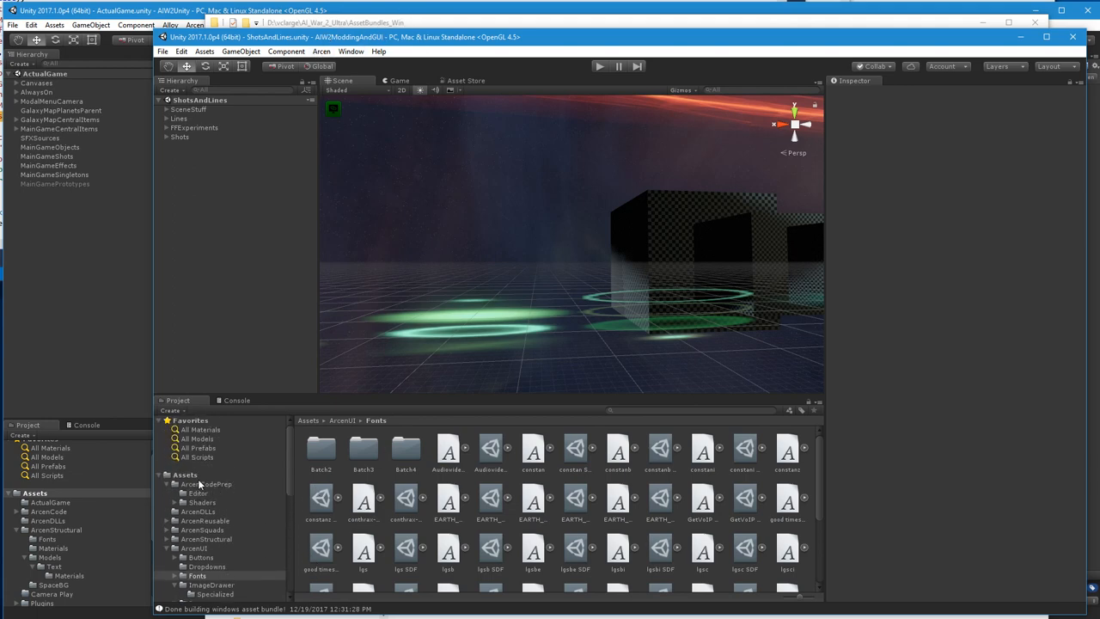
Confirm 1_Finger_Four20 is assigned to aiw2squads, then view the Console's 12:31 build messages
{"action": "left_click", "coordinate": [186, 474]}
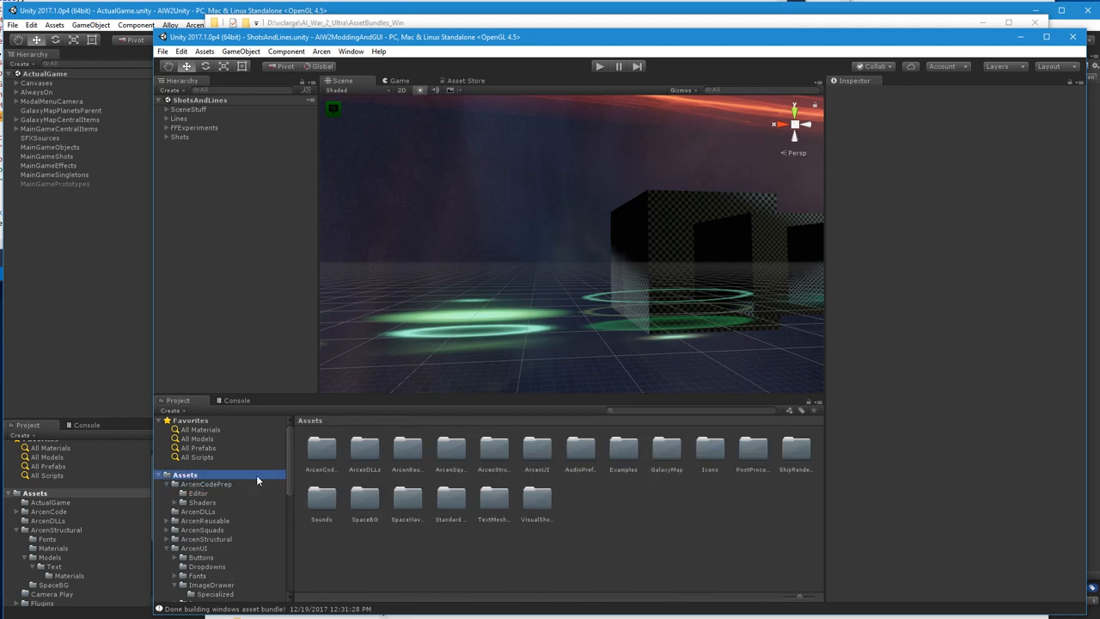
{"action": "mouse_move", "coordinate": [446, 458]}
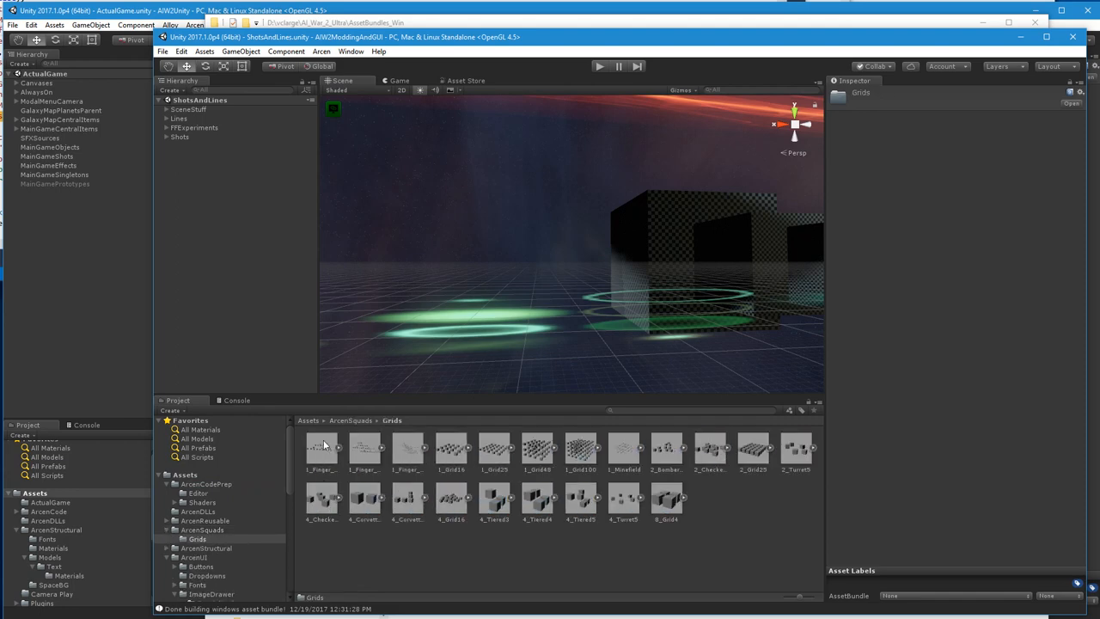
{"action": "left_click", "coordinate": [320, 445]}
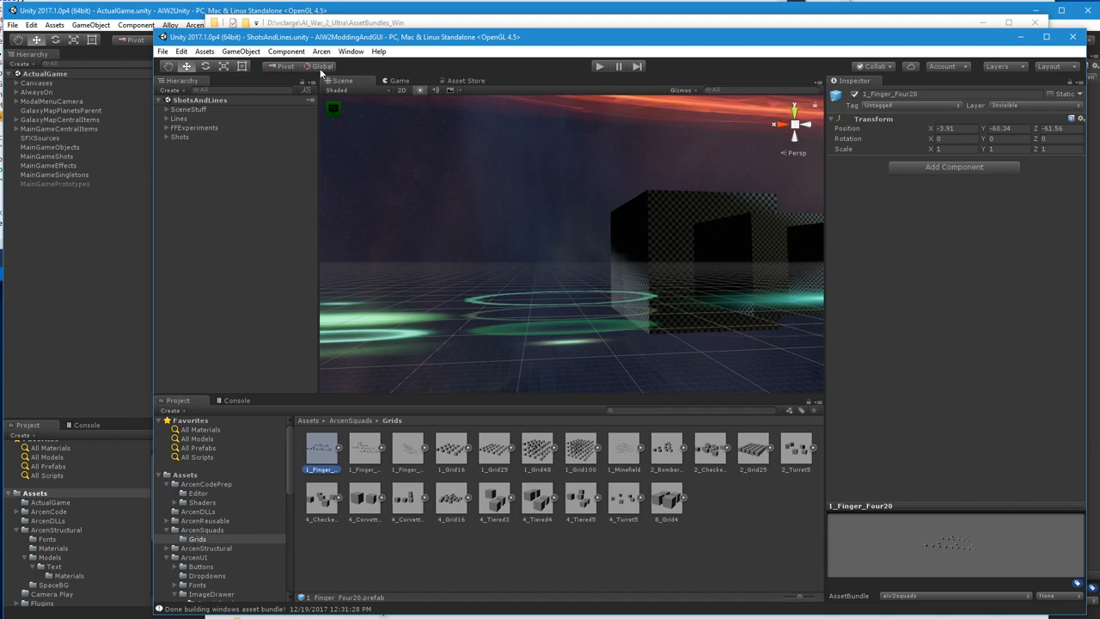
{"action": "left_click", "coordinate": [286, 52]}
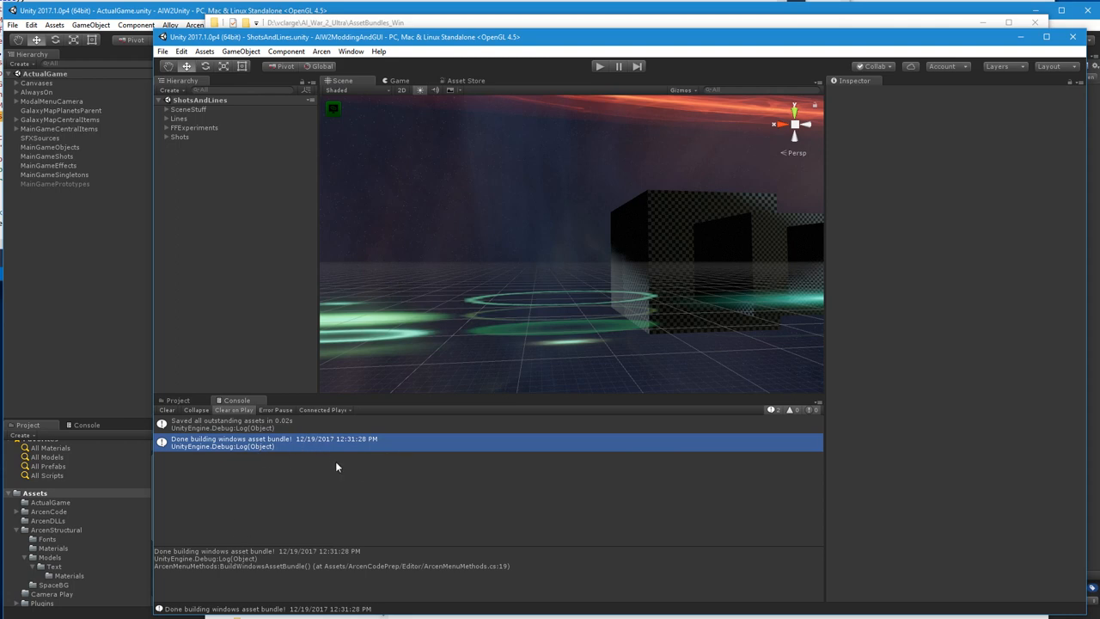
{"action": "mouse_move", "coordinate": [276, 341]}
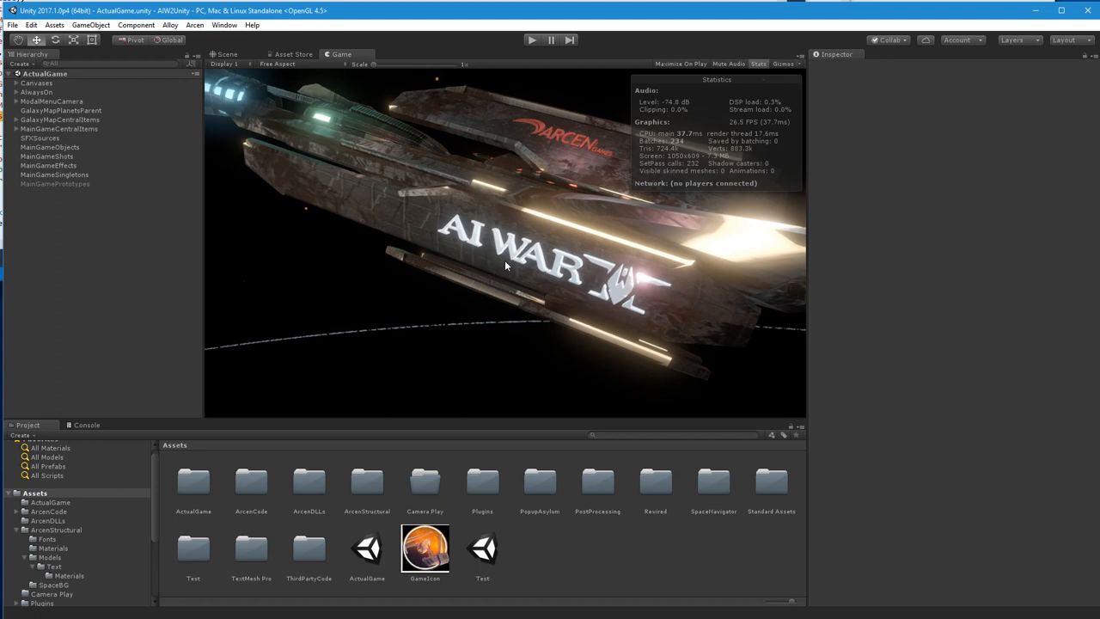
{"action": "mouse_move", "coordinate": [668, 245]}
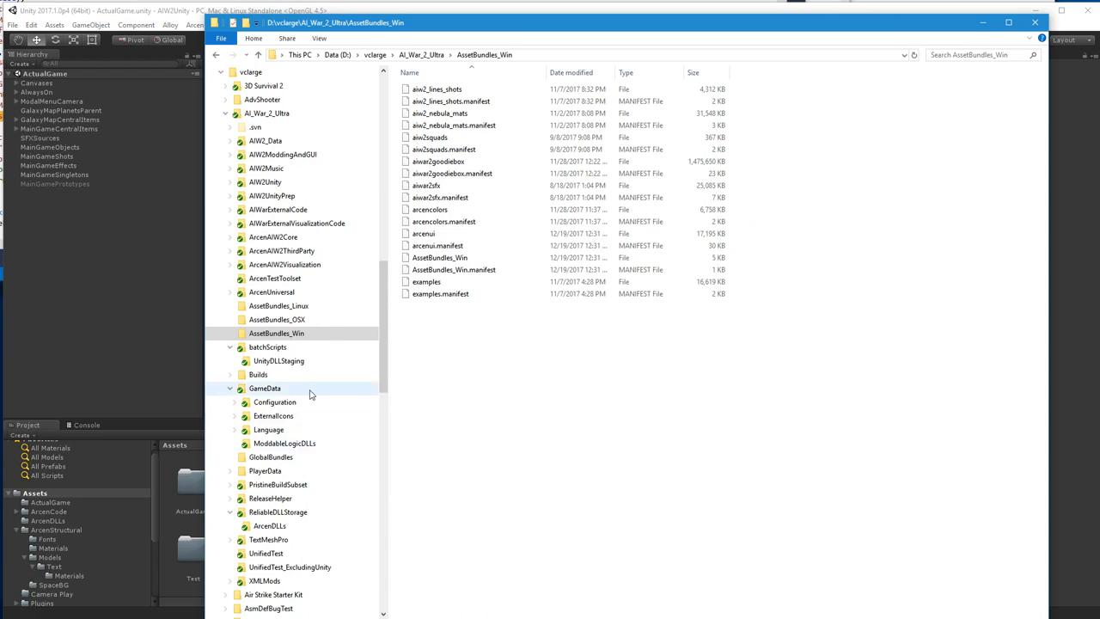
Show GameData's ModdableLogicDLLs folder with the 12/19 AIWarExternalCode DLL and .mdb files
{"action": "left_click", "coordinate": [284, 442]}
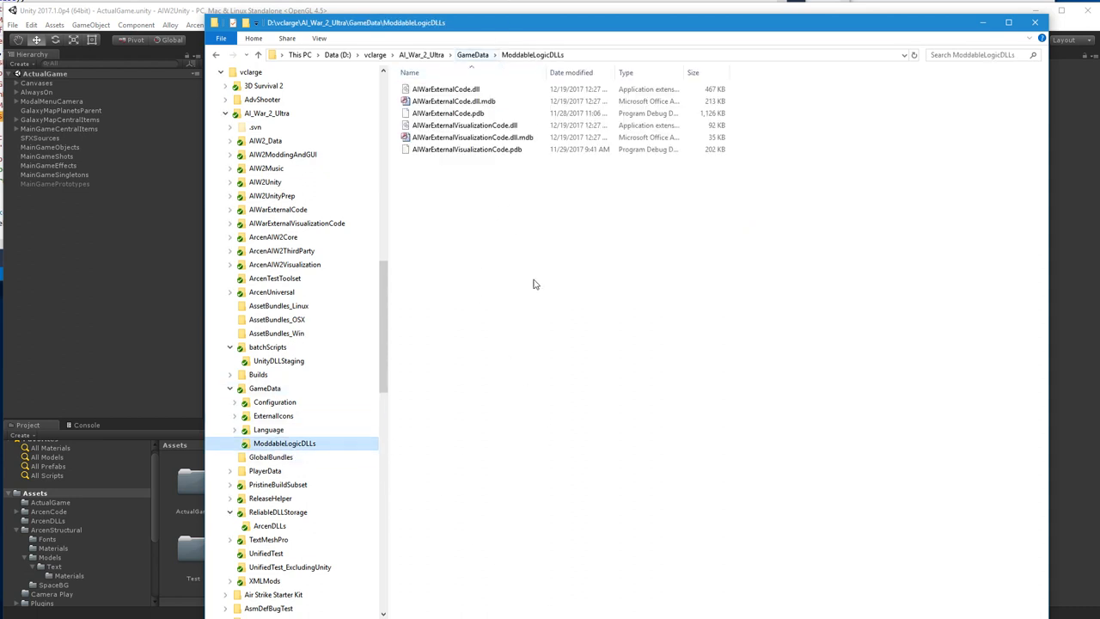
{"action": "mouse_move", "coordinate": [553, 498]}
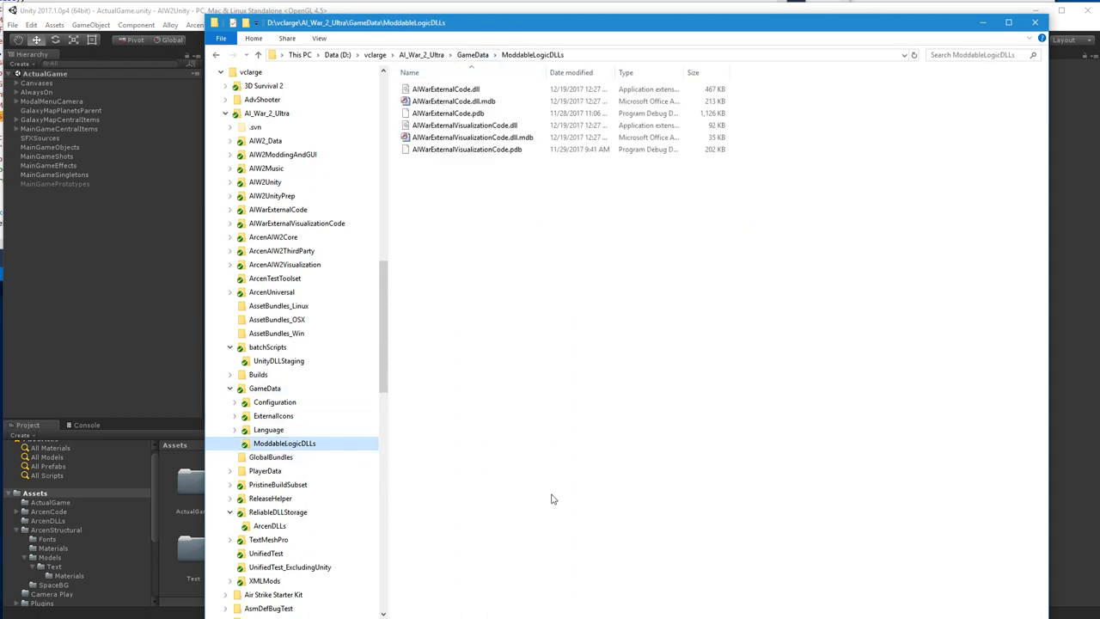
{"action": "mouse_move", "coordinate": [74, 416]}
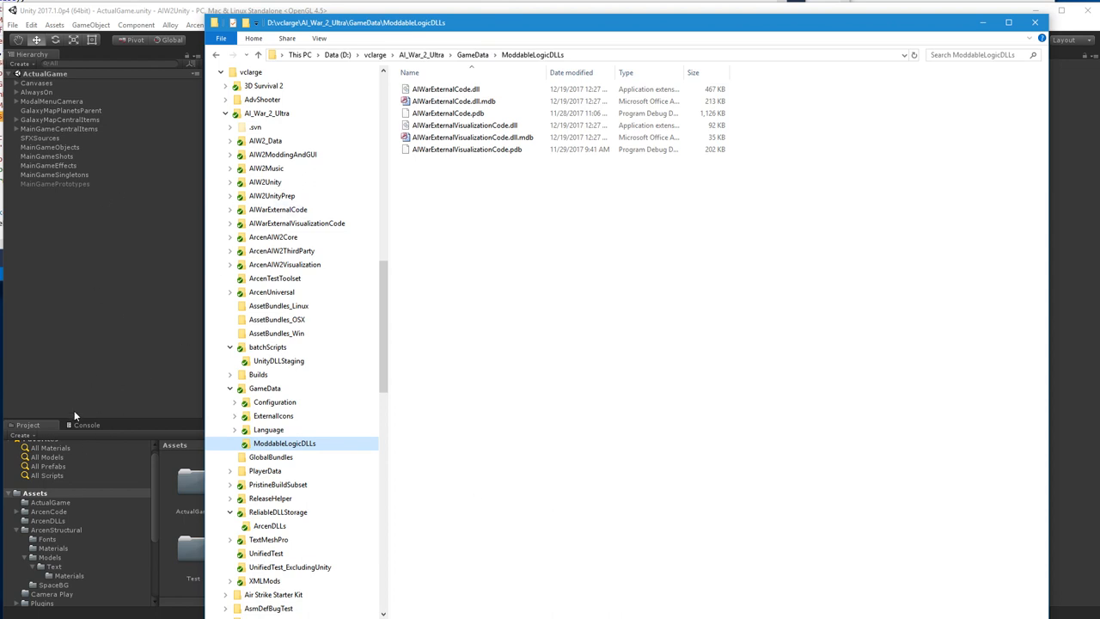
{"action": "mouse_move", "coordinate": [471, 387]}
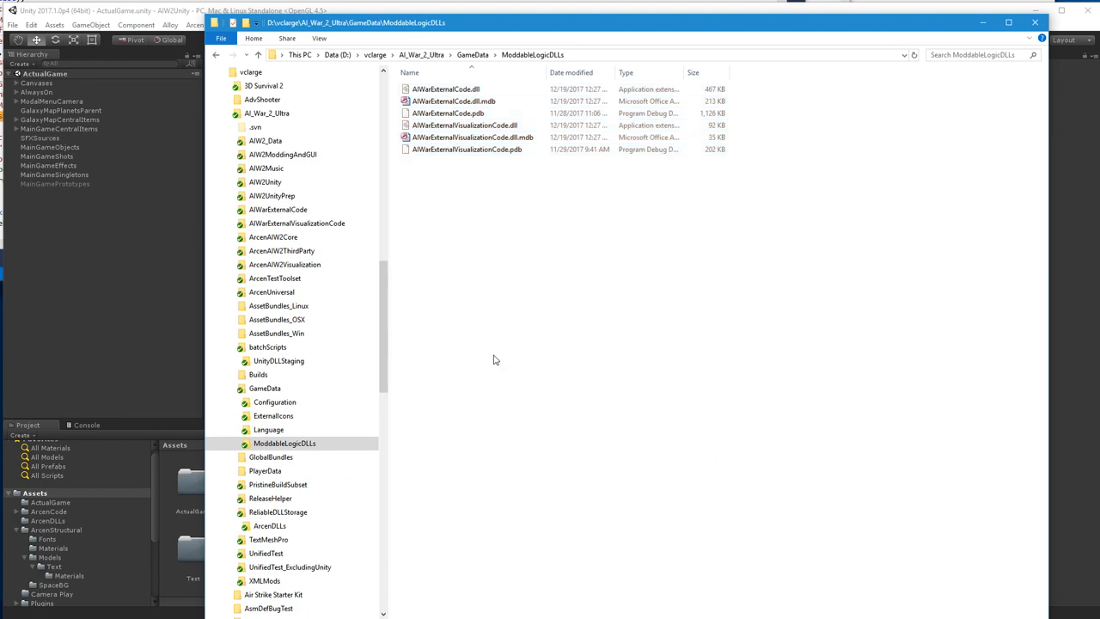
{"action": "mouse_move", "coordinate": [645, 335]}
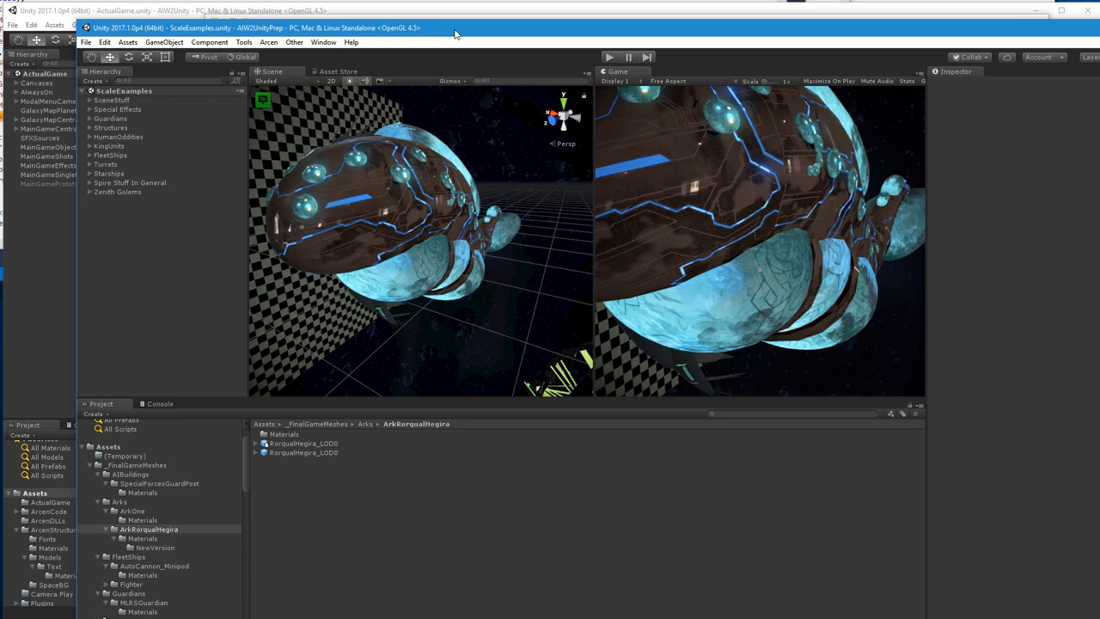
{"action": "mouse_move", "coordinate": [585, 177]}
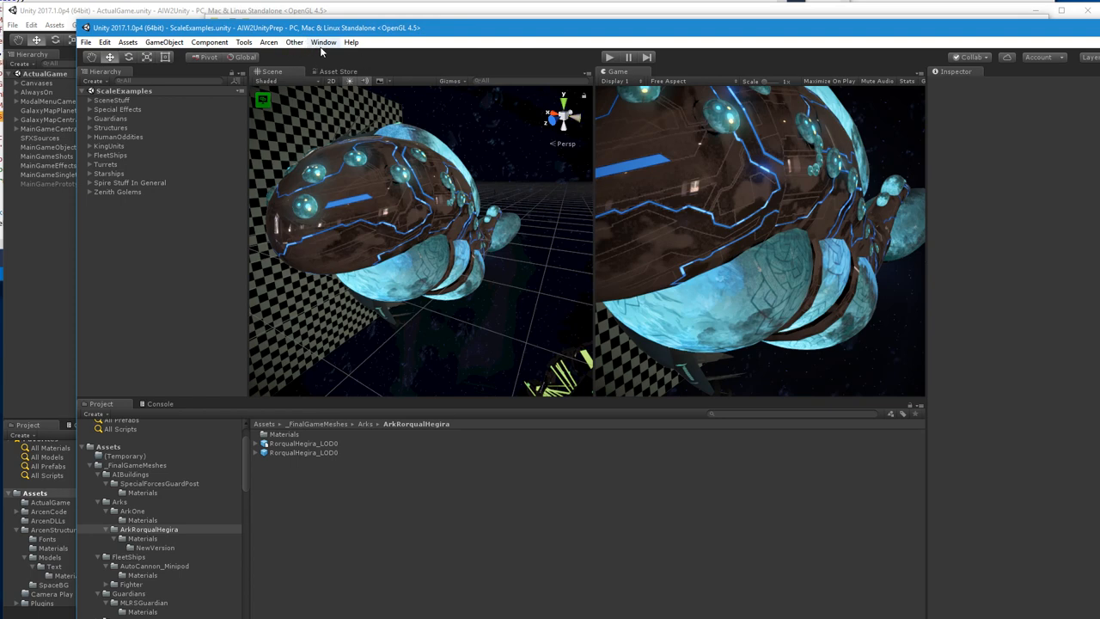
Run Arcen > Save All Assets in AIW2UnityPrep's ScaleExamples scene
{"action": "left_click", "coordinate": [268, 42]}
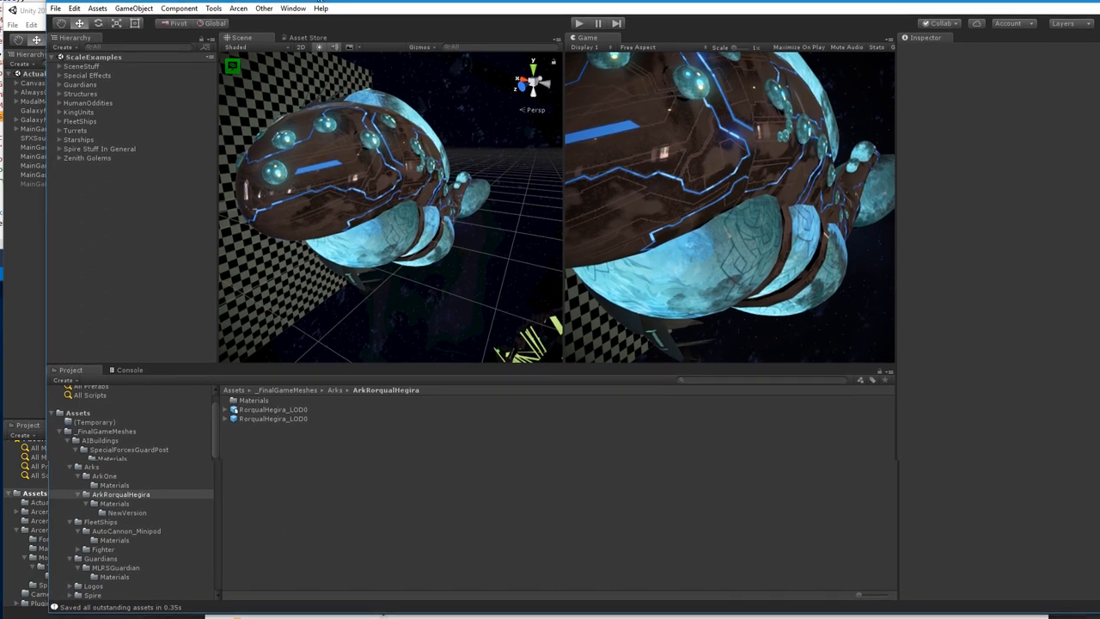
{"action": "left_click", "coordinate": [236, 10]}
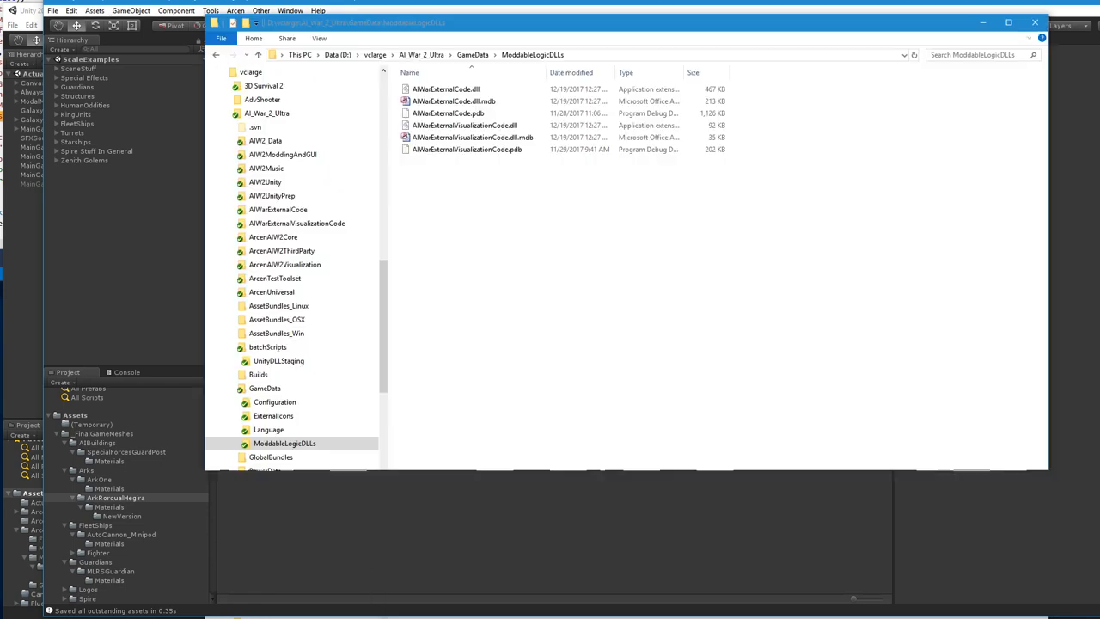
{"action": "left_click", "coordinate": [276, 333]}
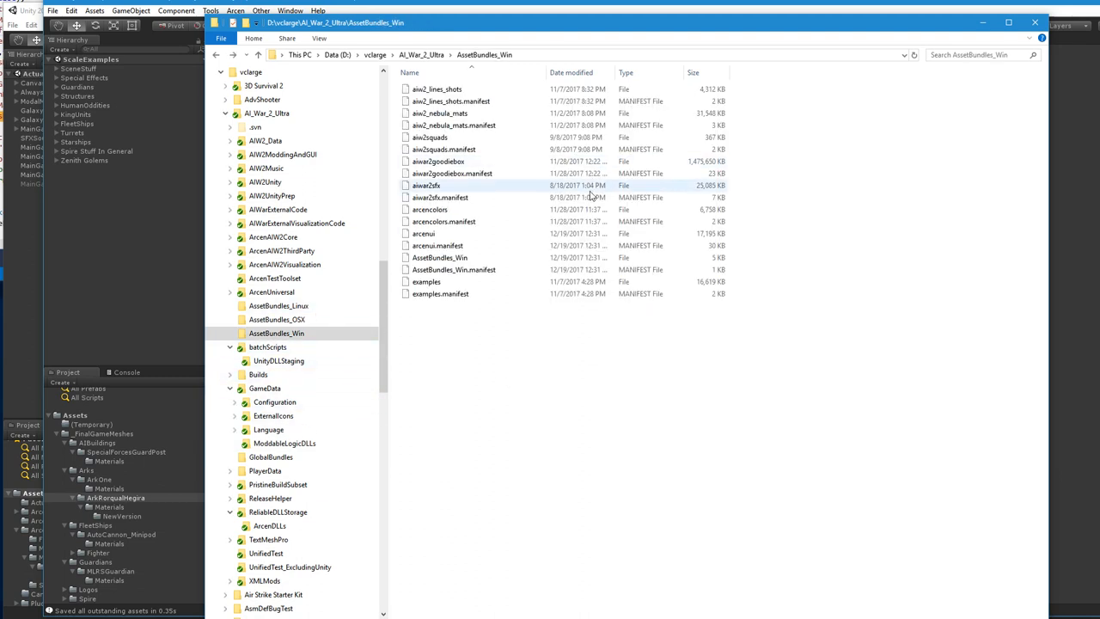
{"action": "left_click", "coordinate": [439, 161]}
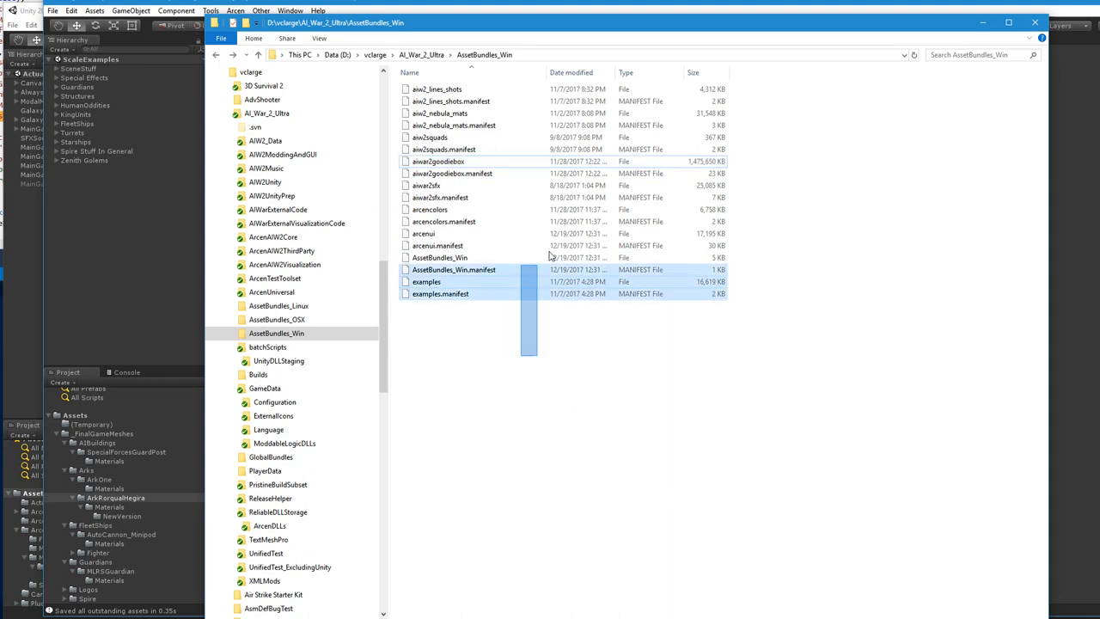
{"action": "left_click", "coordinate": [589, 387]}
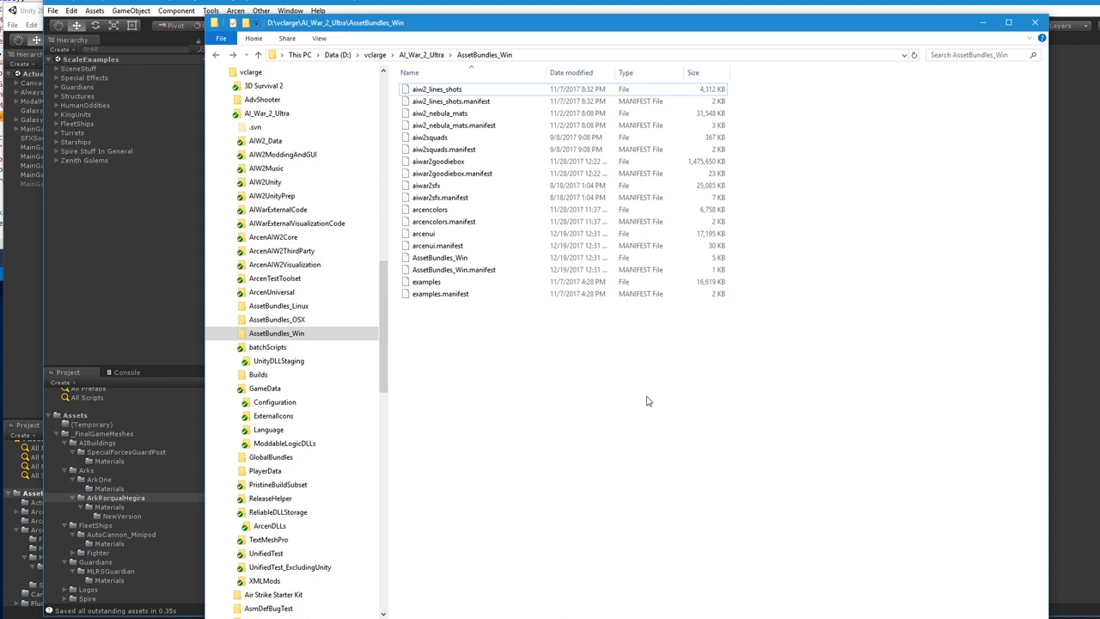
{"action": "left_click", "coordinate": [438, 245]}
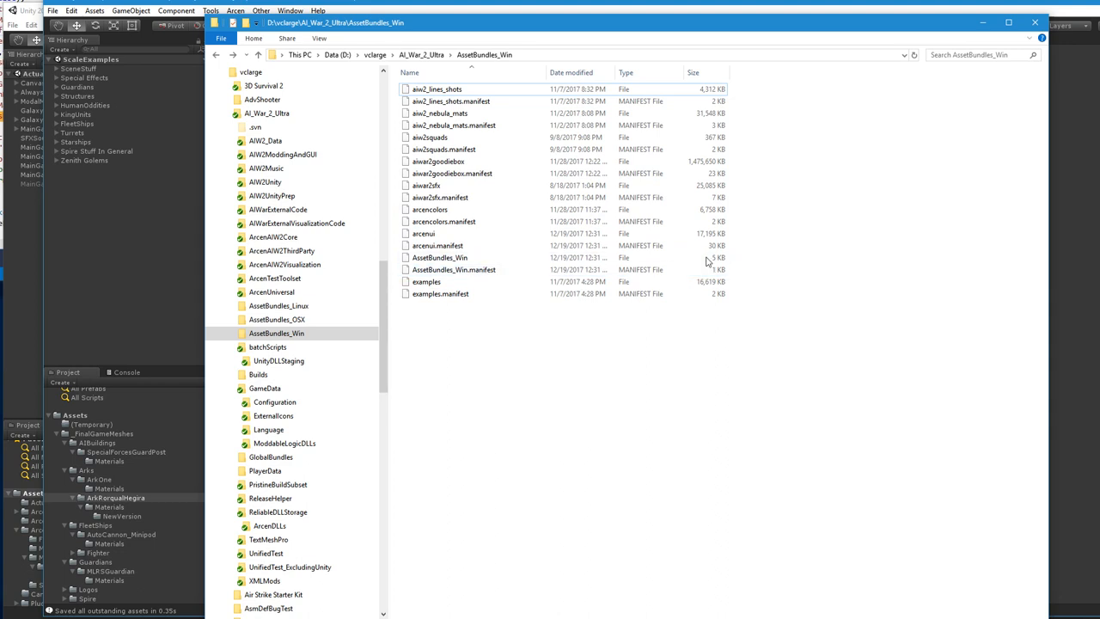
{"action": "left_click", "coordinate": [452, 269]}
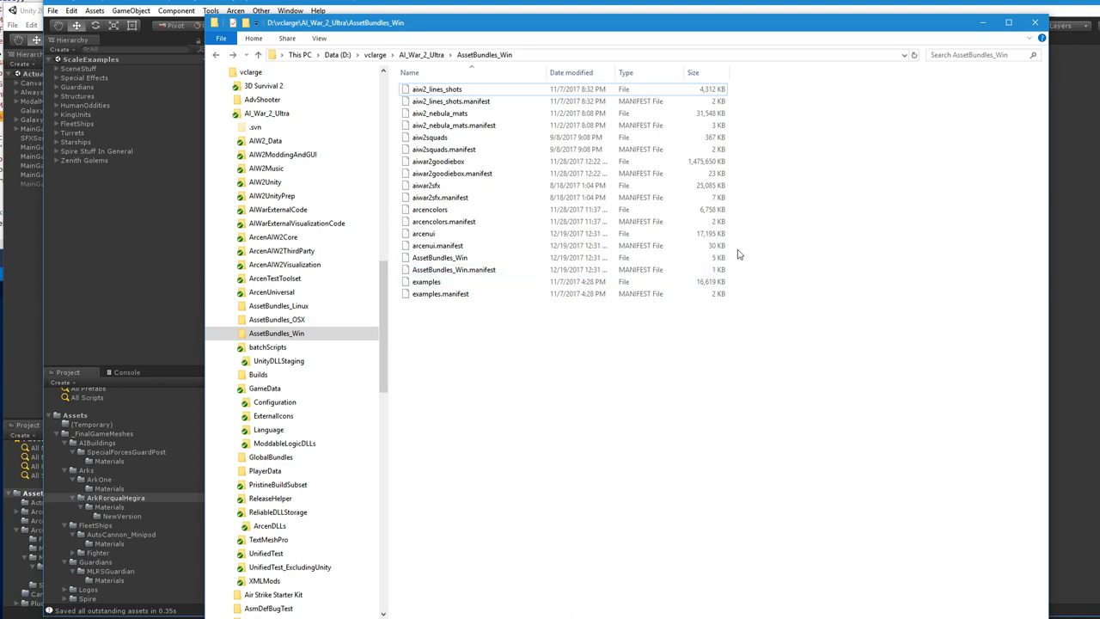
{"action": "left_click", "coordinate": [424, 234]}
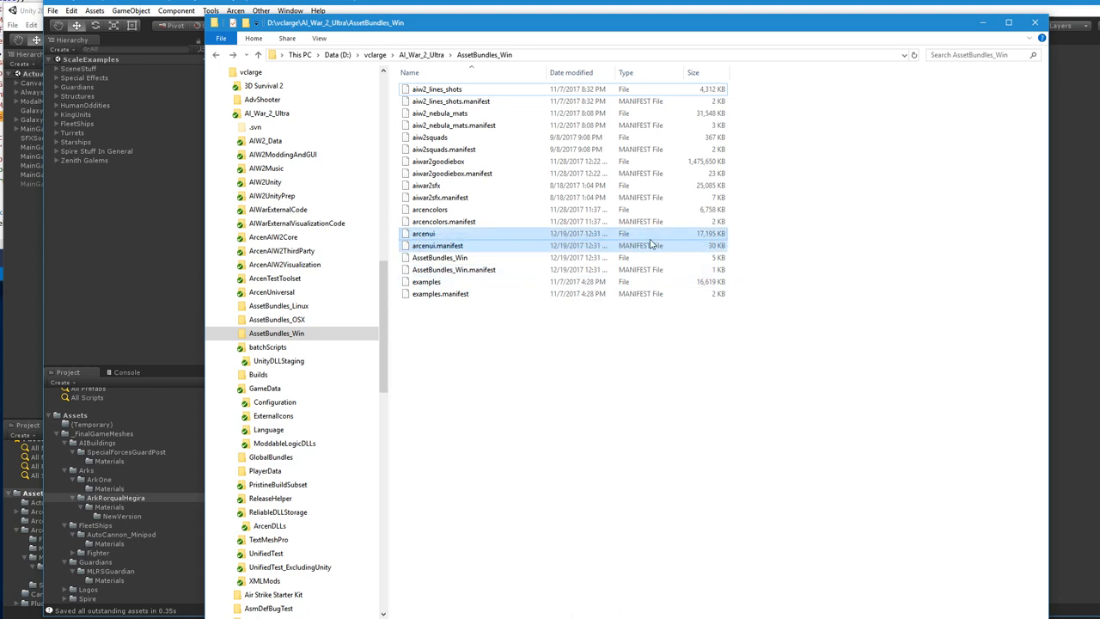
{"action": "mouse_move", "coordinate": [603, 249]}
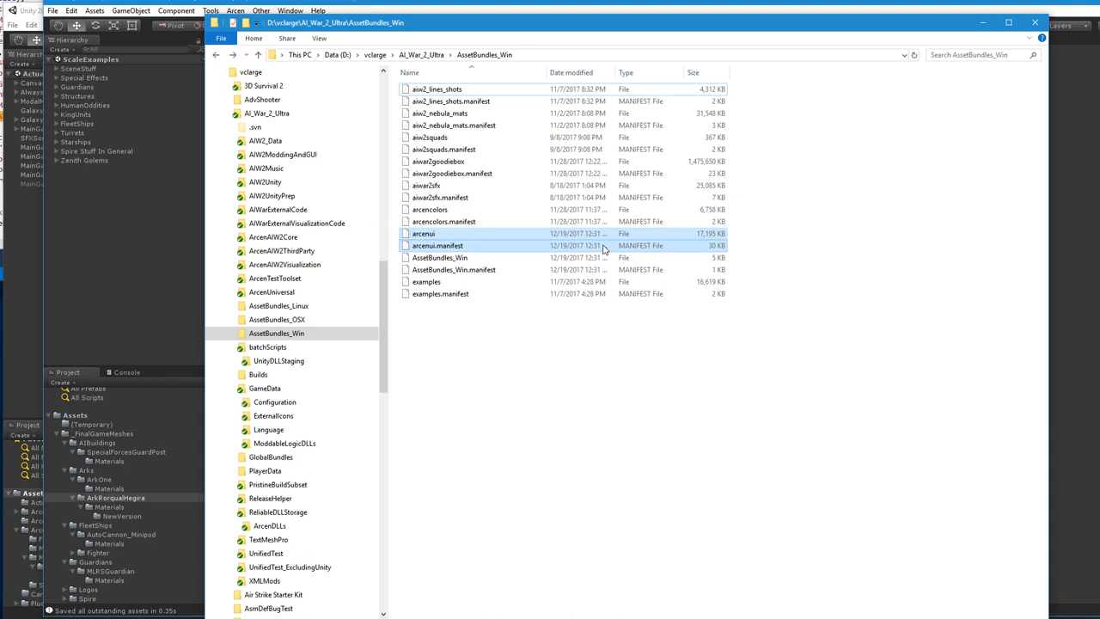
{"action": "mouse_move", "coordinate": [838, 222]}
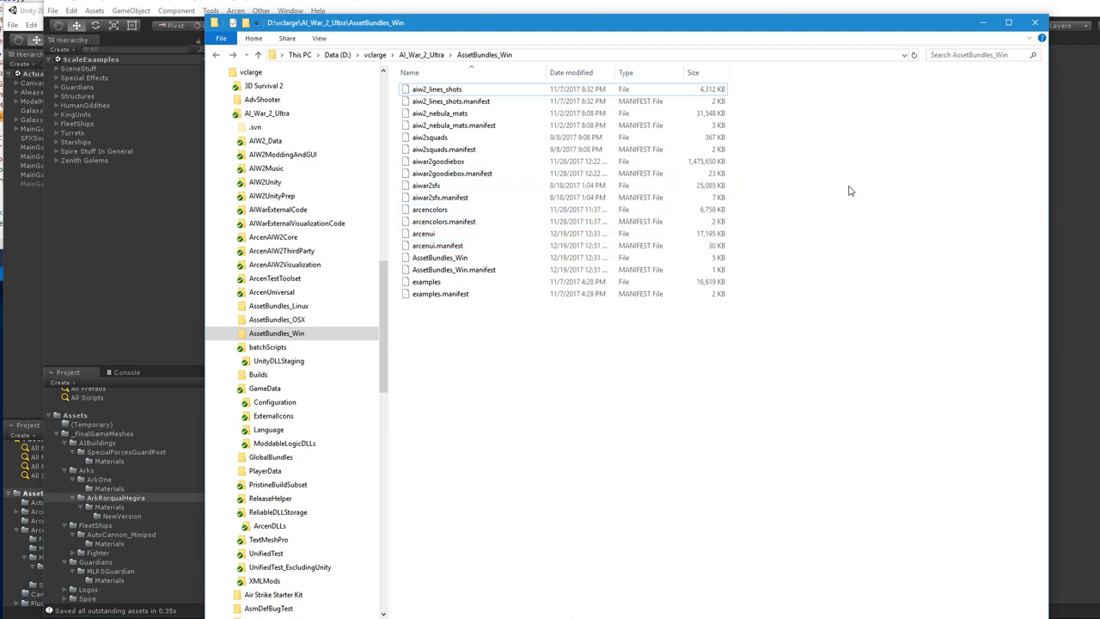
{"action": "mouse_move", "coordinate": [180, 258]}
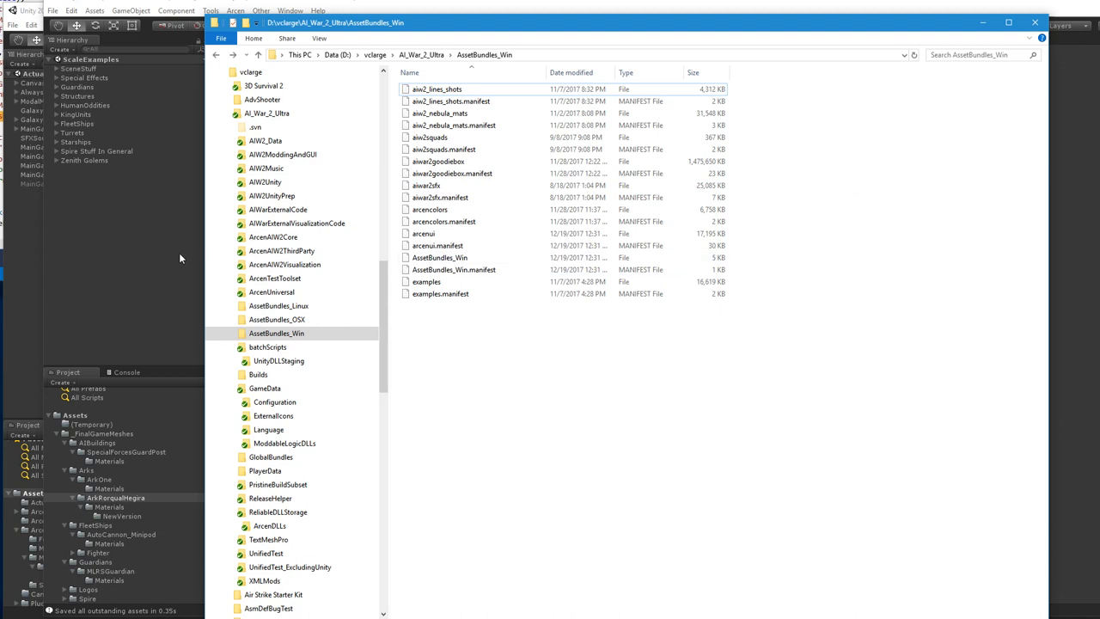
{"action": "mouse_move", "coordinate": [757, 373]}
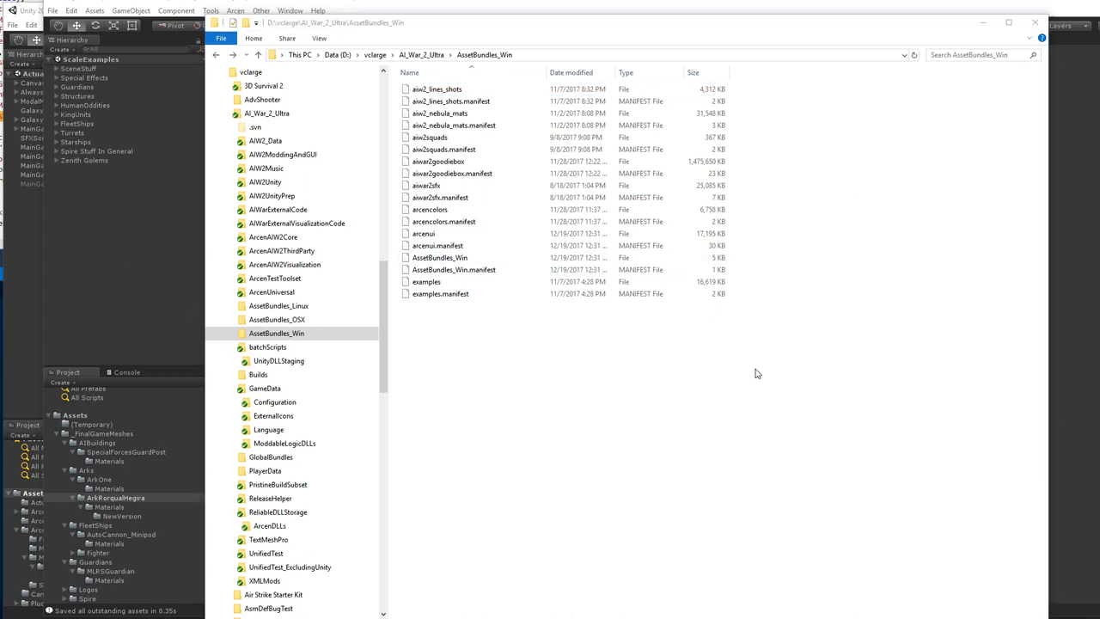
{"action": "mouse_move", "coordinate": [764, 167]}
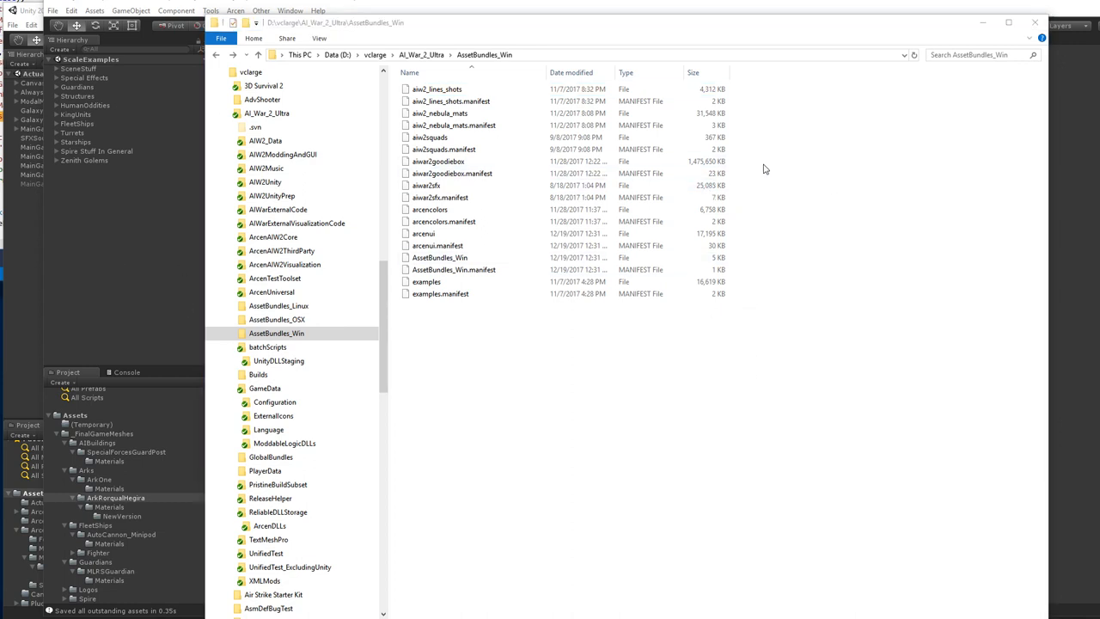
{"action": "left_click", "coordinate": [438, 160]}
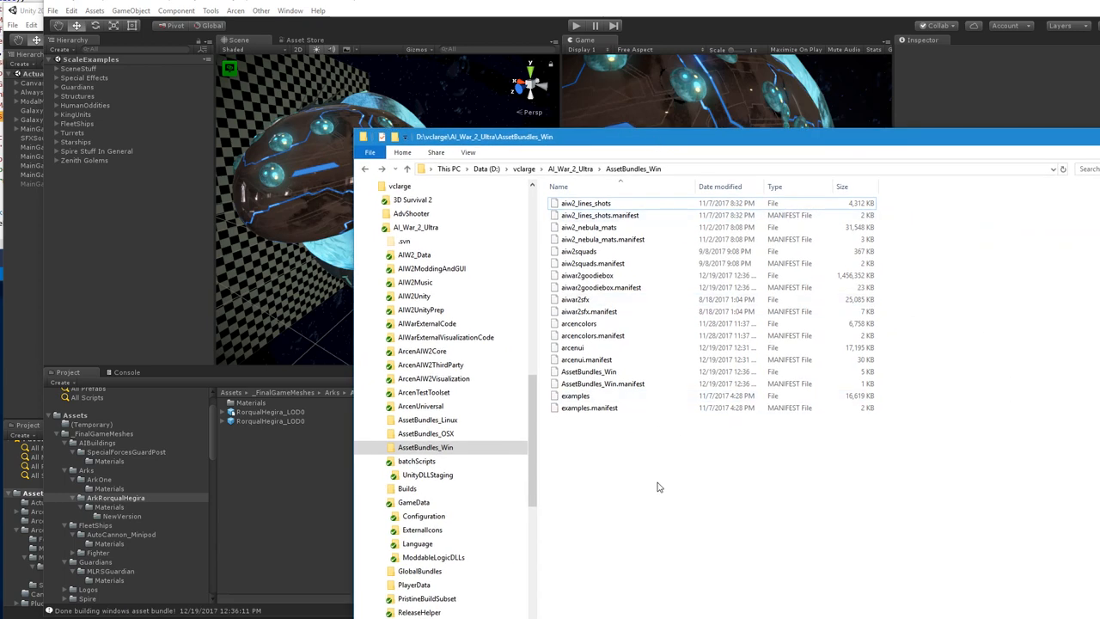
{"action": "mouse_move", "coordinate": [930, 299]}
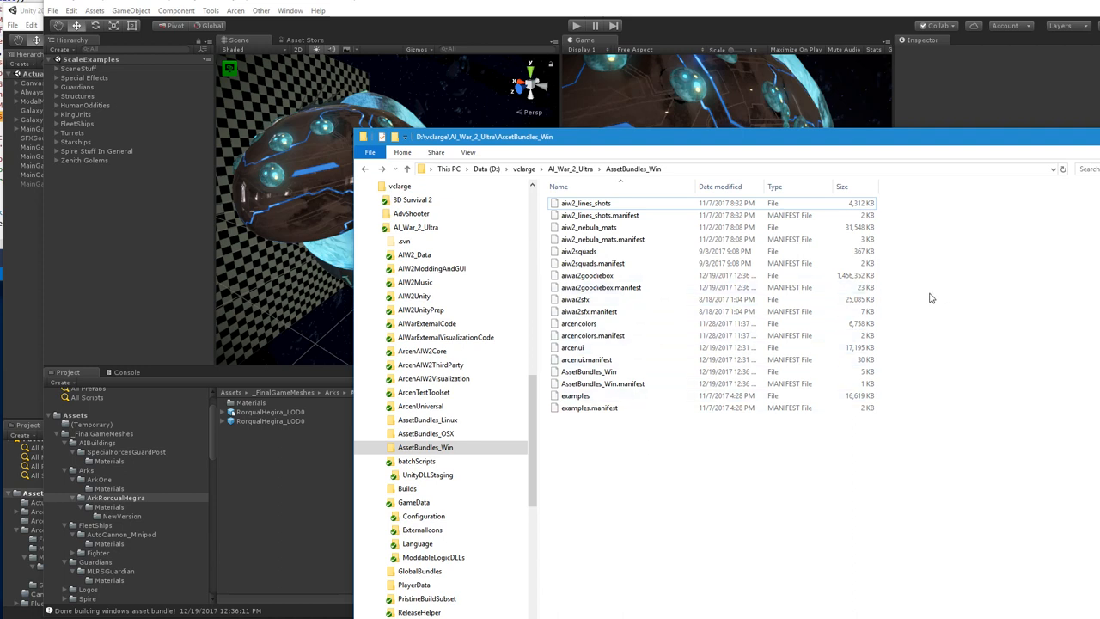
Bring AIW2Unity forward on ActualGame, showing the AI War battleship with statistics
{"action": "left_click", "coordinate": [587, 275]}
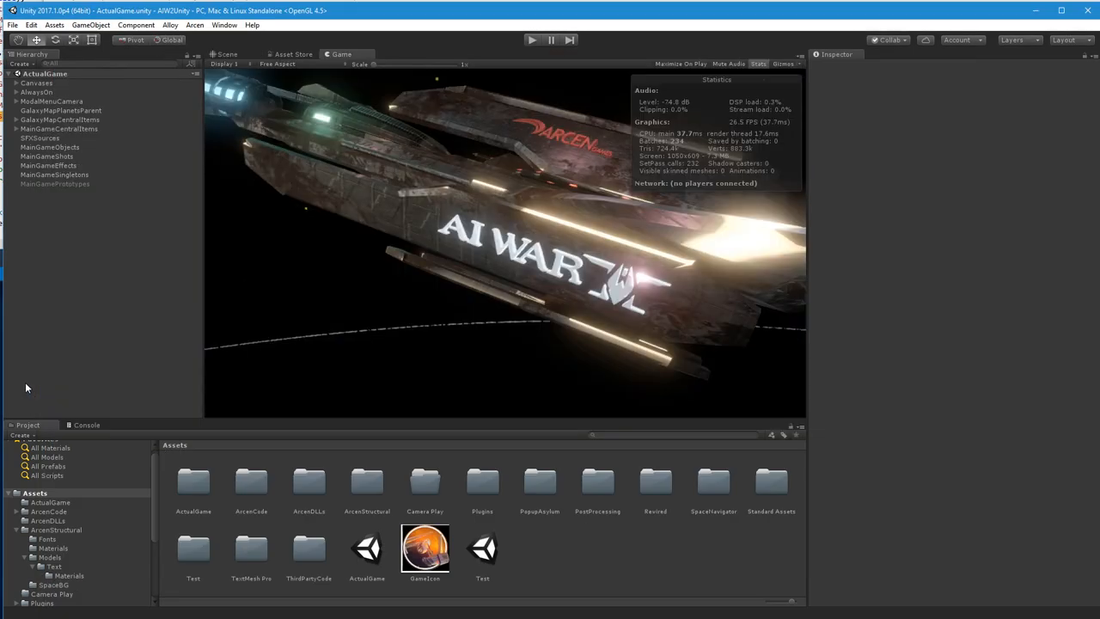
{"action": "mouse_move", "coordinate": [349, 260]}
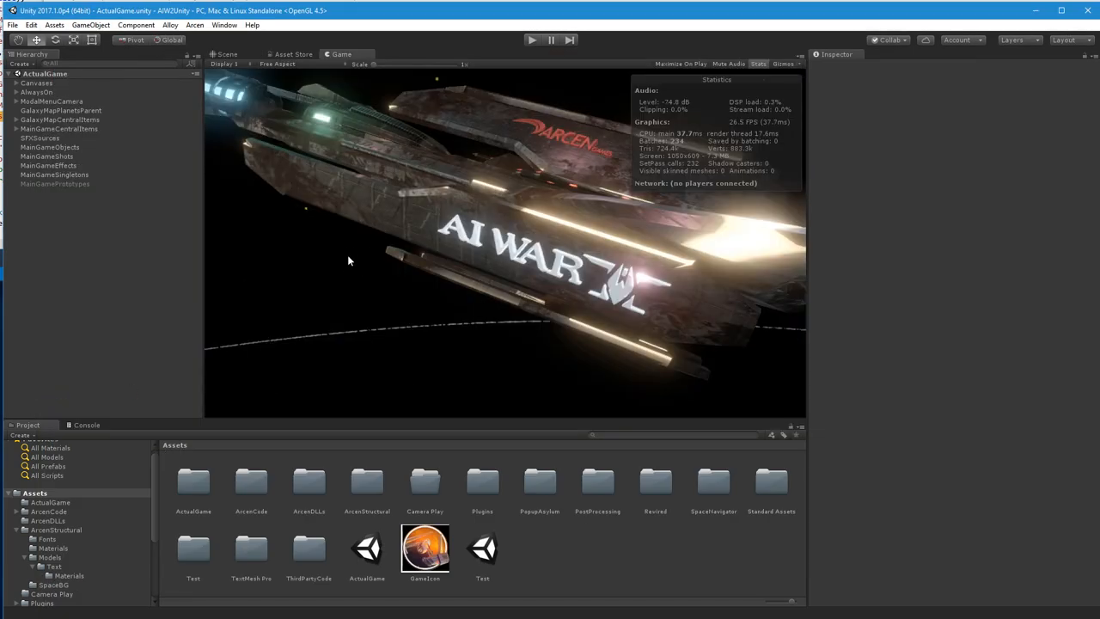
{"action": "mouse_move", "coordinate": [173, 17]}
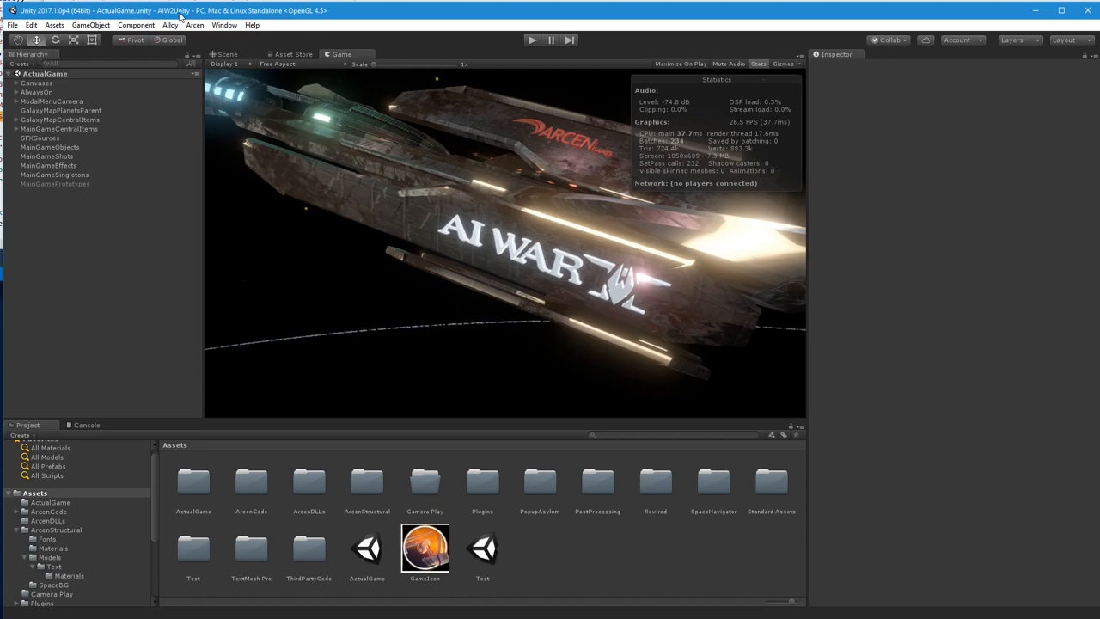
{"action": "mouse_move", "coordinate": [434, 567]}
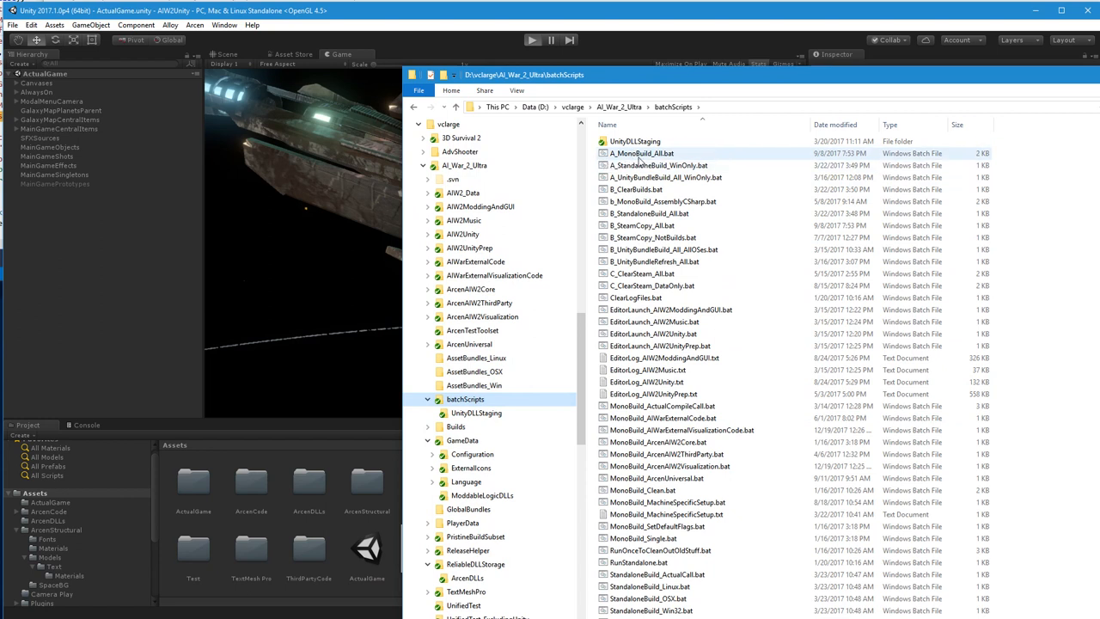
Enter Play mode in AIW2Unity to reach the AI War main menu, then toggle Play off
{"action": "left_click", "coordinate": [532, 40]}
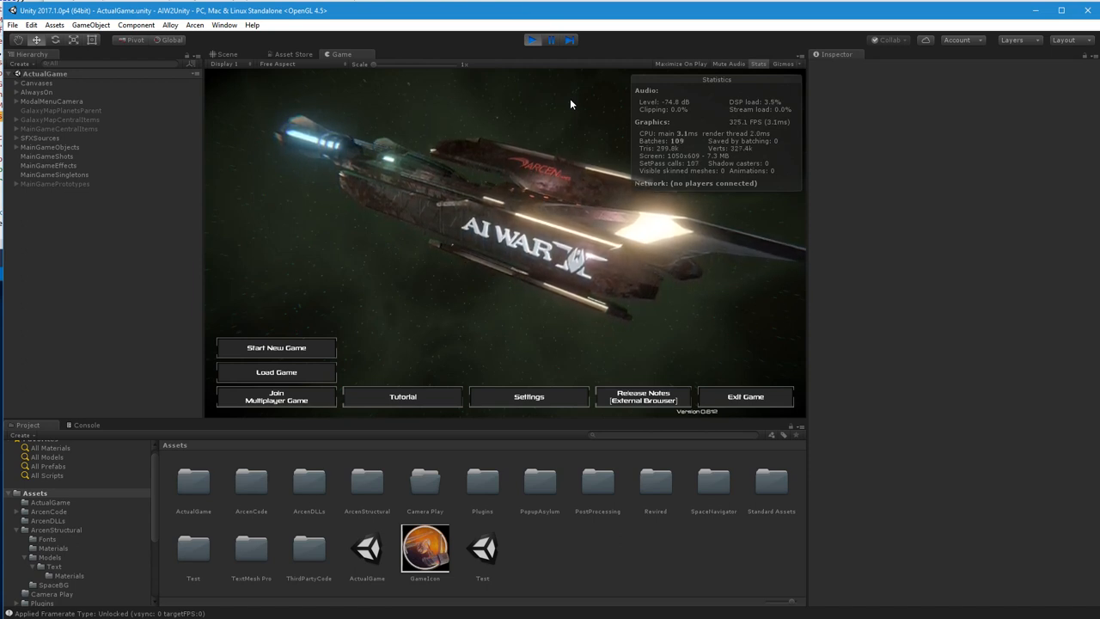
{"action": "mouse_move", "coordinate": [883, 512]}
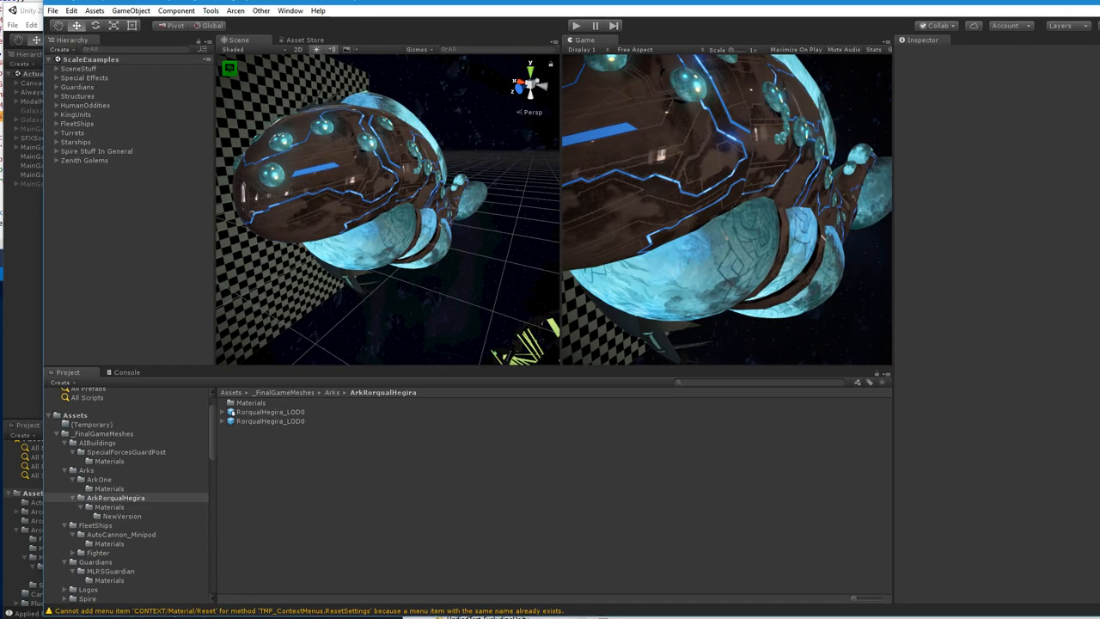
{"action": "left_click", "coordinate": [320, 51]}
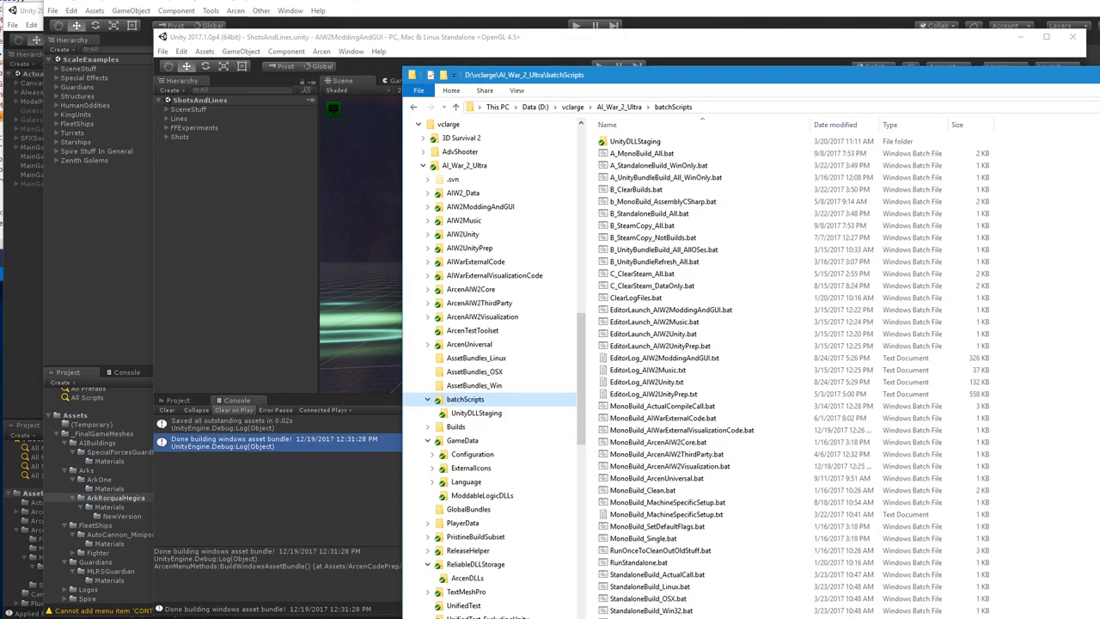
{"action": "left_click", "coordinate": [641, 153]}
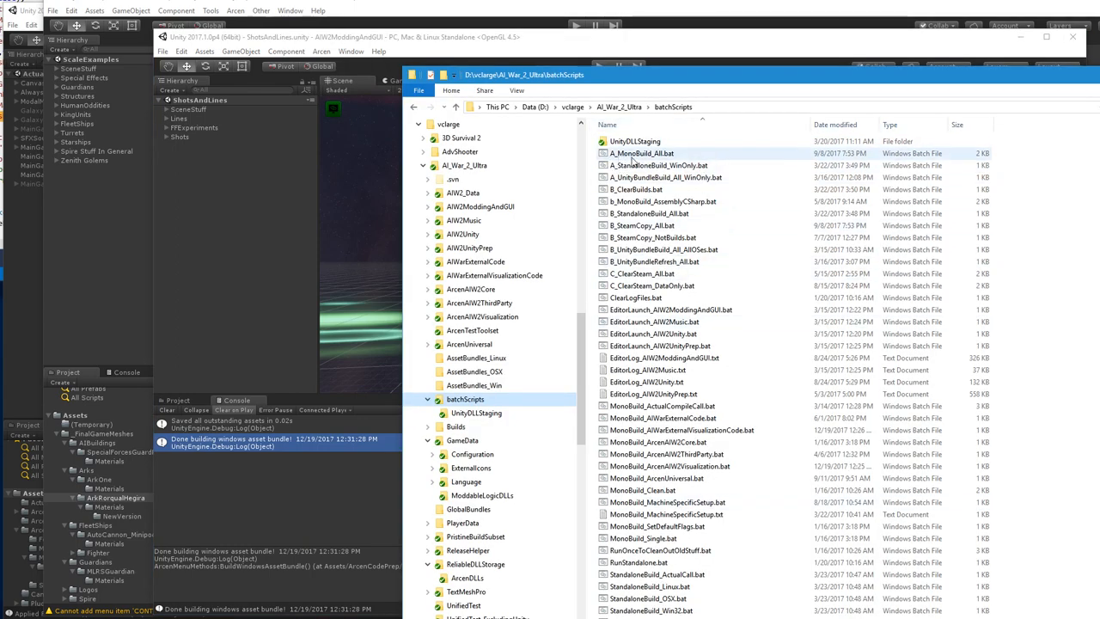
{"action": "mouse_move", "coordinate": [653, 165]}
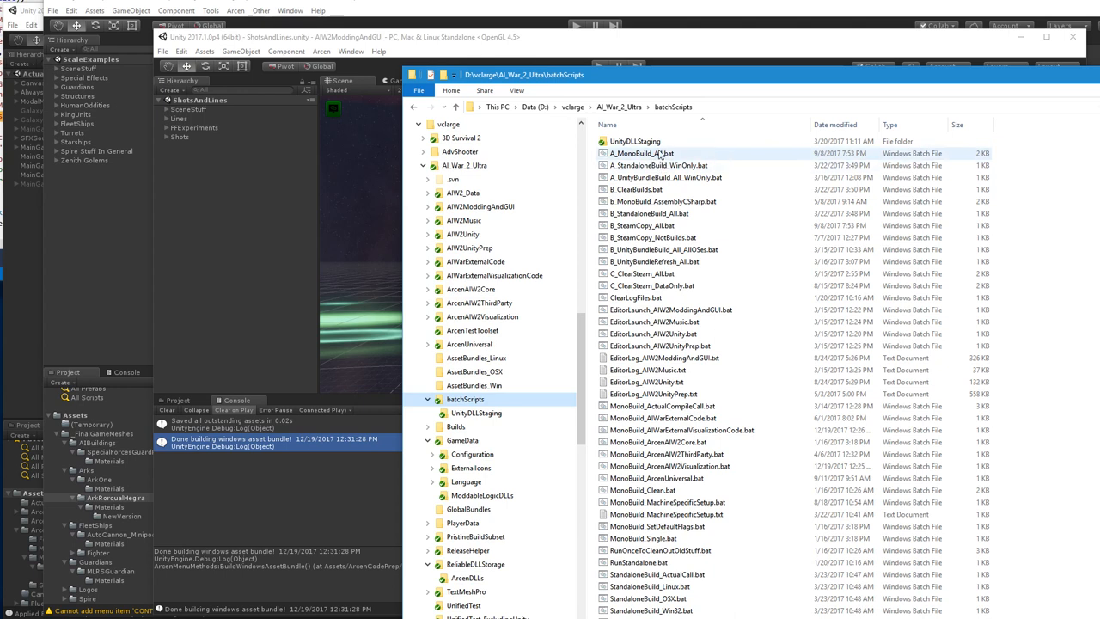
{"action": "mouse_move", "coordinate": [662, 155]}
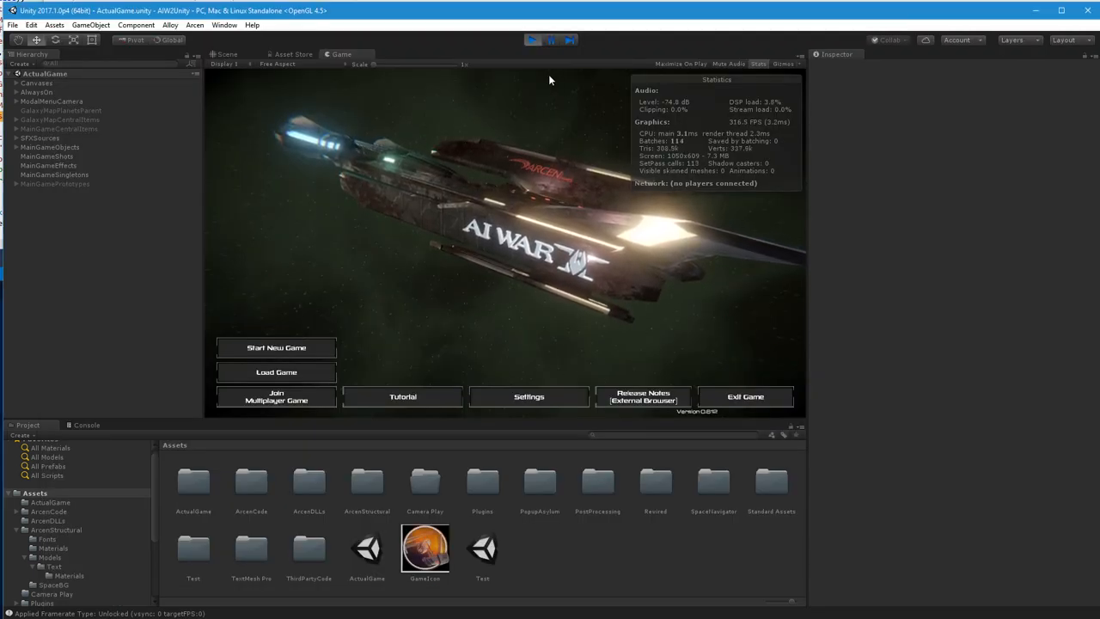
{"action": "left_click", "coordinate": [531, 39]}
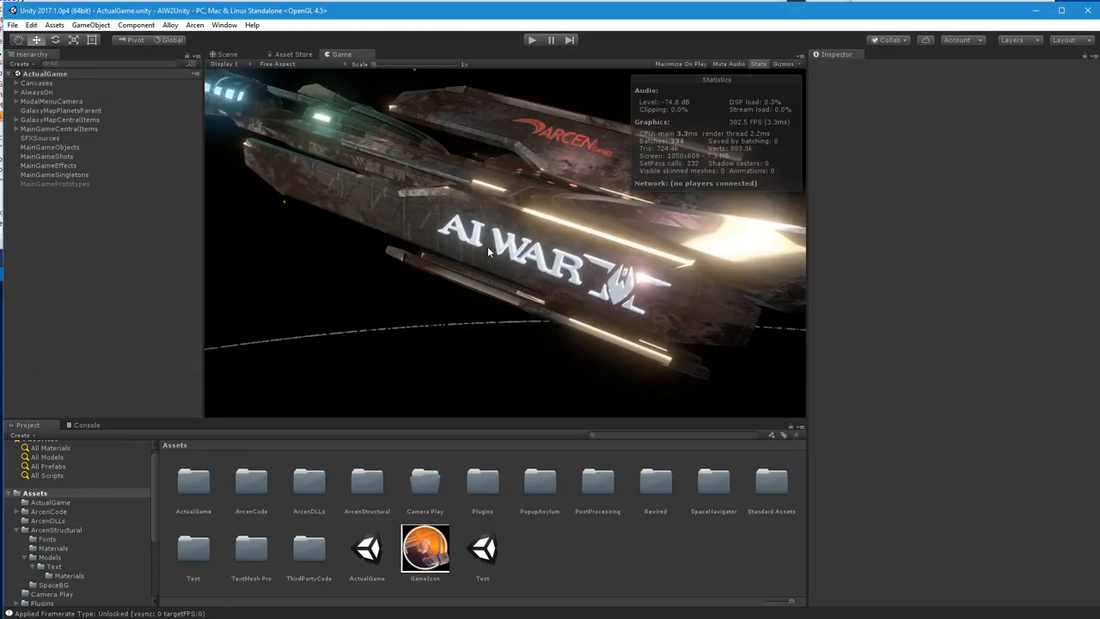
{"action": "mouse_move", "coordinate": [793, 172]}
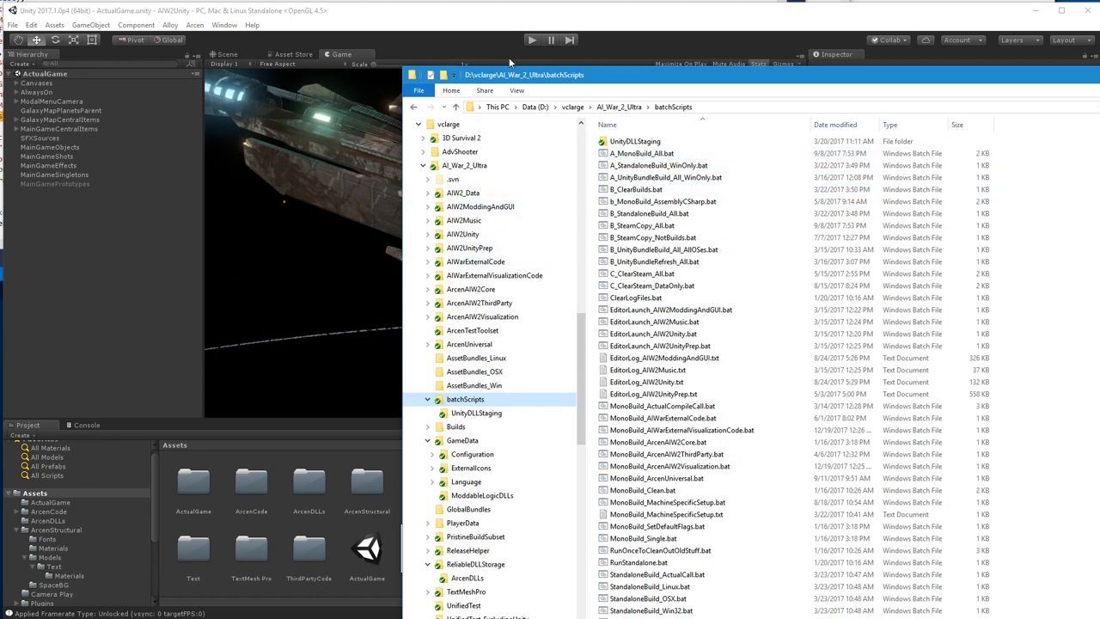
{"action": "mouse_move", "coordinate": [489, 7]}
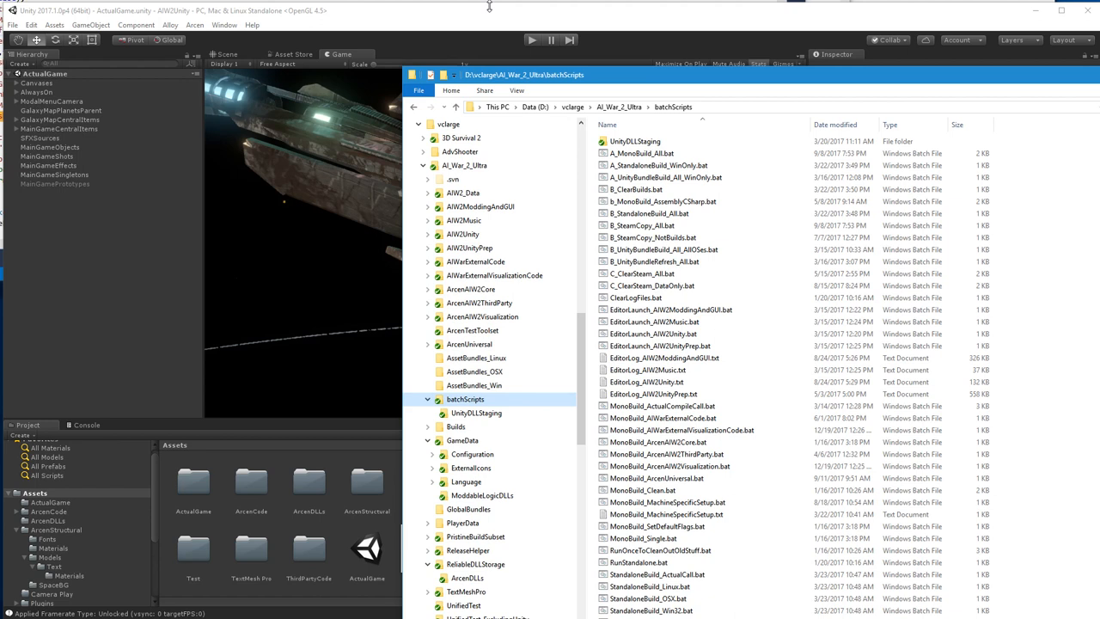
{"action": "left_click", "coordinate": [670, 310]}
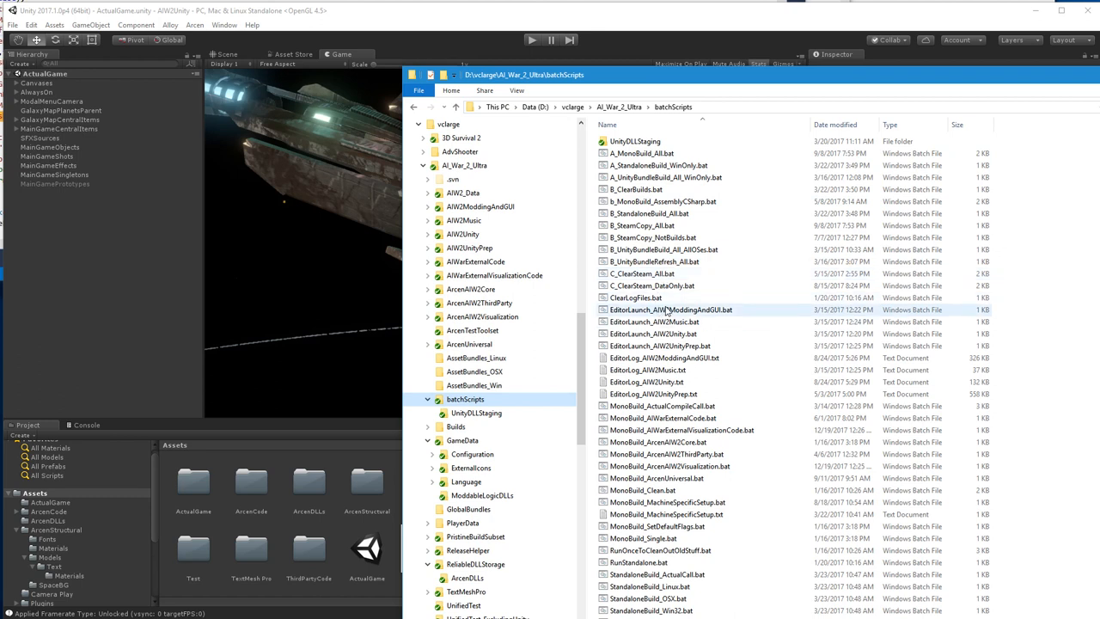
{"action": "left_click", "coordinate": [653, 333]}
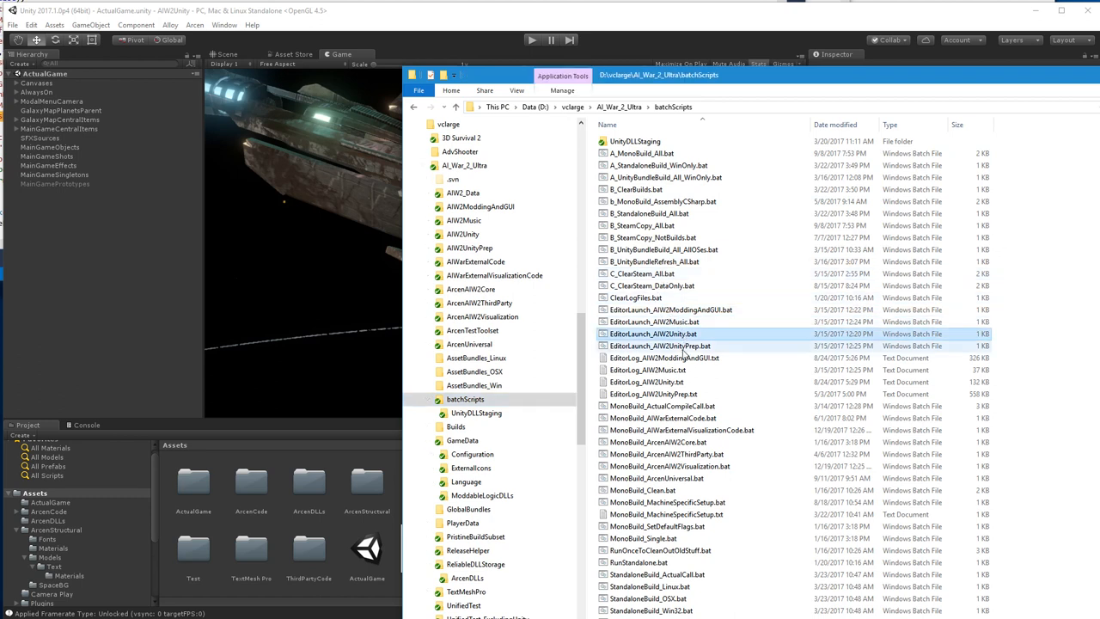
{"action": "left_click", "coordinate": [660, 345]}
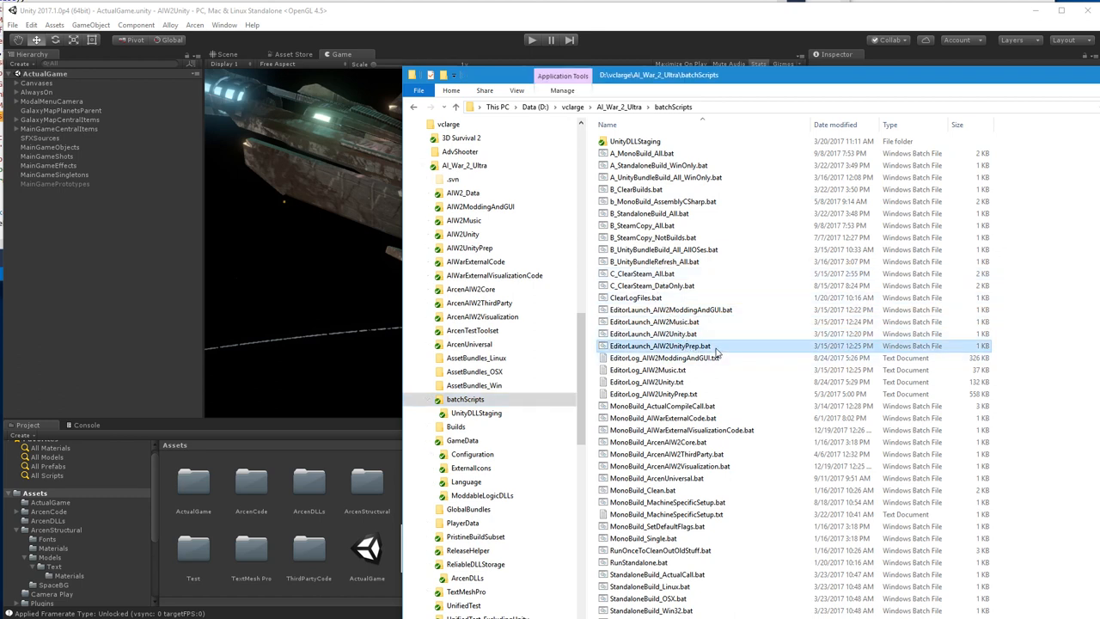